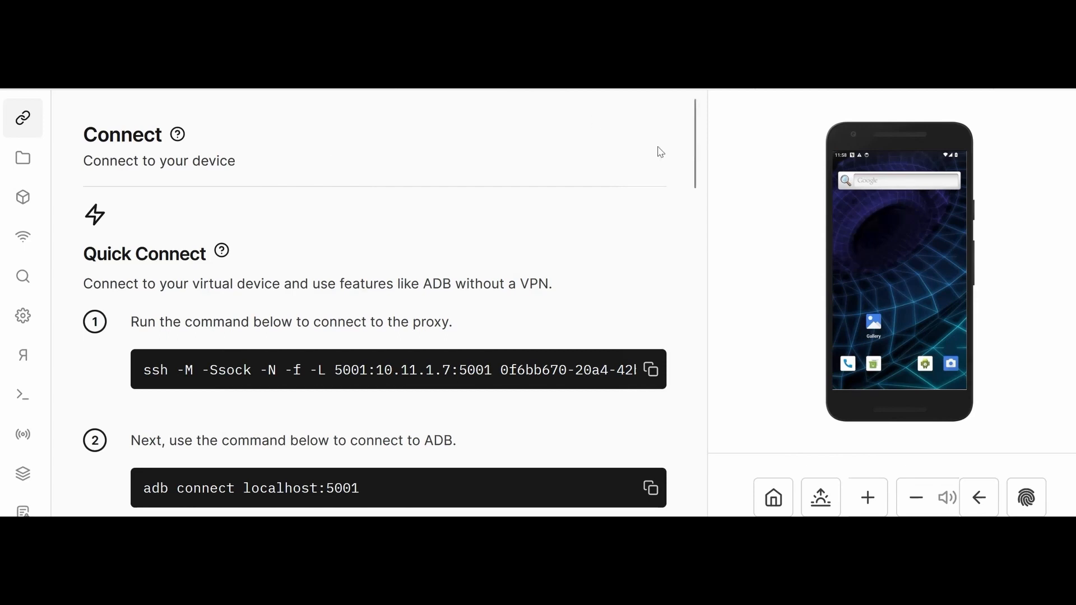
Step: Peek at the Files panel, then scroll through the device connection options
click(22, 157)
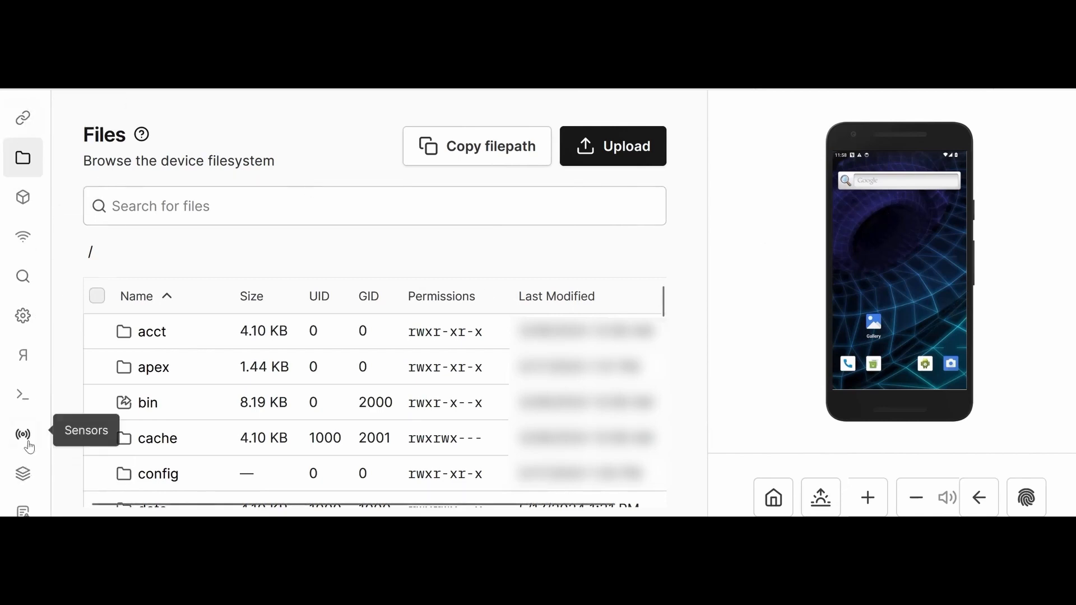
mouse_move(22, 118)
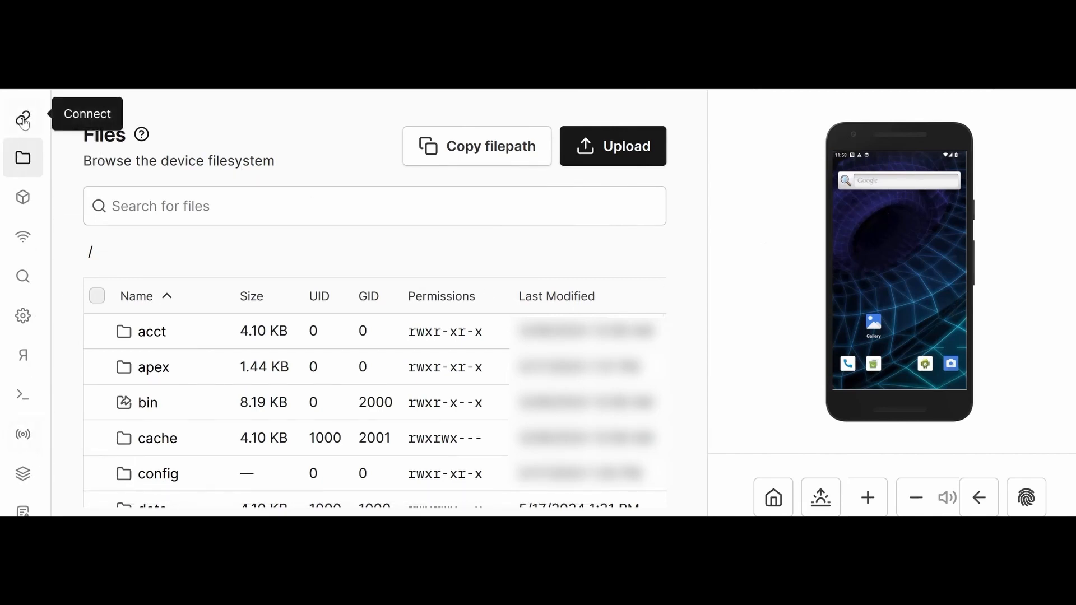
click(22, 119)
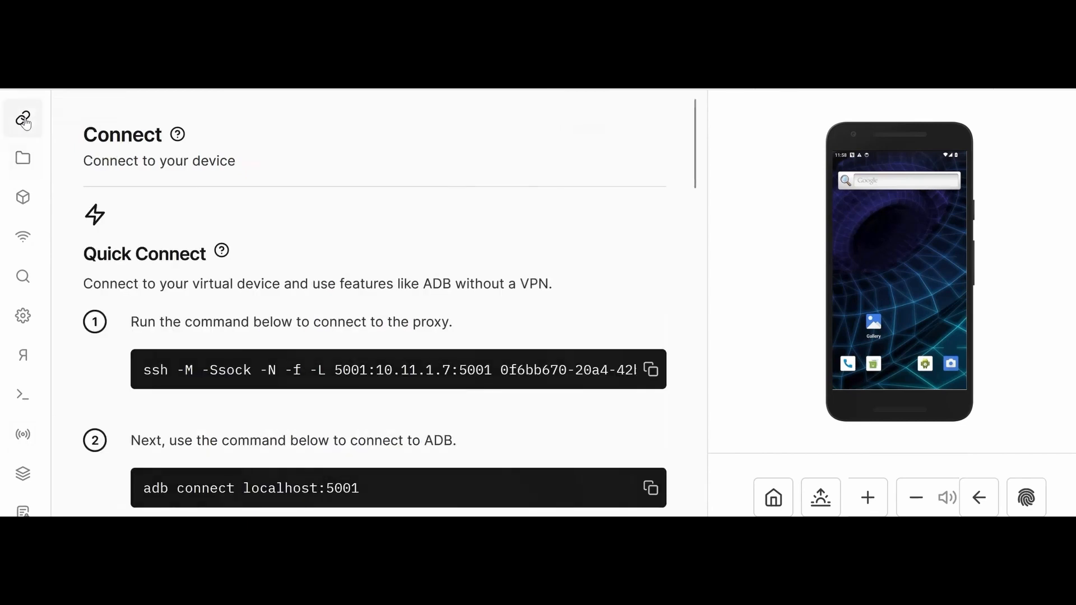
mouse_move(189, 173)
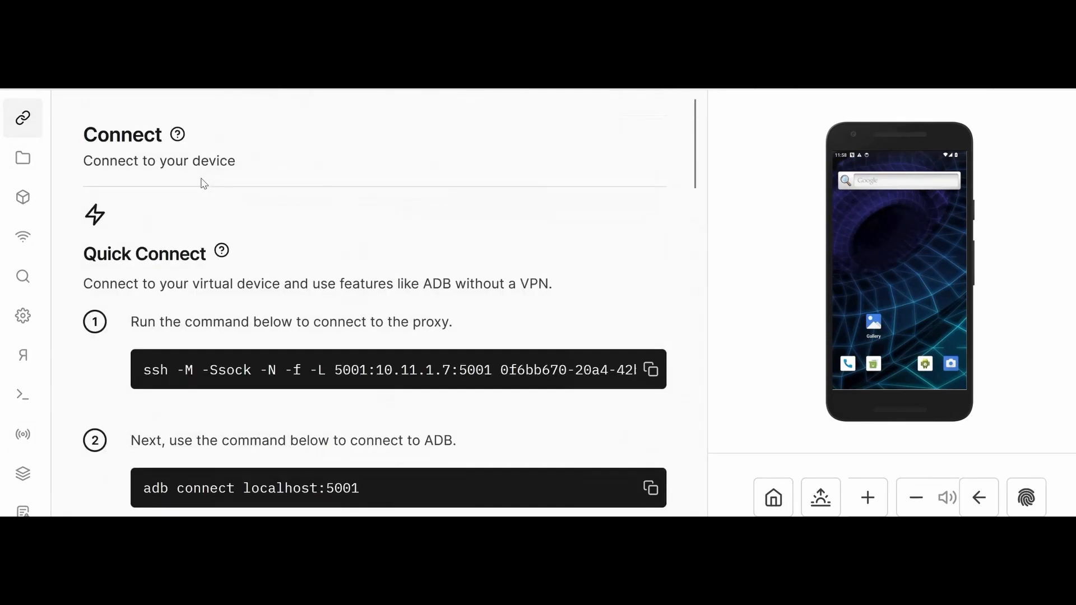
scroll(down, 3)
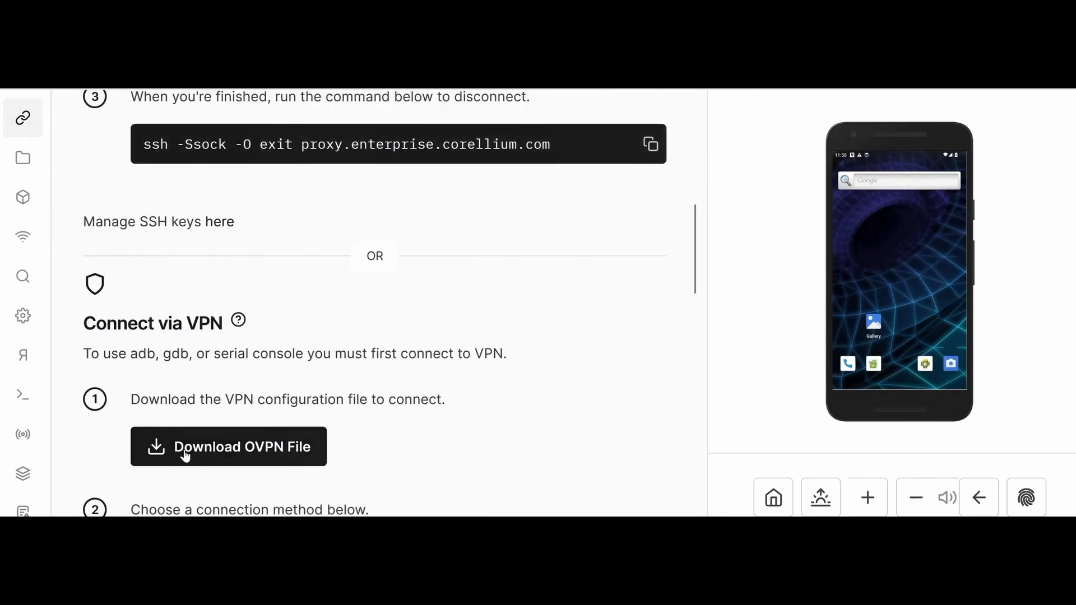
mouse_move(291, 336)
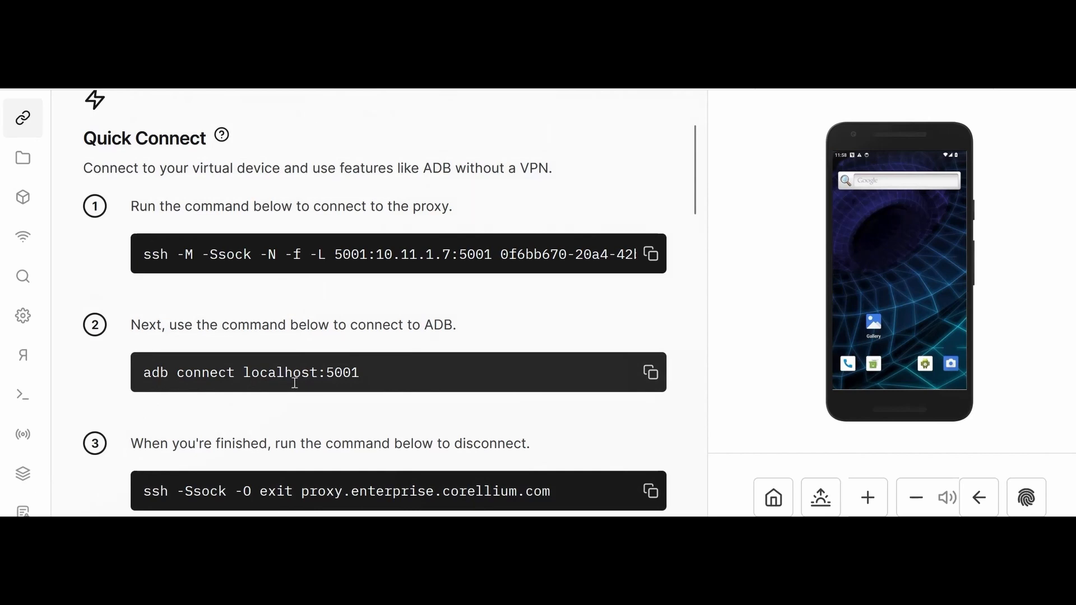
scroll(down, 3)
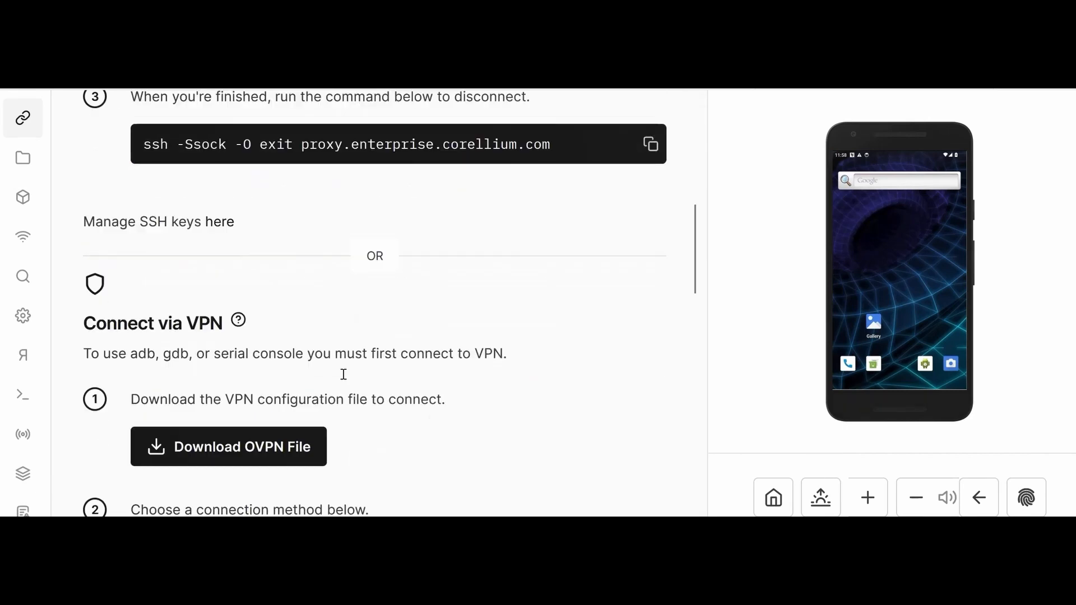
scroll(down, 3)
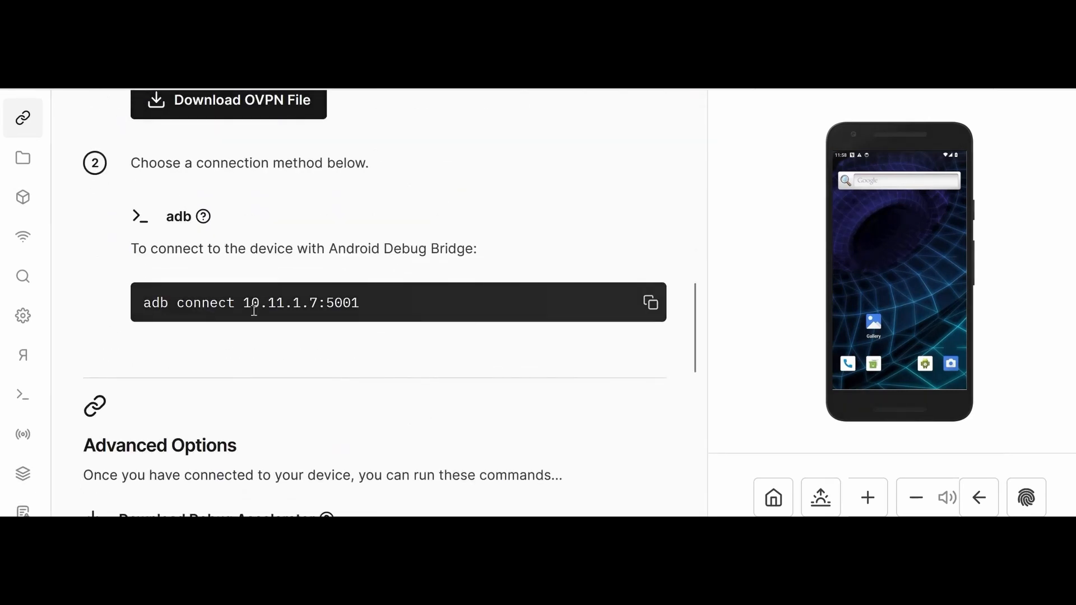
mouse_move(592, 304)
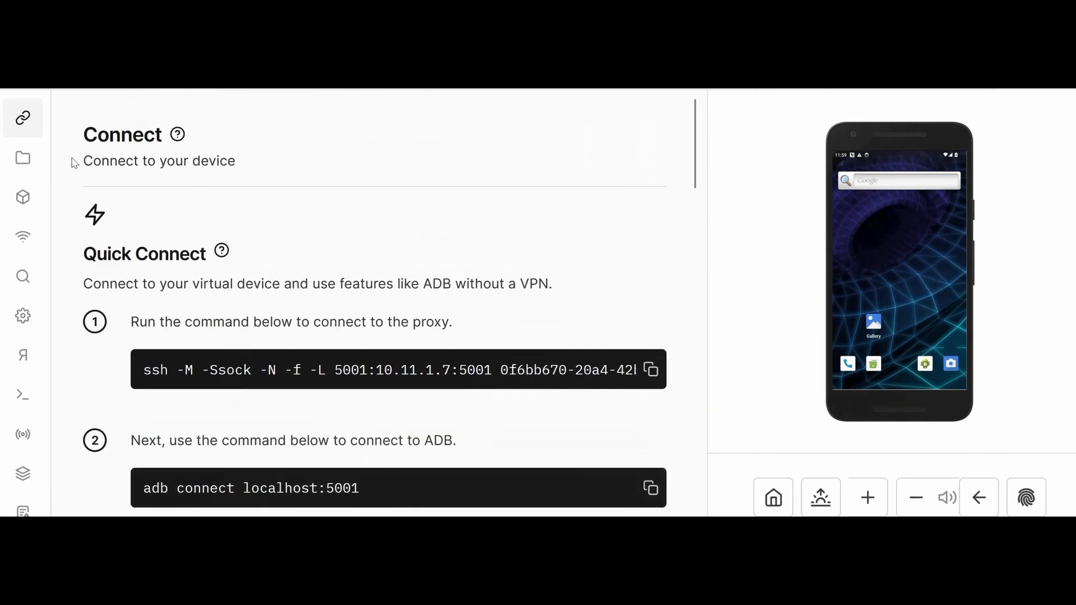
mouse_move(13, 105)
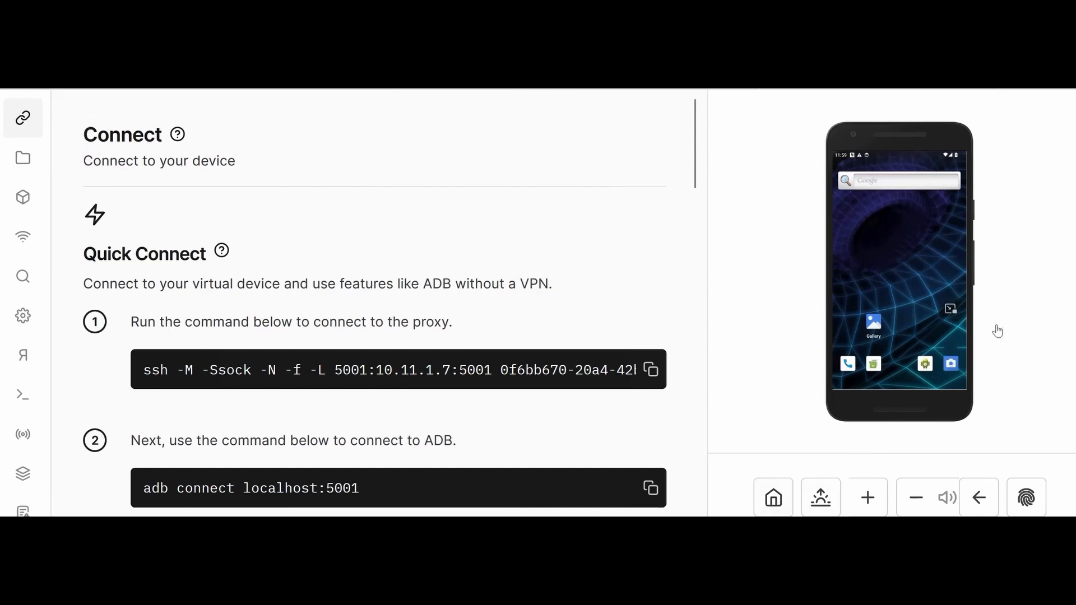
mouse_move(322, 170)
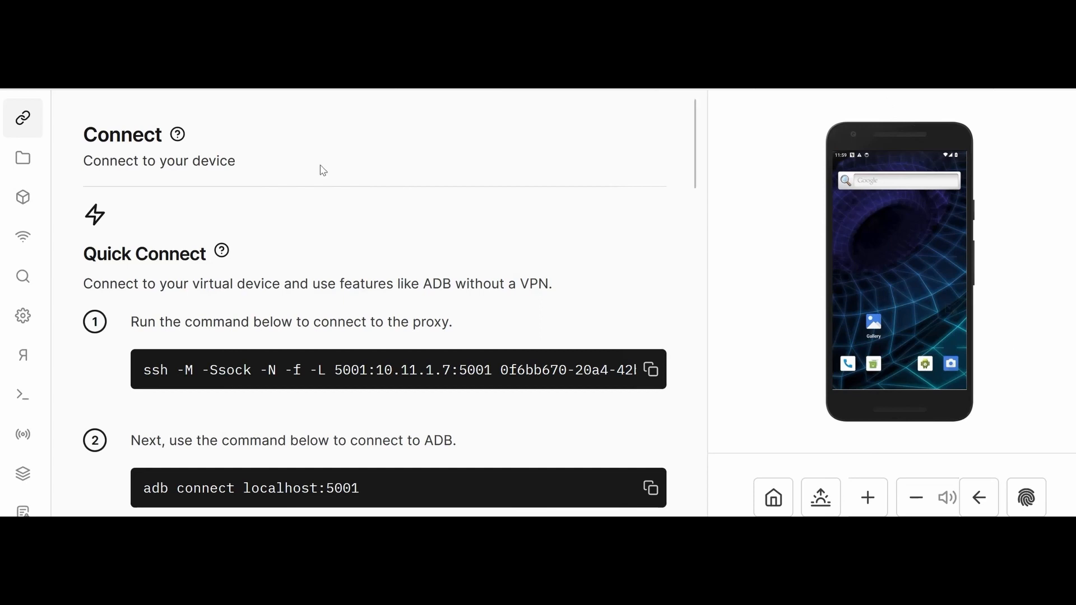
Step: Open the Files browser on the root filesystem and focus the file search box
click(23, 158)
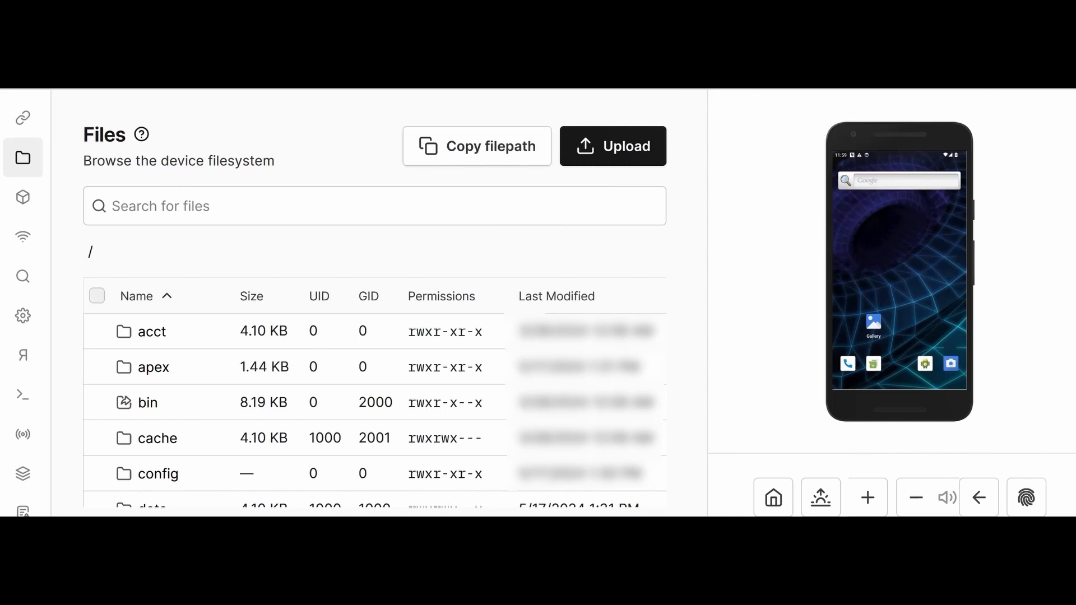
mouse_move(1025, 199)
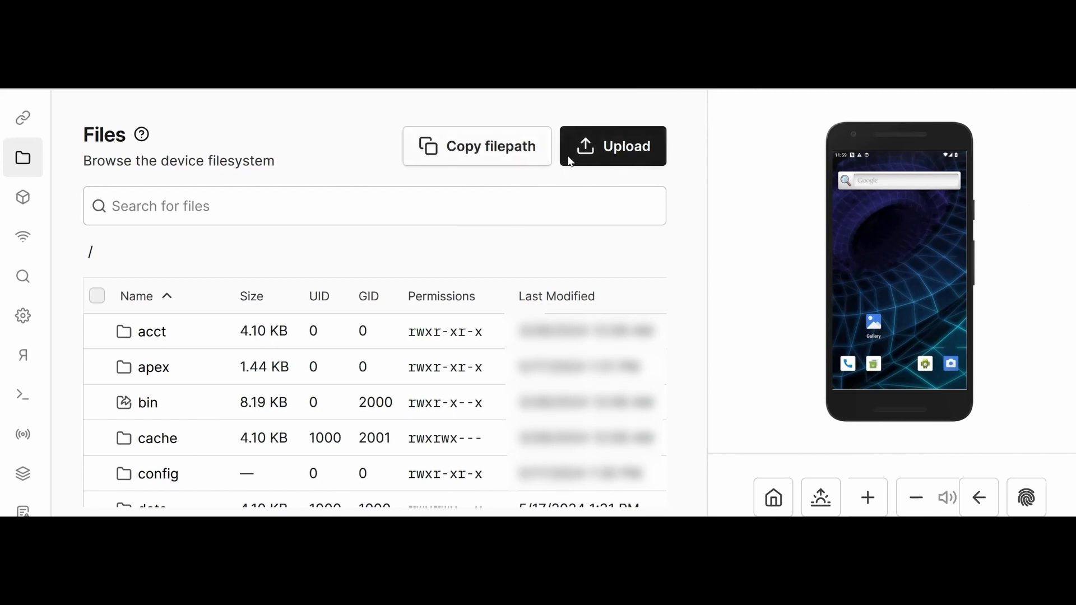
click(612, 145)
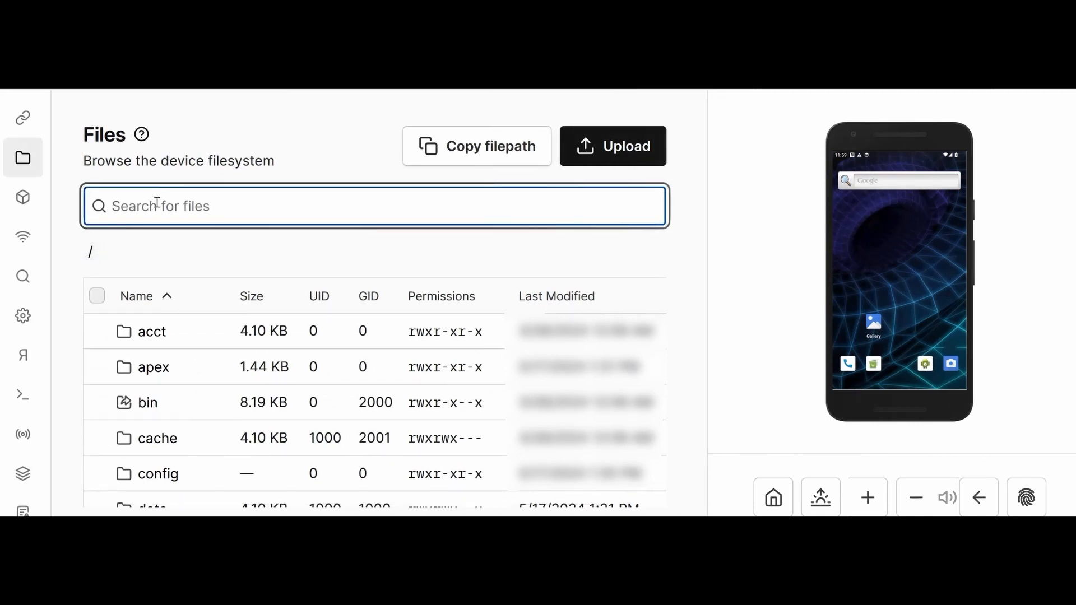
Step: Navigate into data, then owasp.sat.agoat, then filter for shared_prefs
text(data)
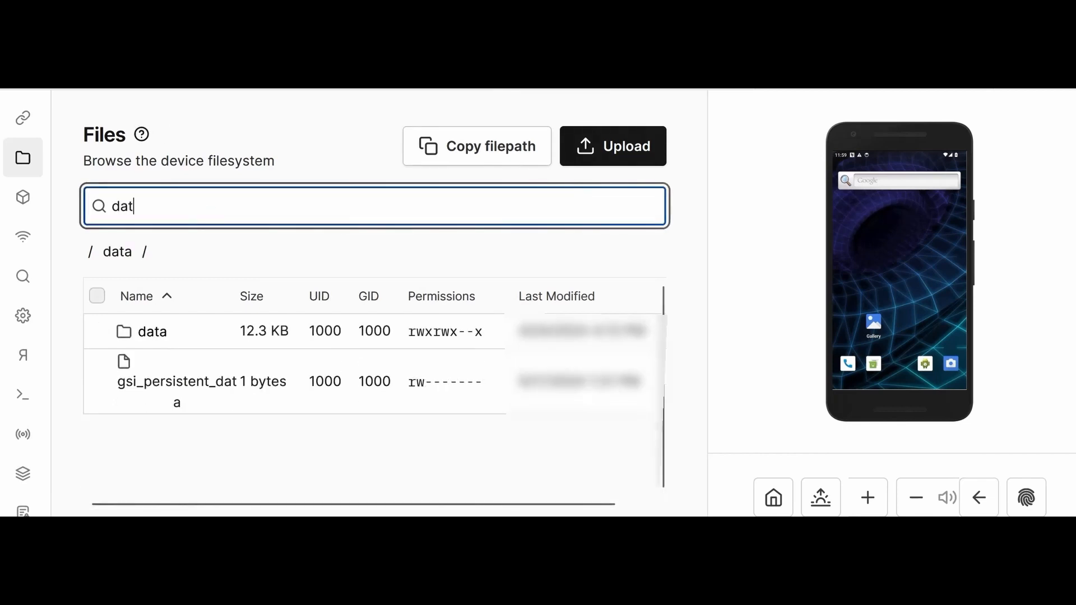
click(153, 332)
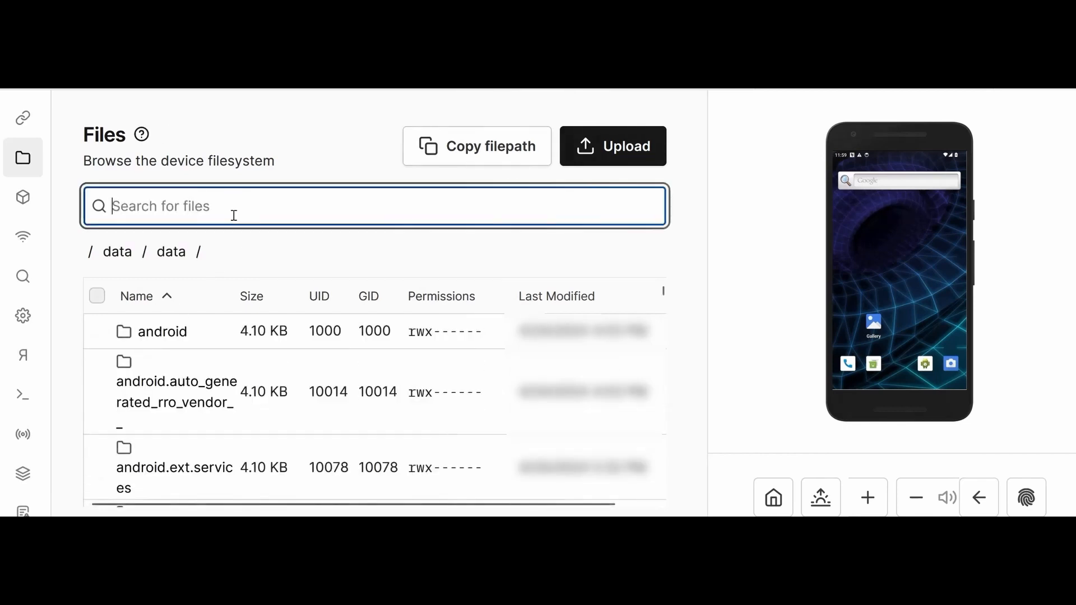
text(owas)
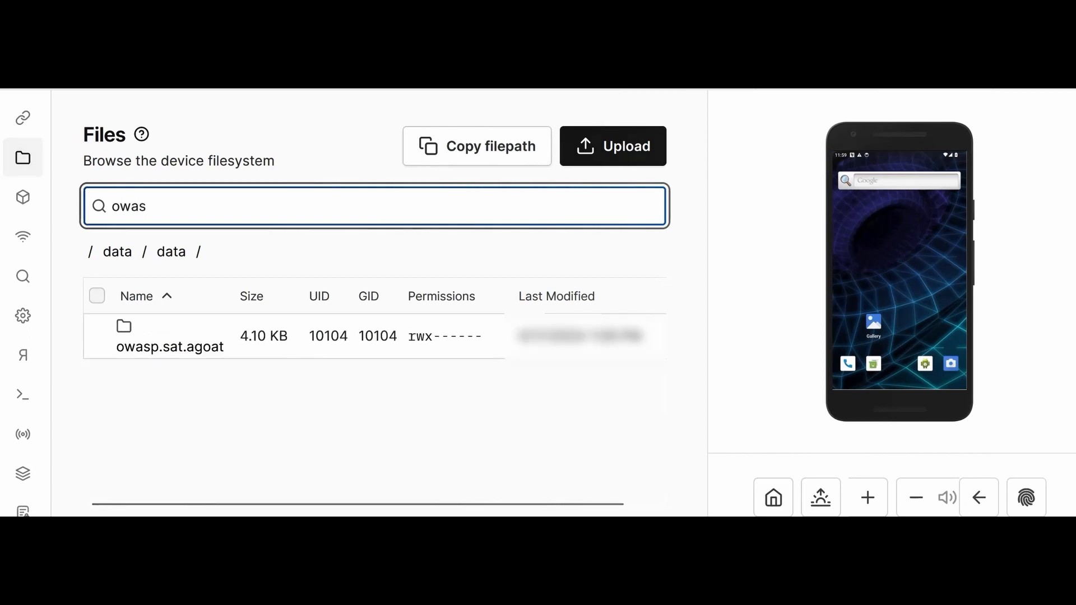
click(169, 347)
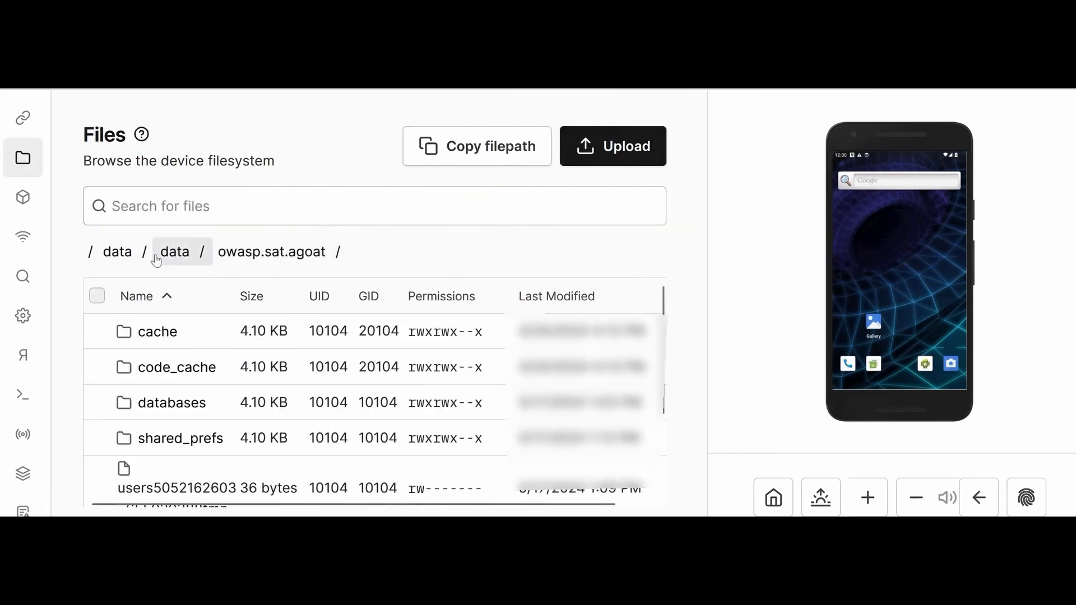
text(shar)
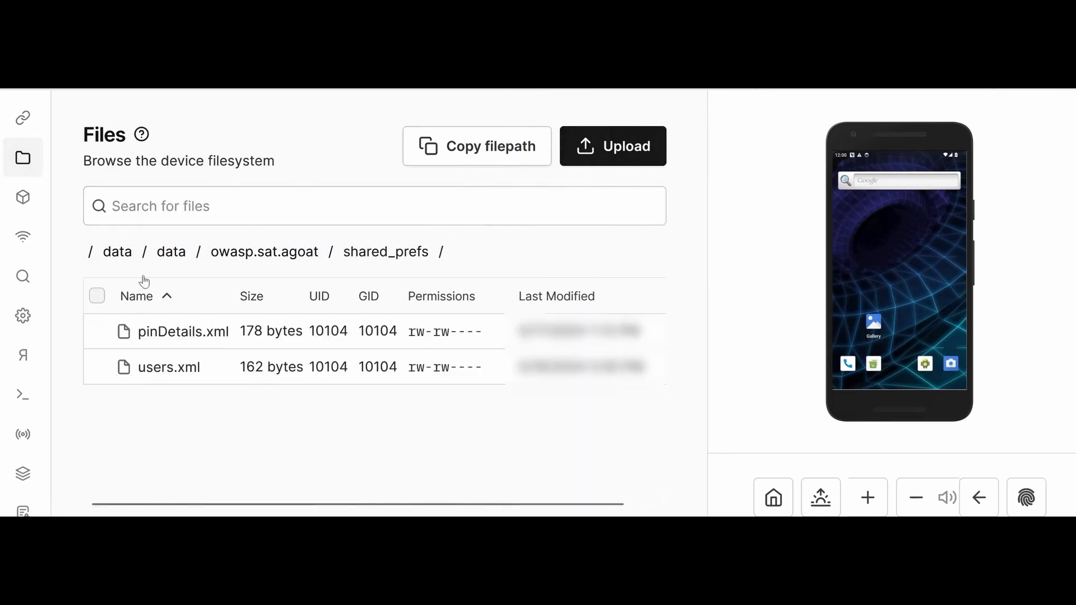
mouse_move(113, 276)
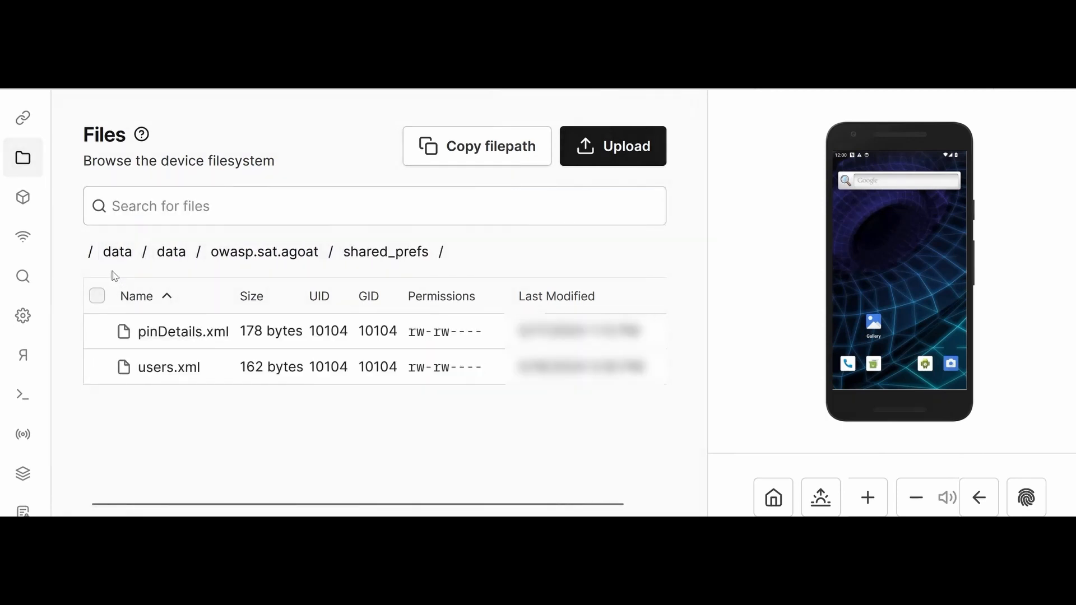
mouse_move(391, 251)
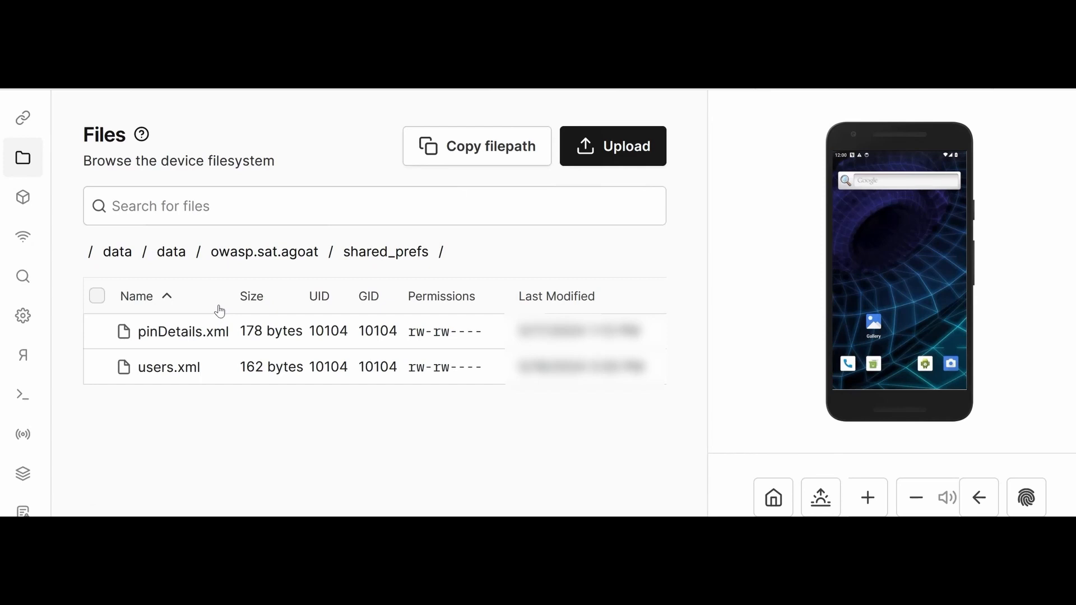
Step: Return to the /data folder via the breadcrumb
click(118, 251)
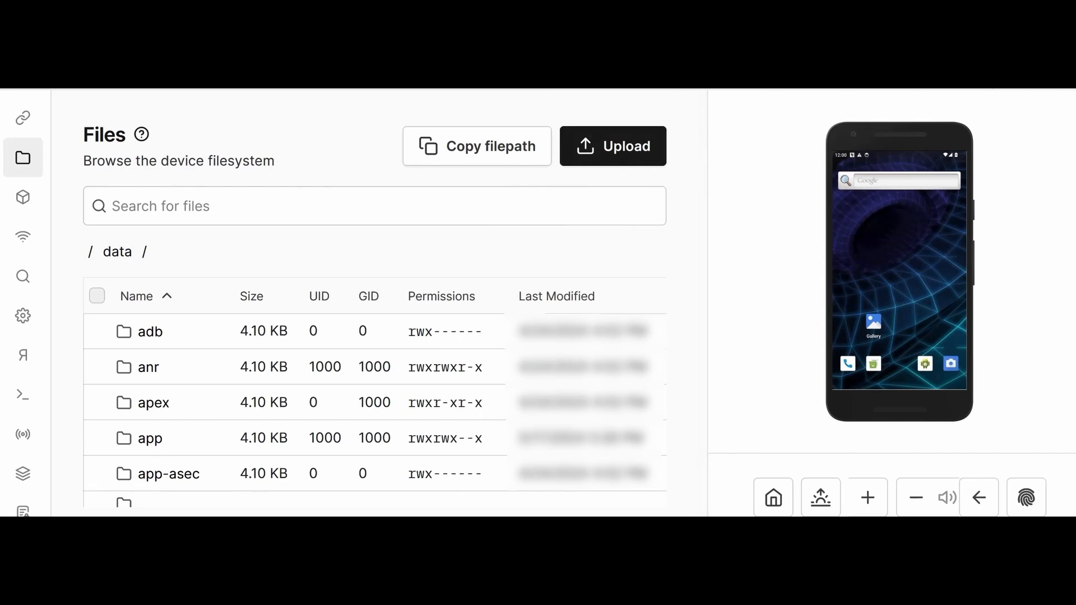
mouse_move(642, 159)
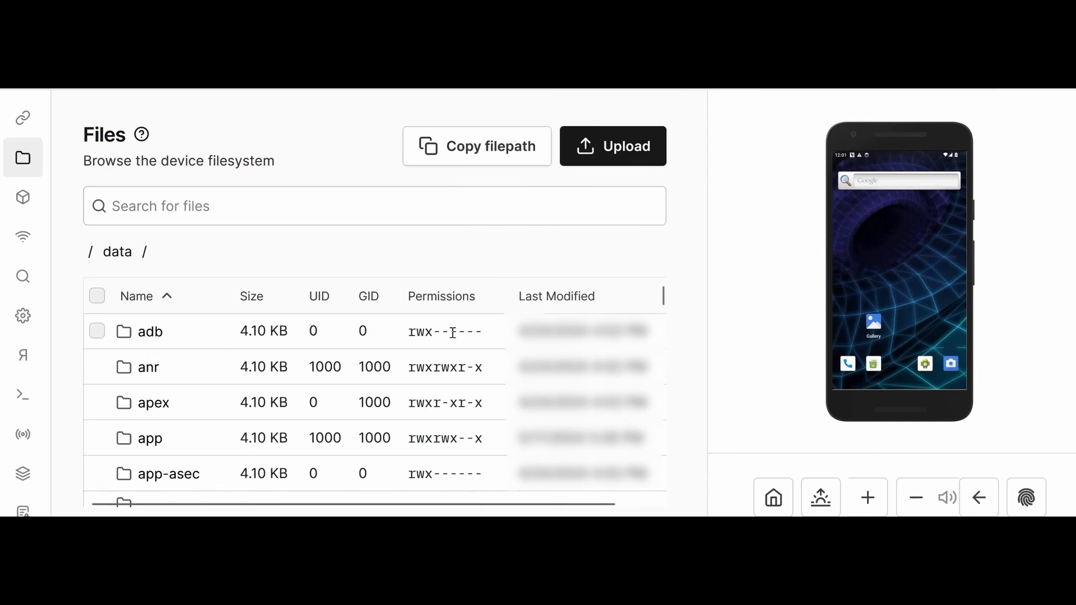
Step: Inspect the adb folder's properties, open the data folder, then move to the Apps page
click(97, 330)
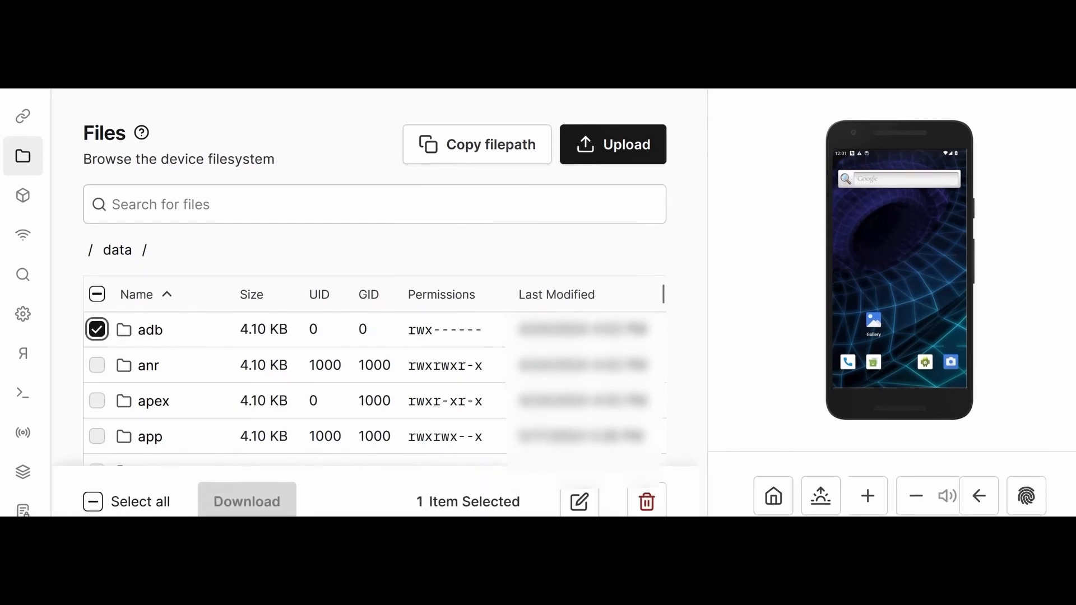
click(578, 502)
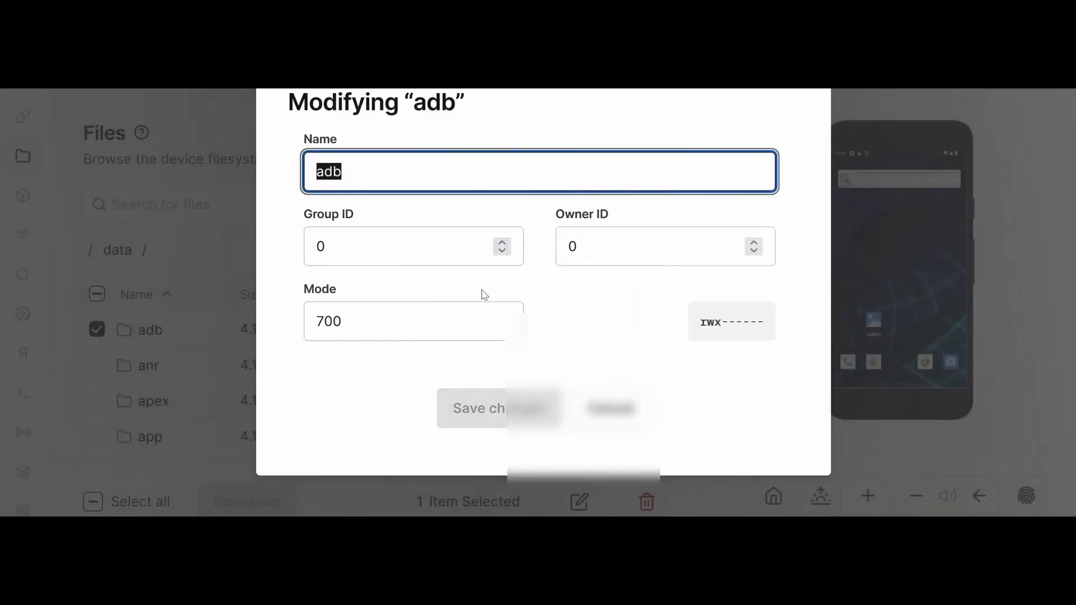
mouse_move(573, 277)
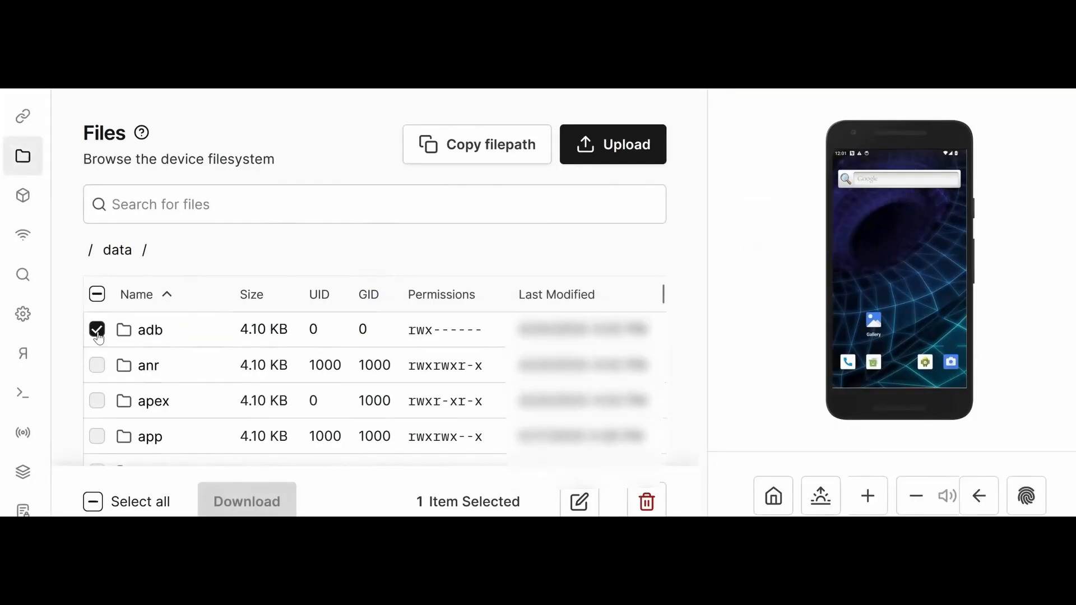
click(96, 329)
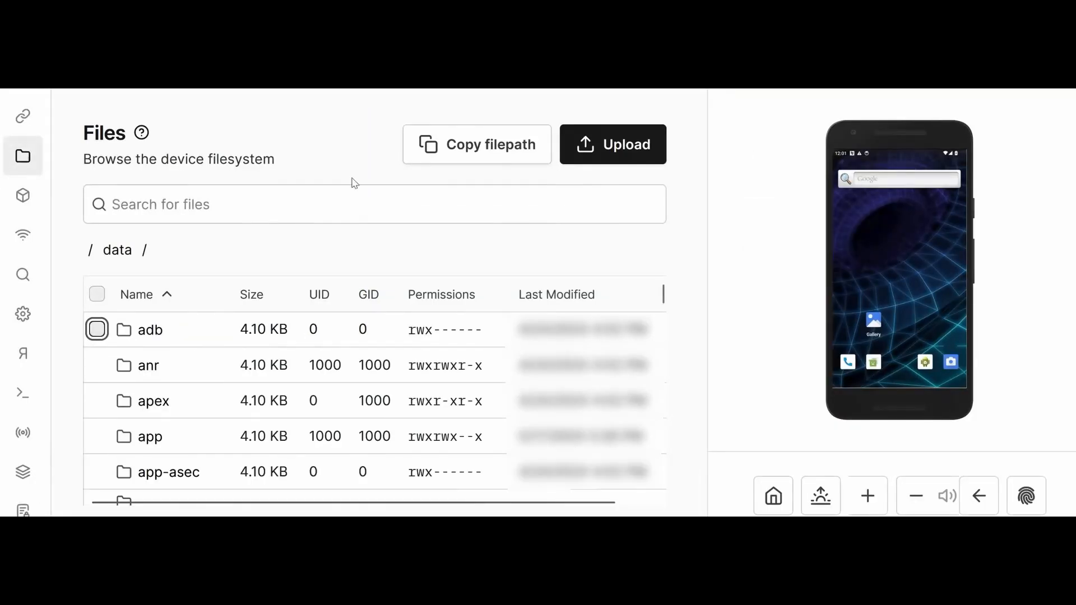
click(22, 196)
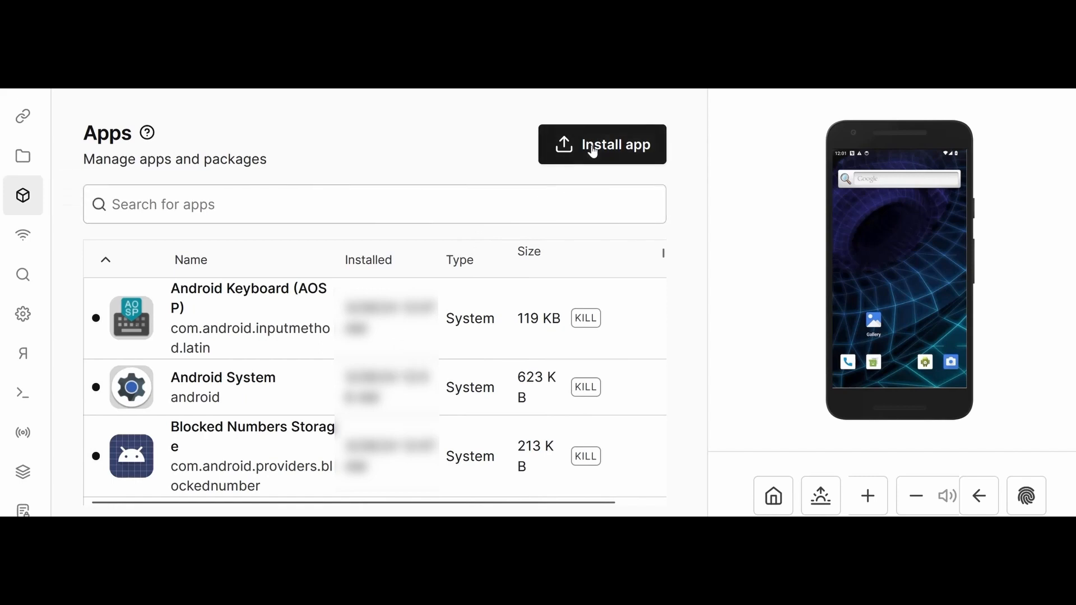
Step: Install AndroGoat.apk on the device, filtering the file picker with 'and'
click(602, 144)
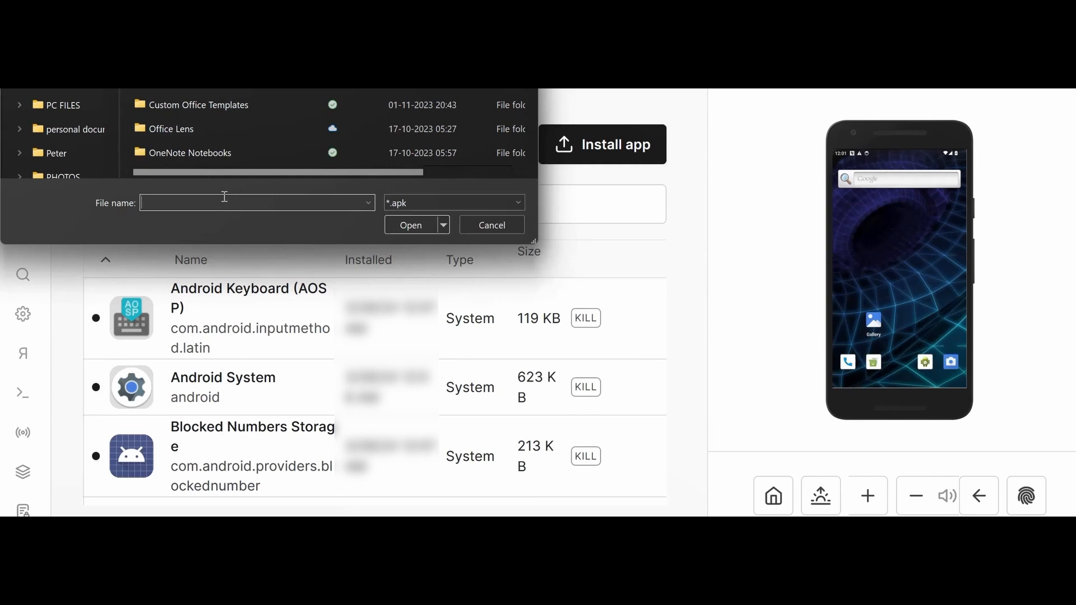
text(and)
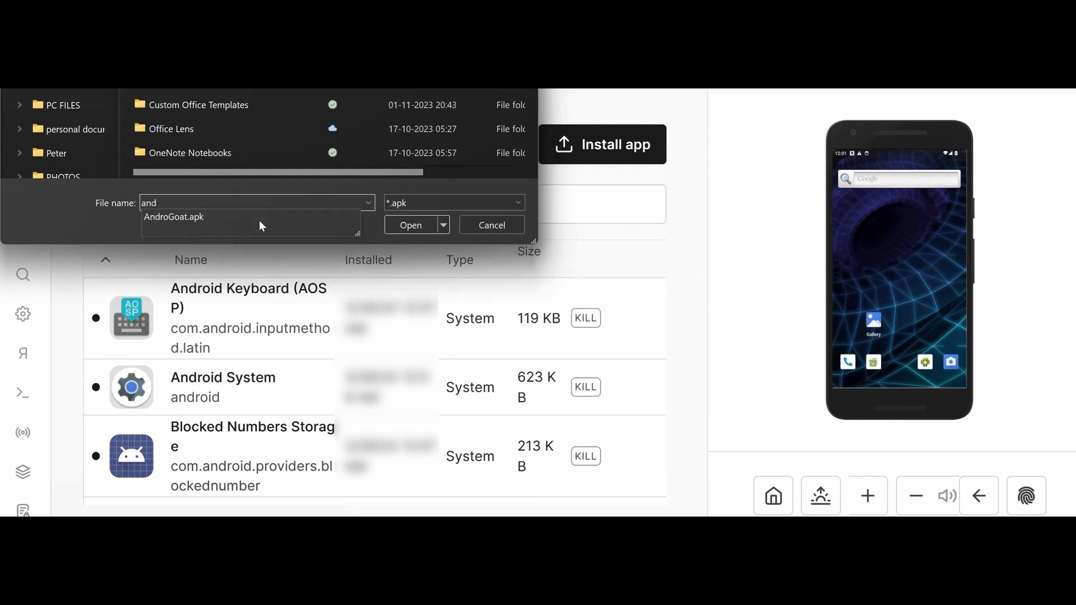
click(173, 216)
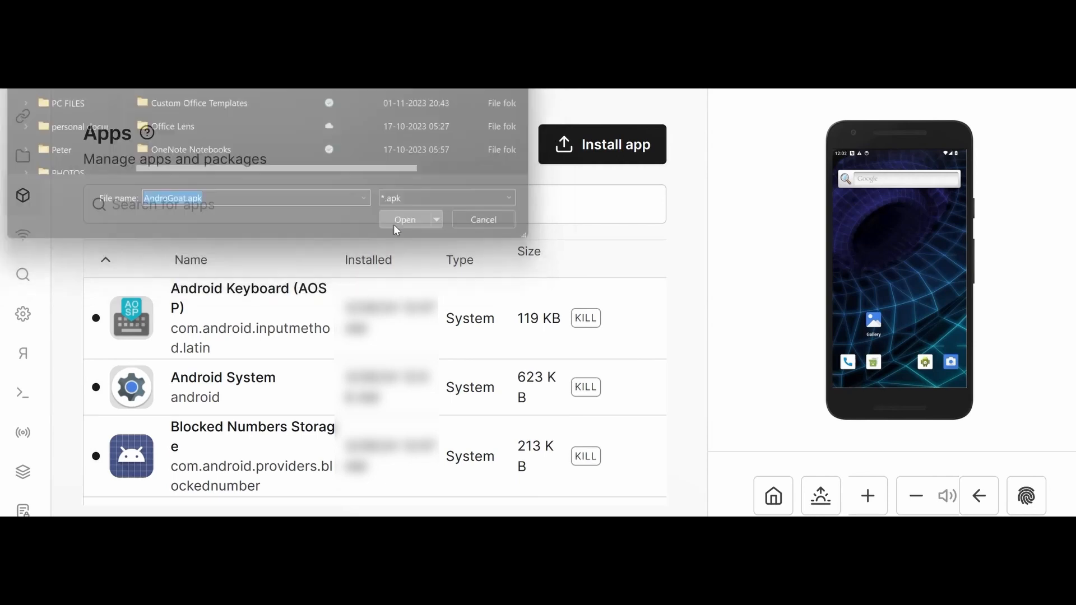
click(405, 220)
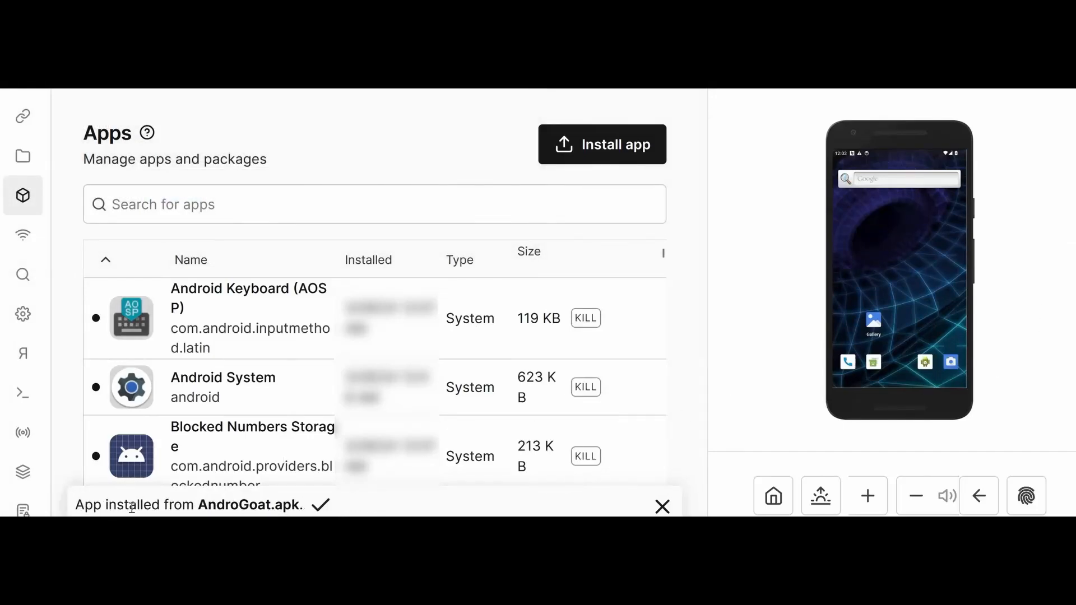
mouse_move(194, 491)
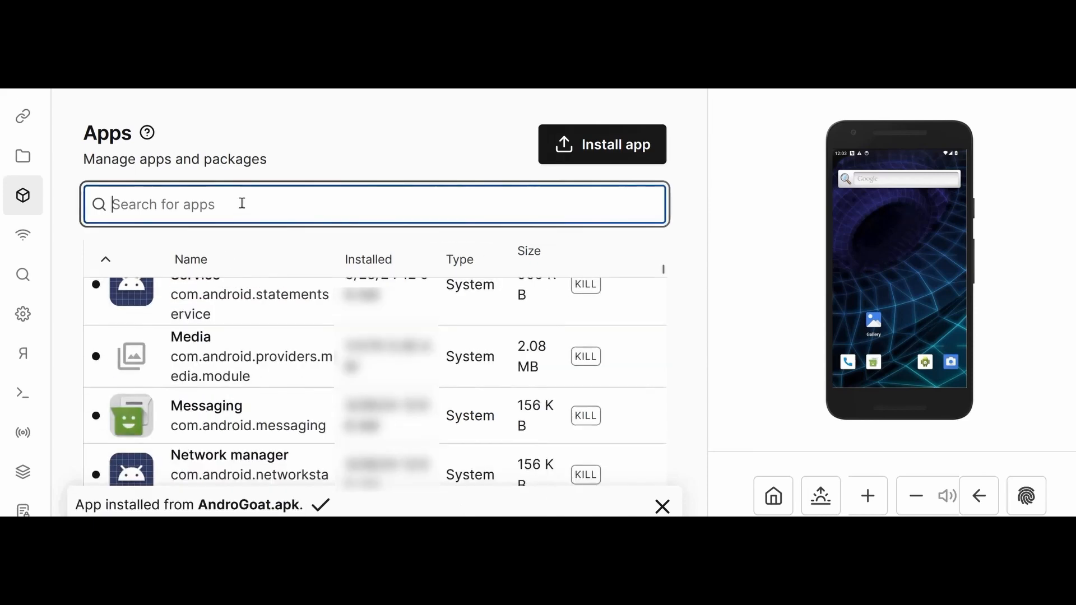
Step: Filter apps for 'andro', launch AndroGoat, then clear the search to list all apps
text(androgo)
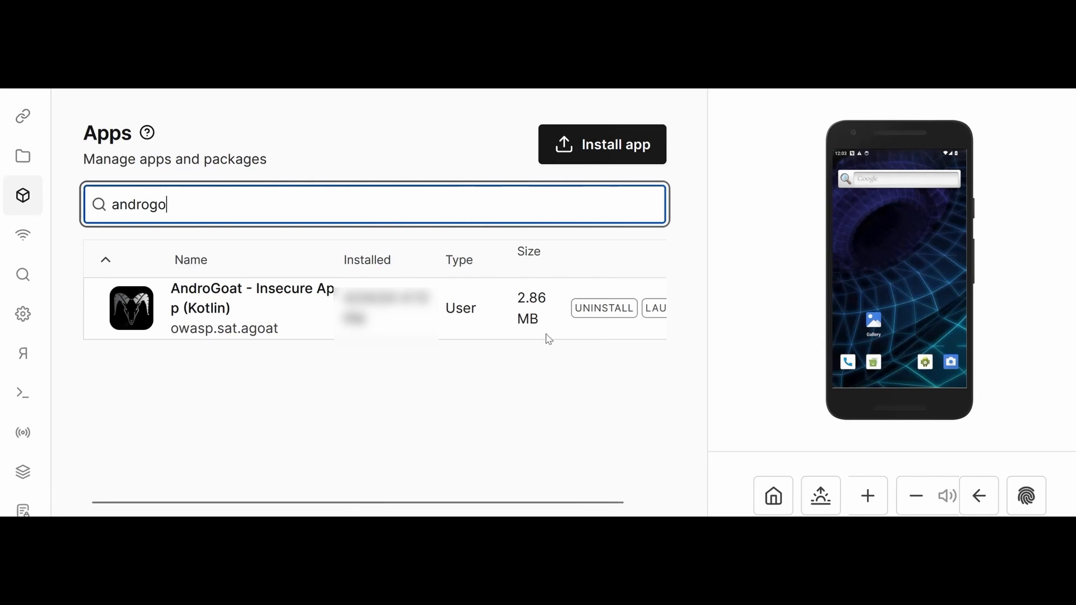
click(603, 307)
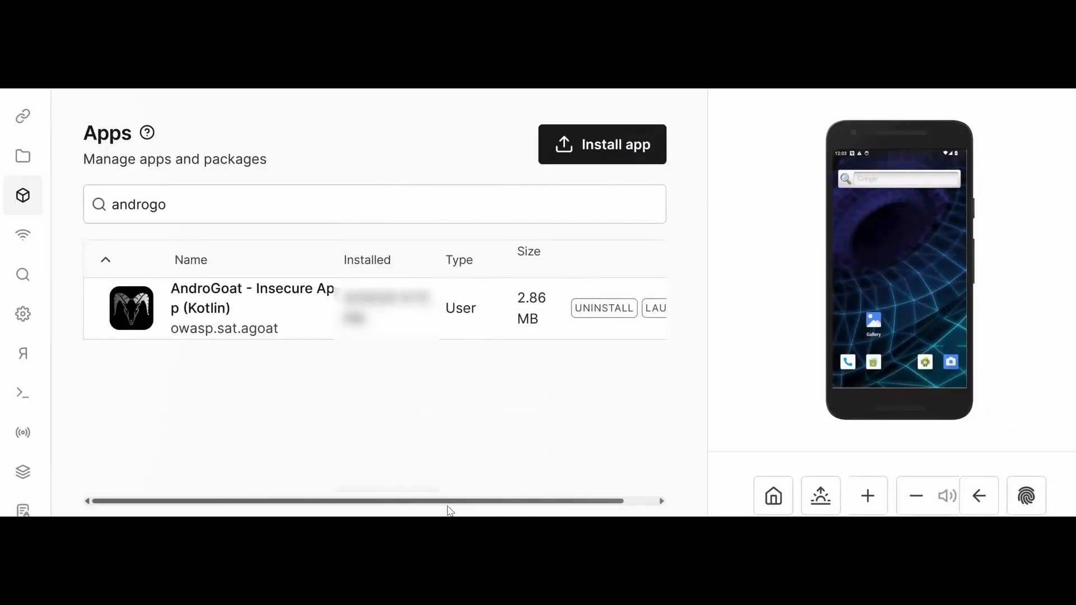
click(603, 308)
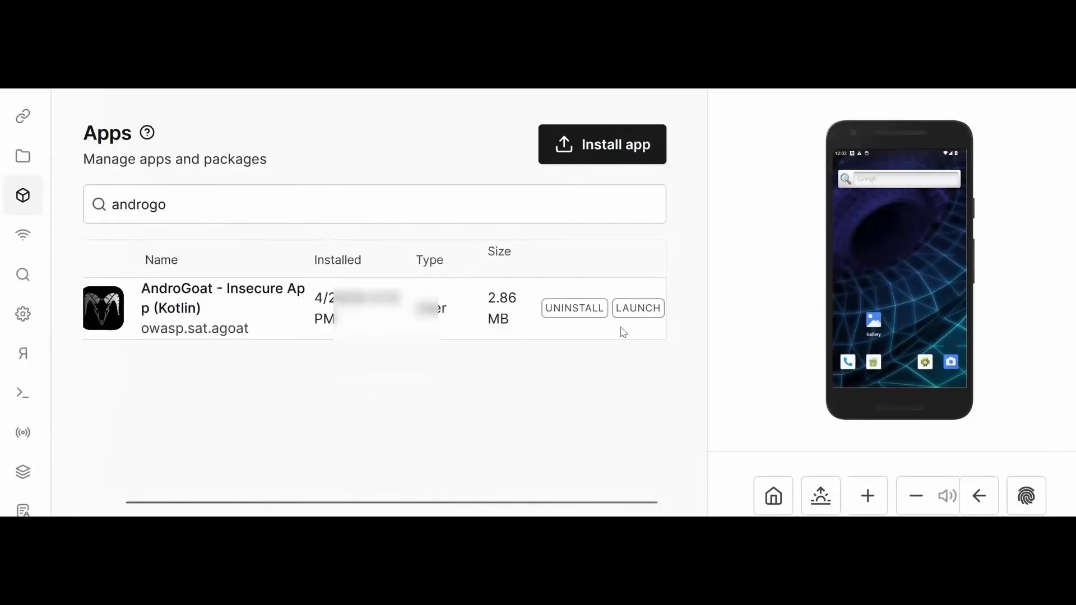
click(637, 307)
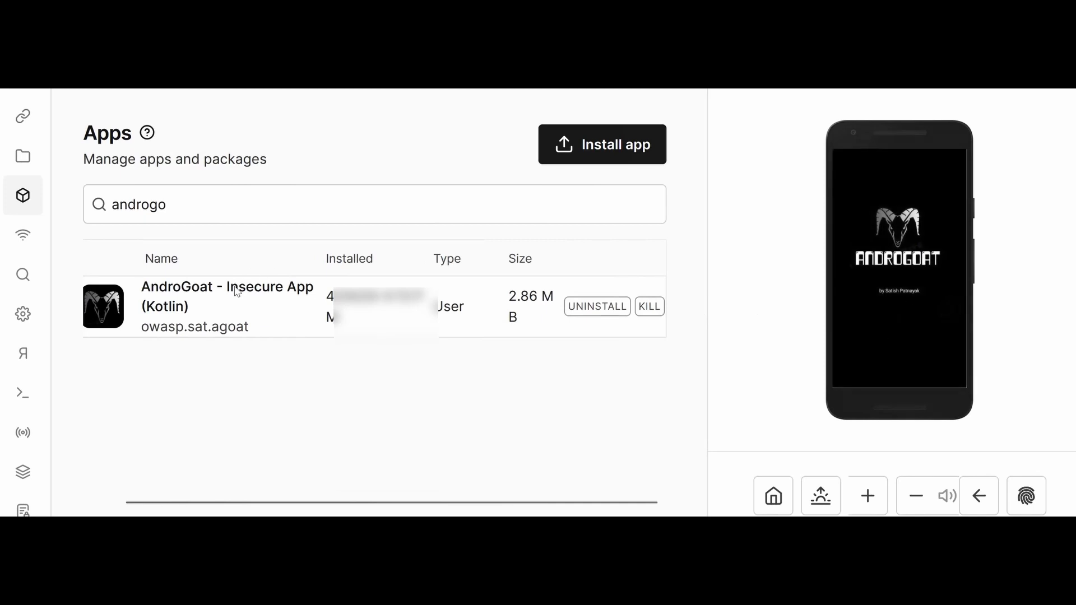
click(374, 204)
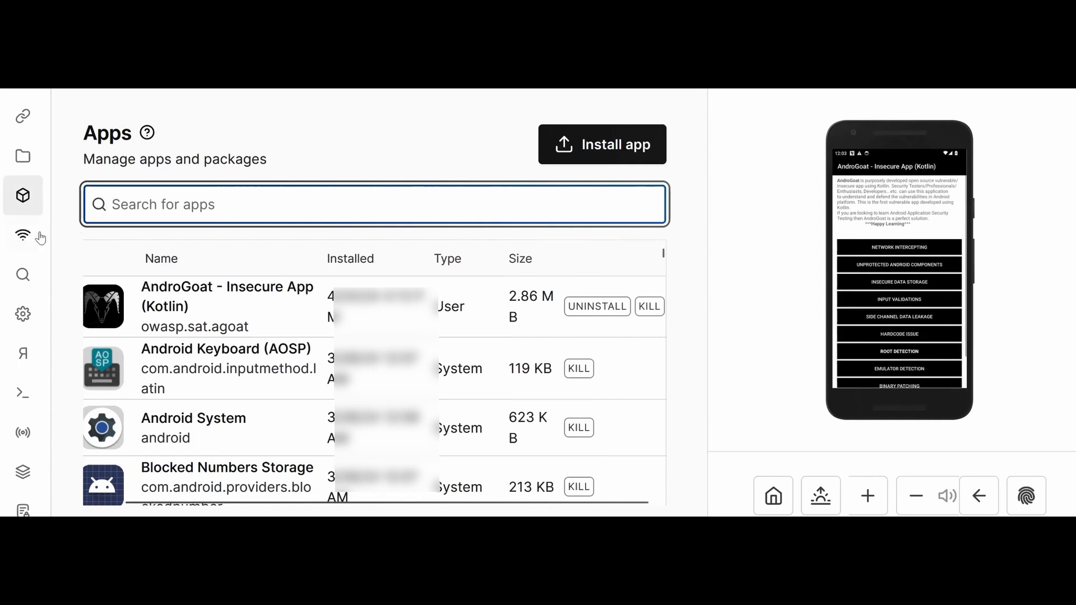
mouse_move(876, 471)
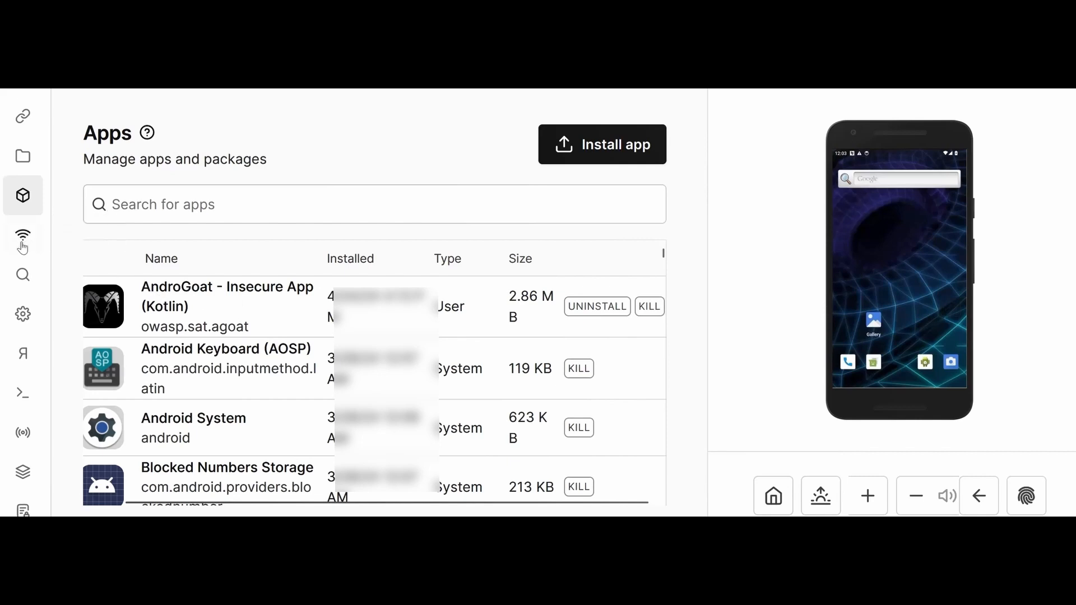
Step: Start an HTTP(S)-only capture in Network Monitor and send the device to its home screen
click(23, 236)
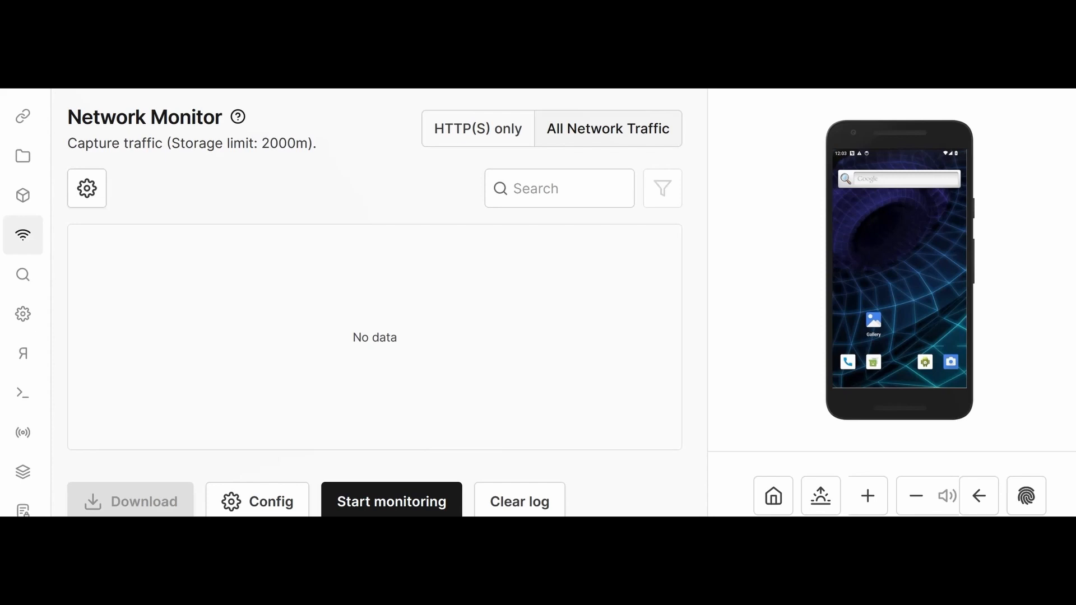
mouse_move(504, 178)
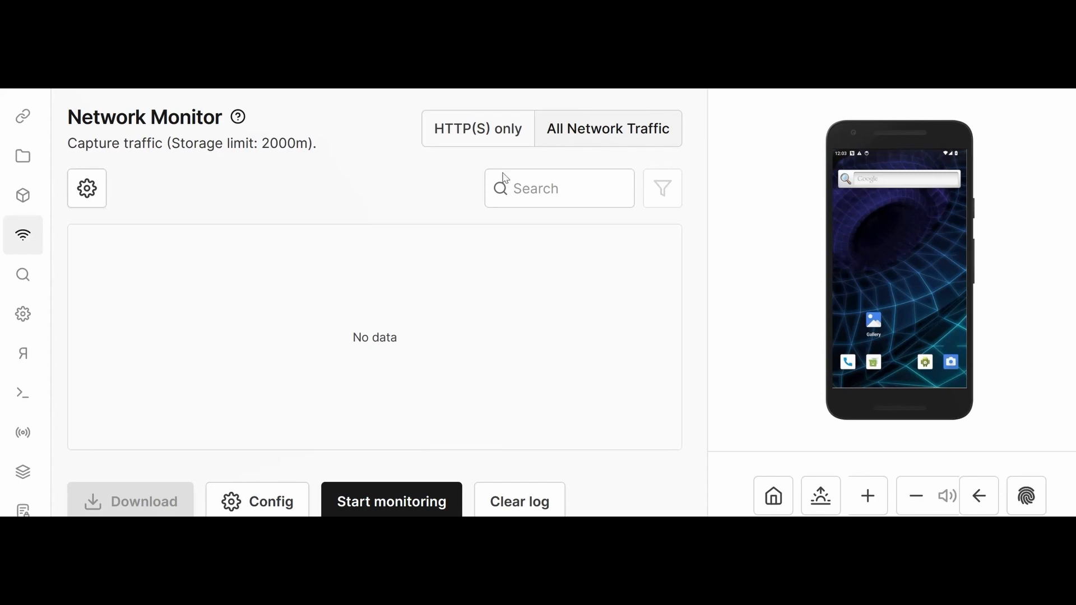
click(477, 128)
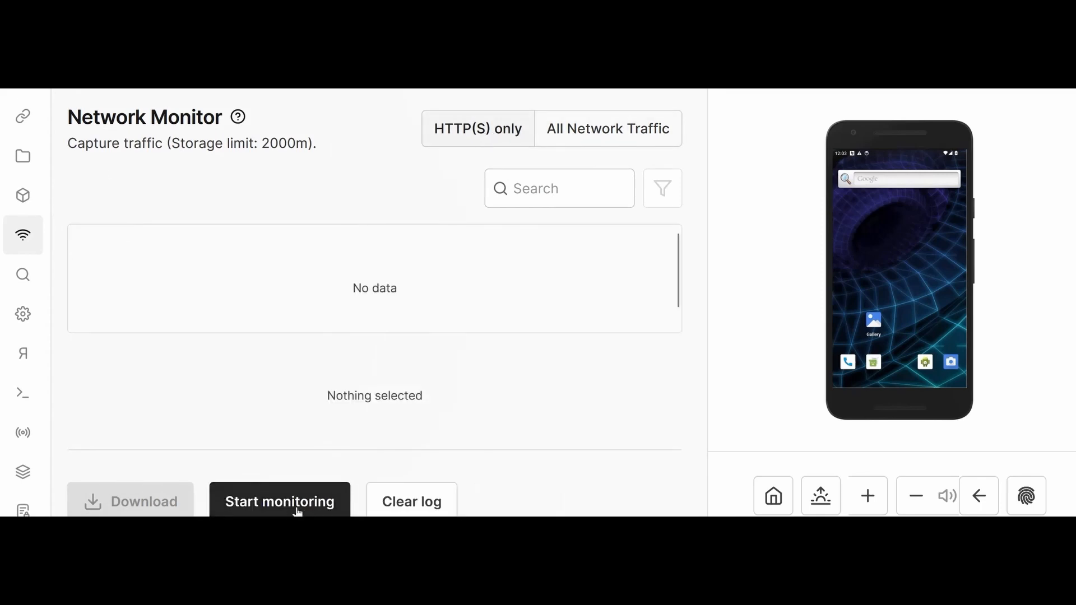
click(279, 503)
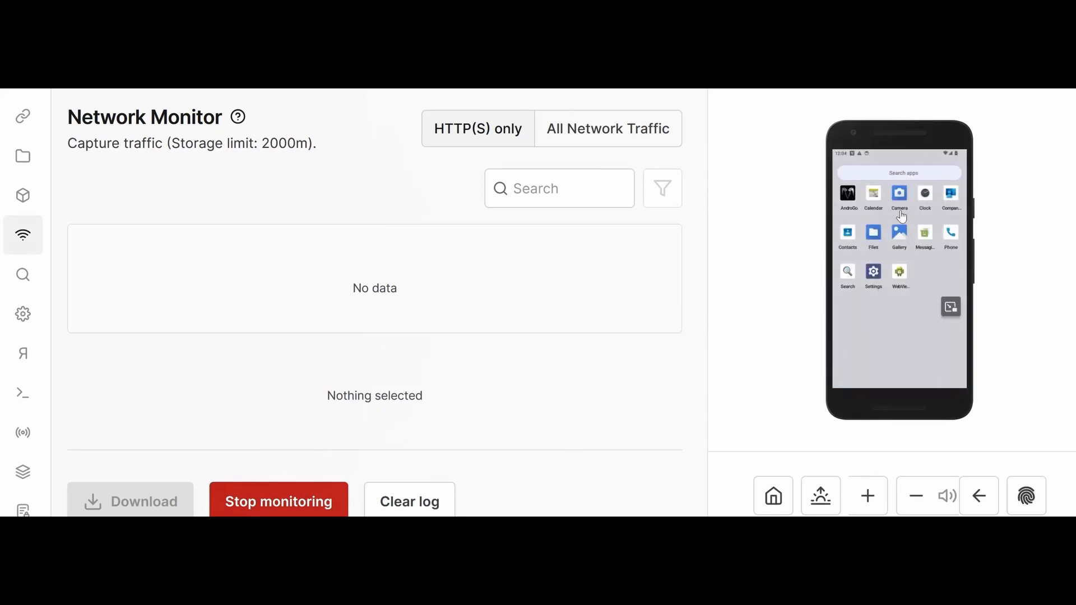
mouse_move(906, 411)
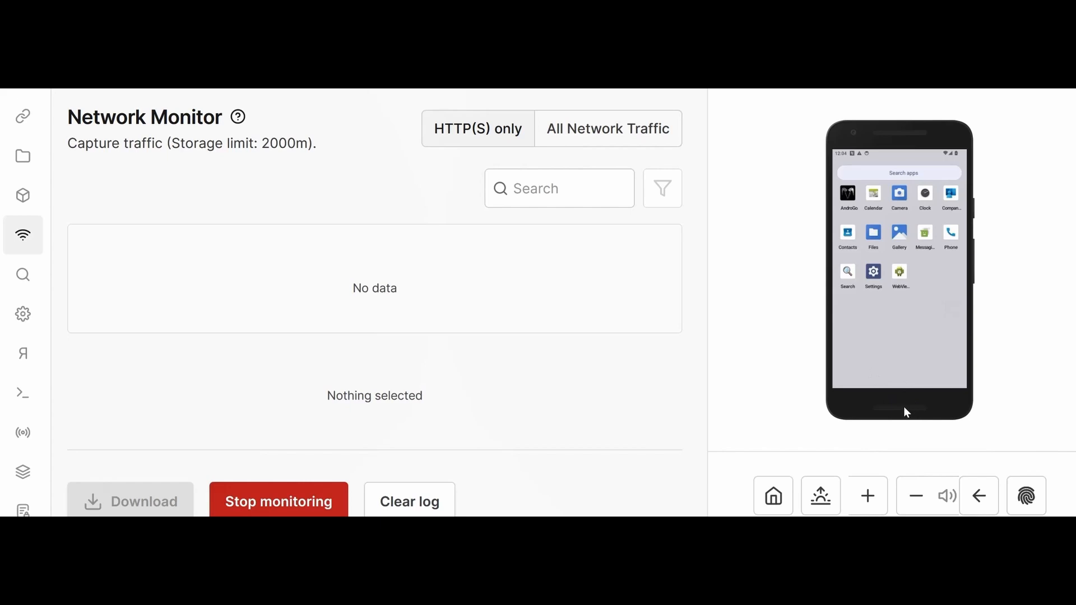
right_click(608, 128)
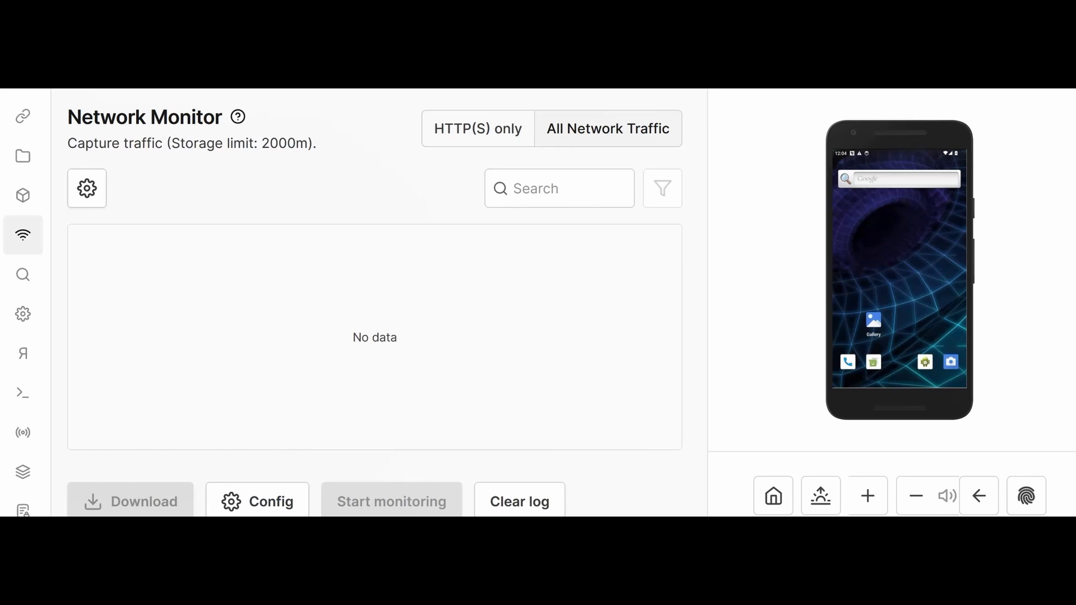
mouse_move(4, 185)
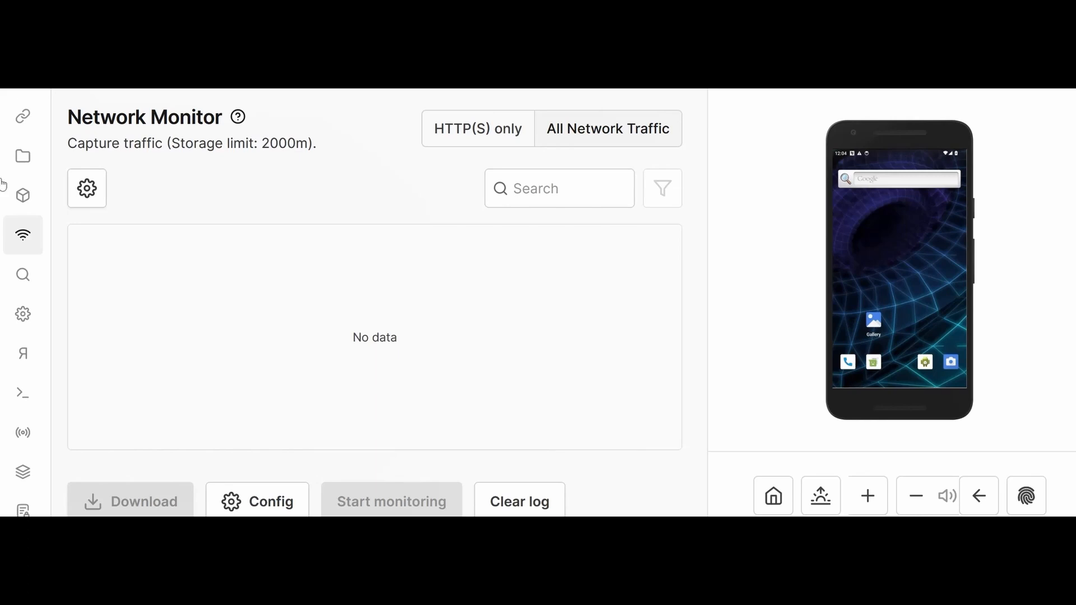
Step: View the CoreTrace syscall tracer, then the device Settings About section
click(22, 275)
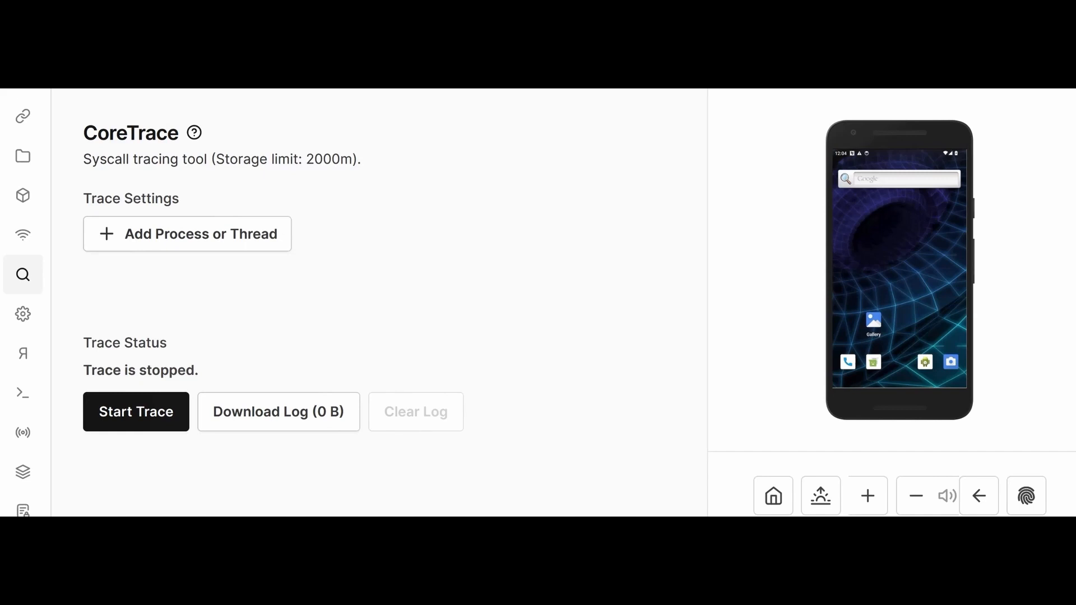
mouse_move(7, 332)
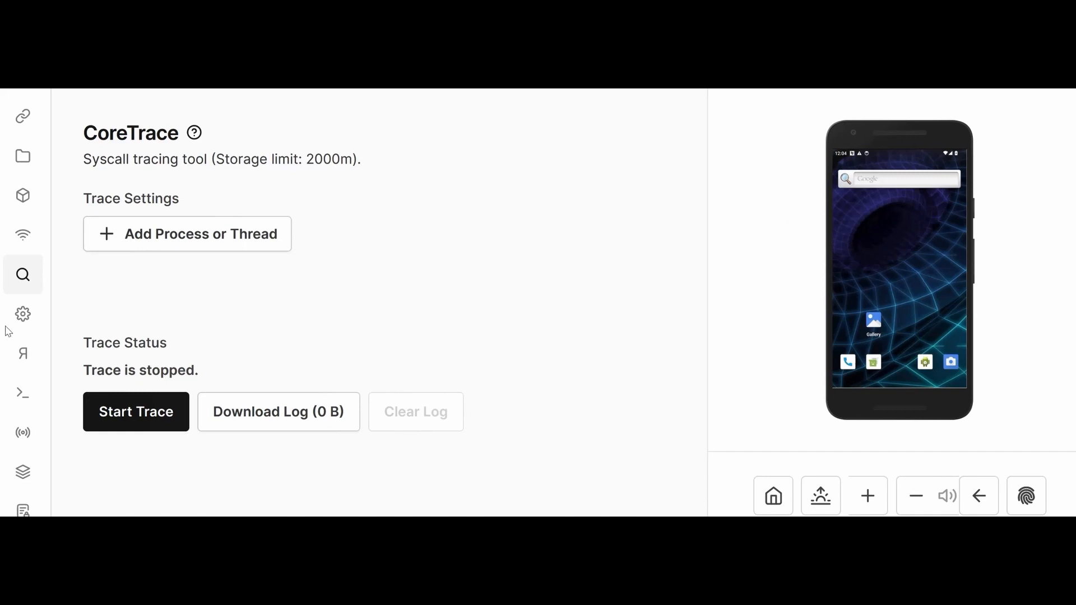
click(23, 314)
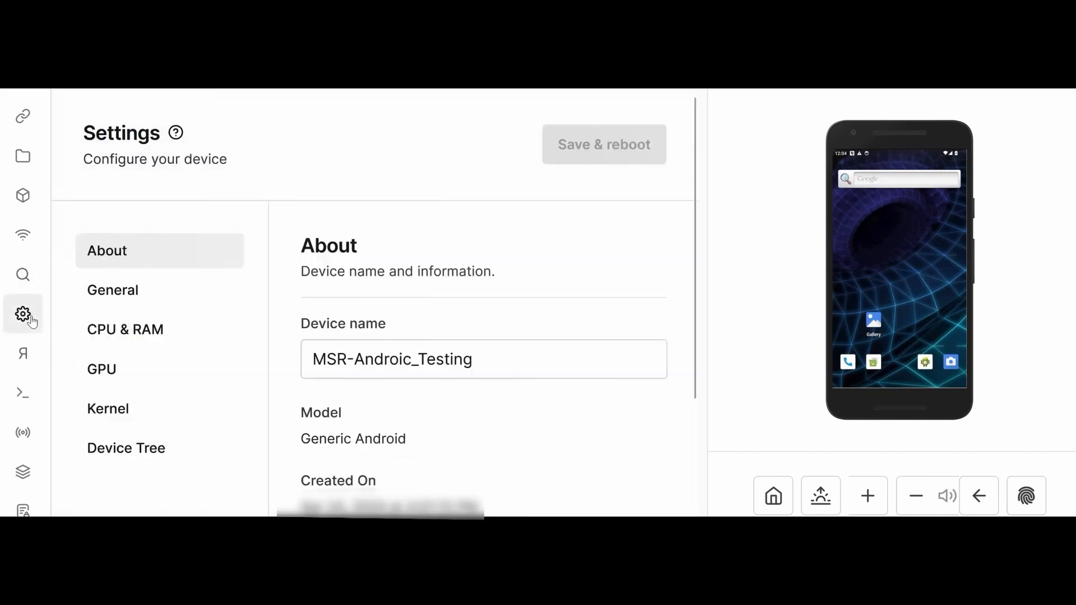
mouse_move(22, 353)
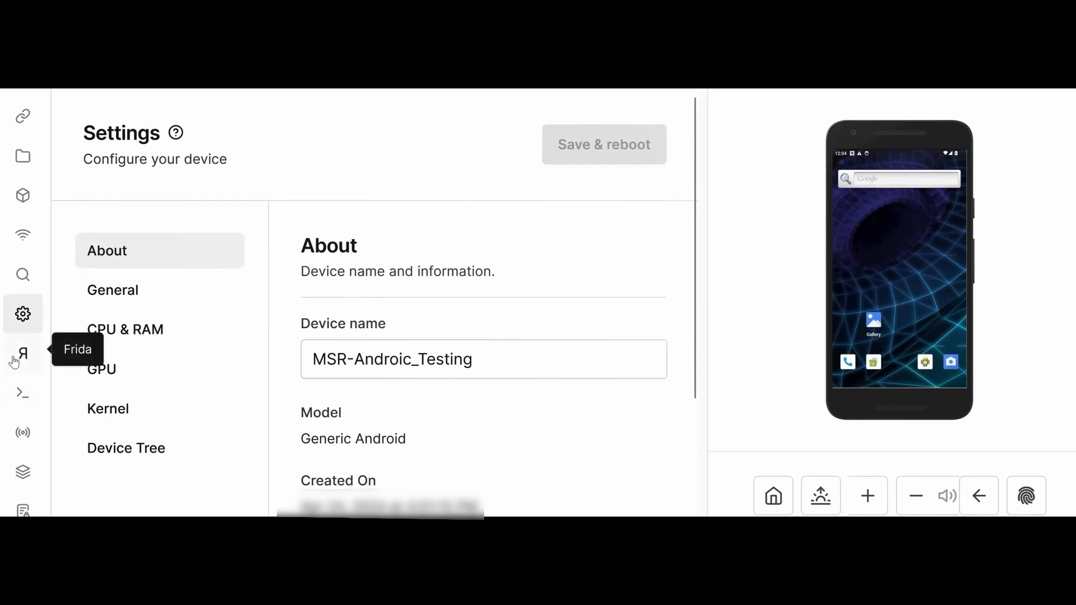
Step: Show the Frida Scripts list with bypass_framgia_emulator.js, dump_java.js and hook_native.js
click(22, 353)
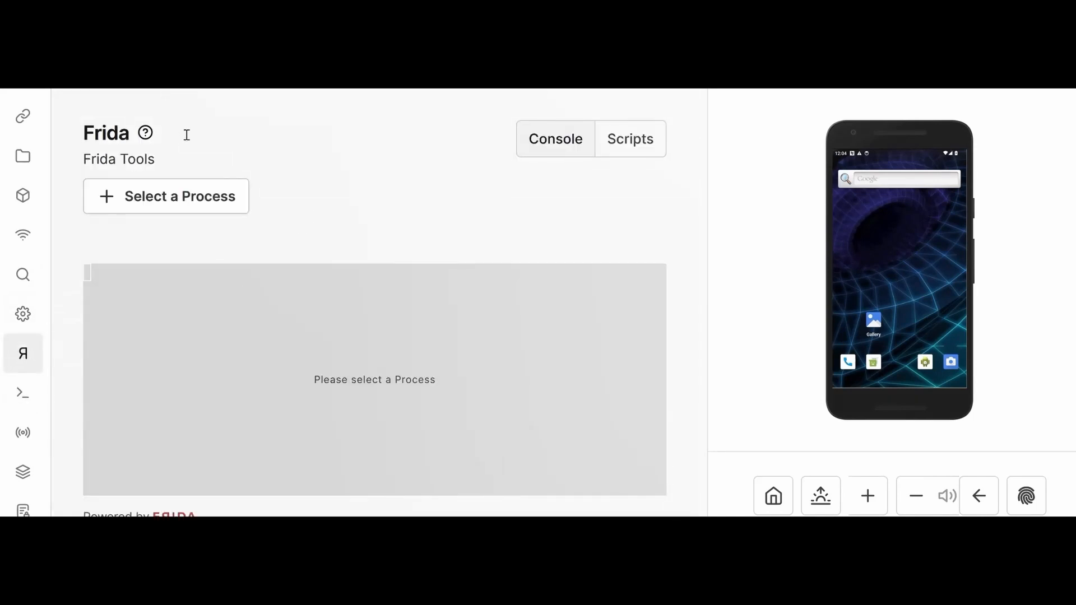
mouse_move(267, 247)
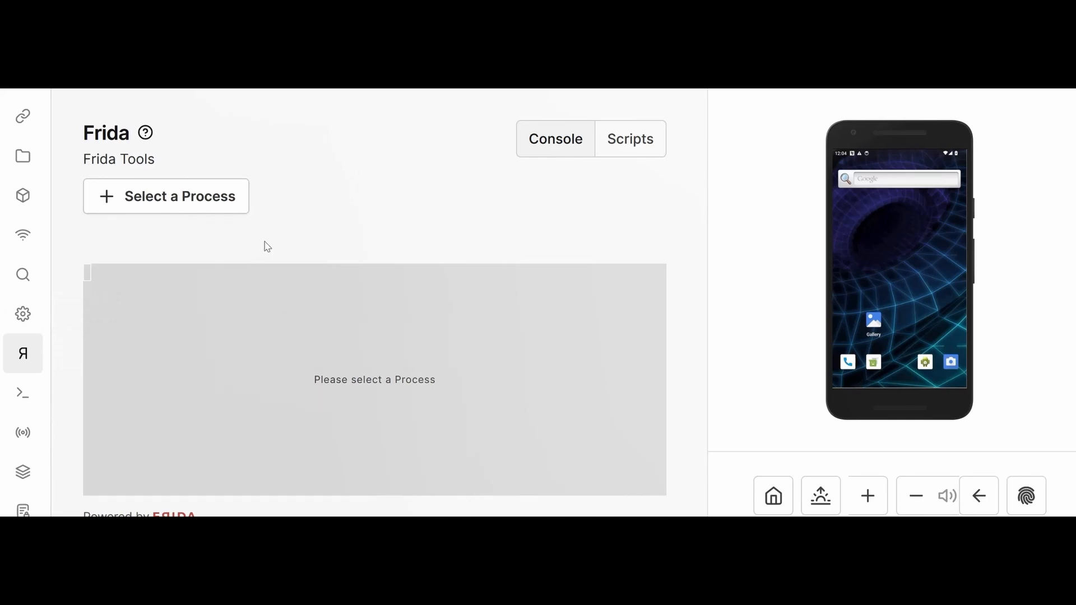
mouse_move(22, 354)
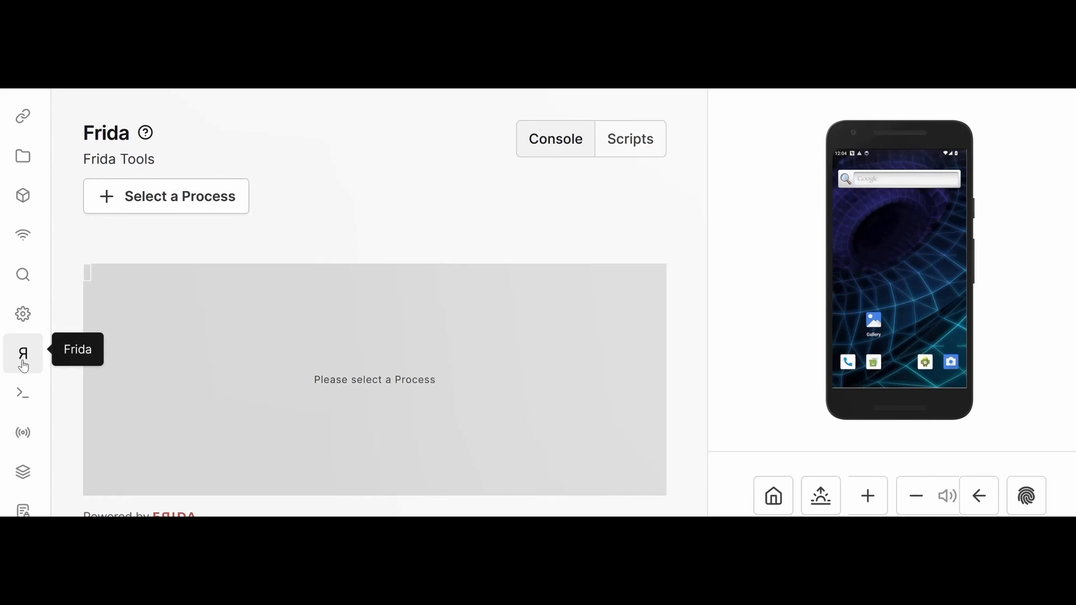
mouse_move(473, 300)
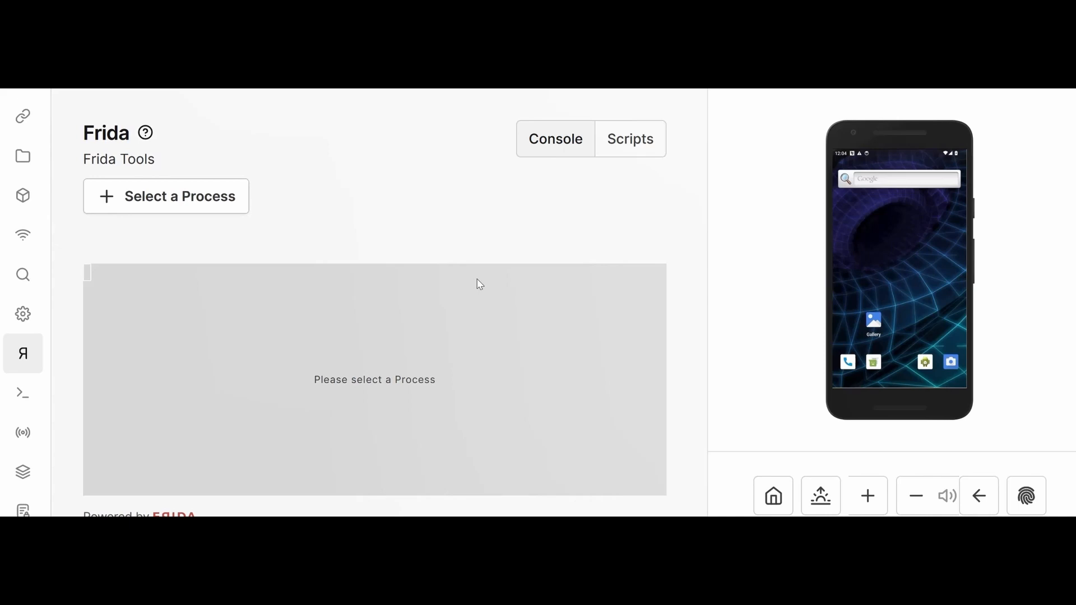
mouse_move(546, 122)
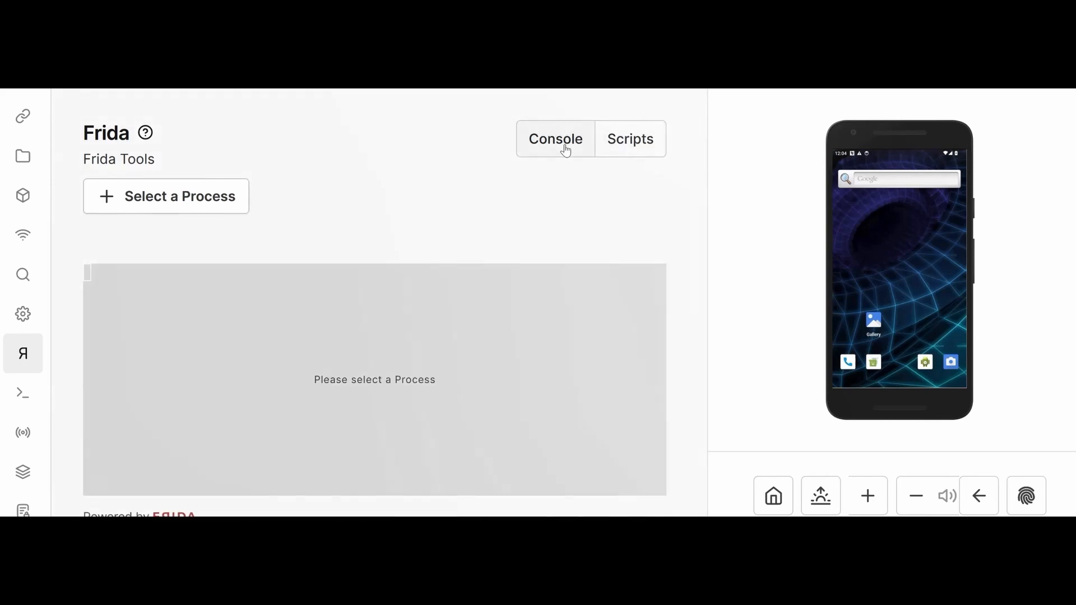
mouse_move(629, 139)
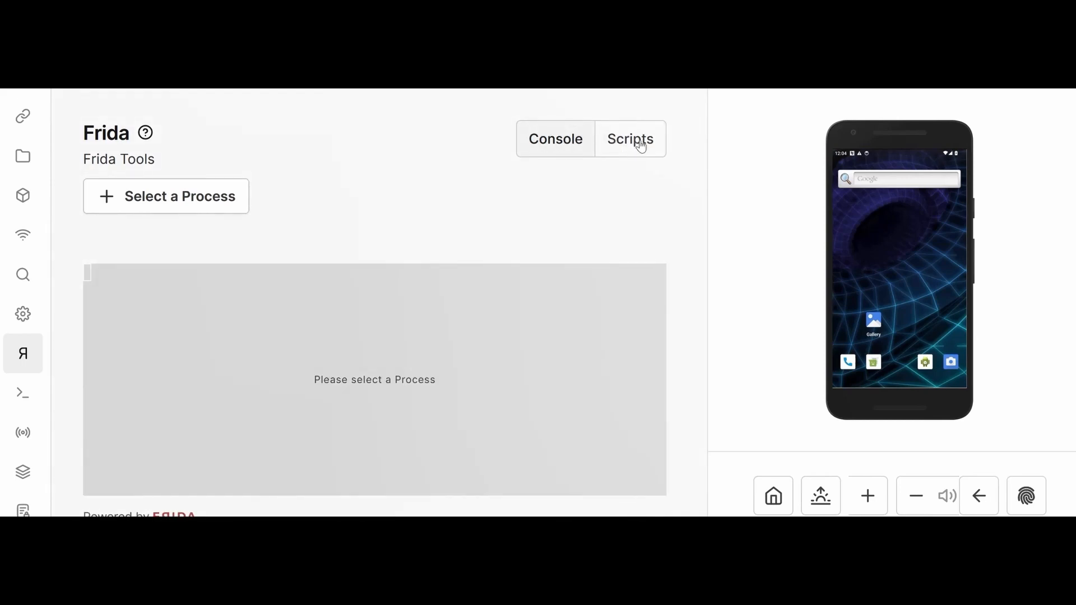
click(629, 139)
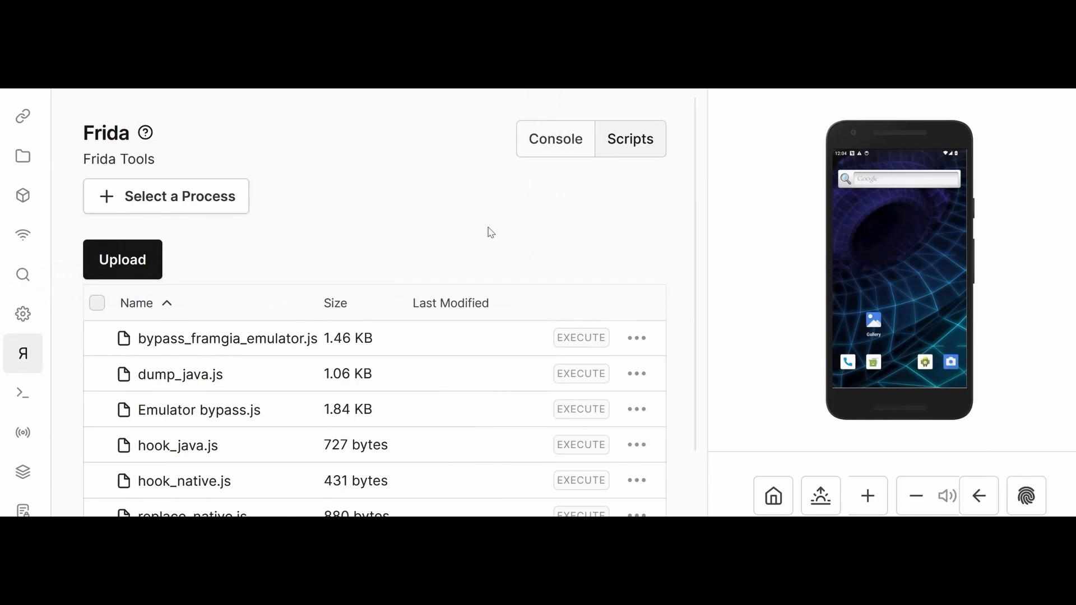
scroll(down, 3)
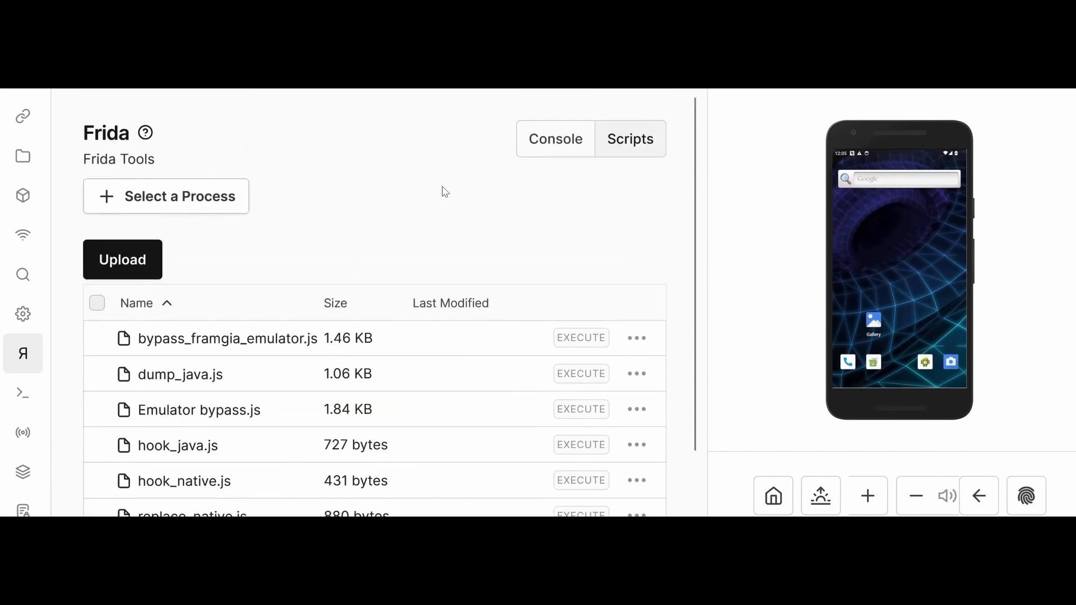
Step: From the Frida console, filter processes for AndroGoat and pick it to attach
click(555, 139)
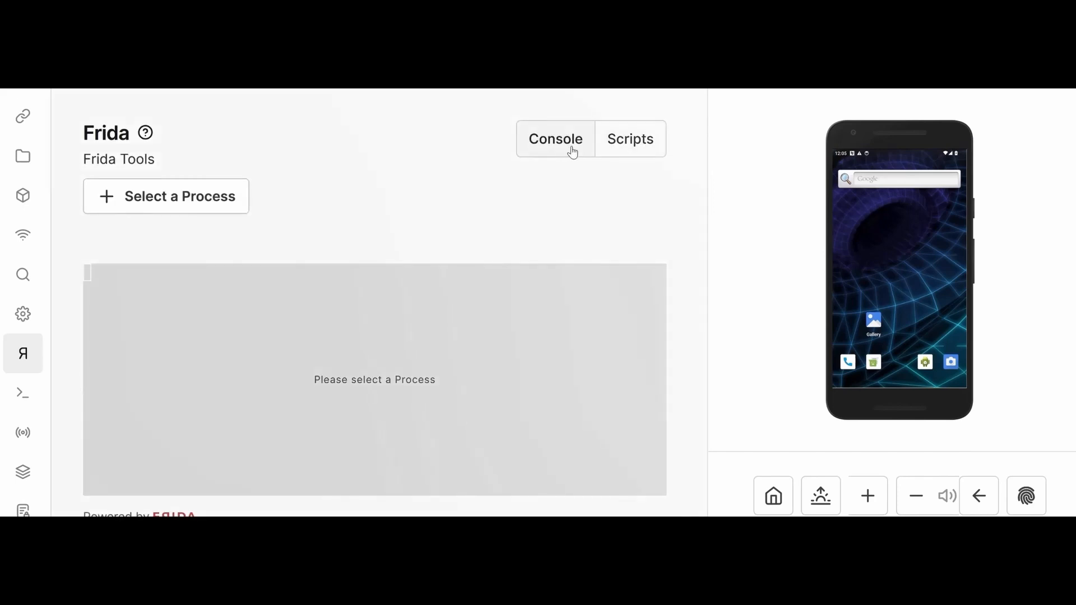
mouse_move(195, 196)
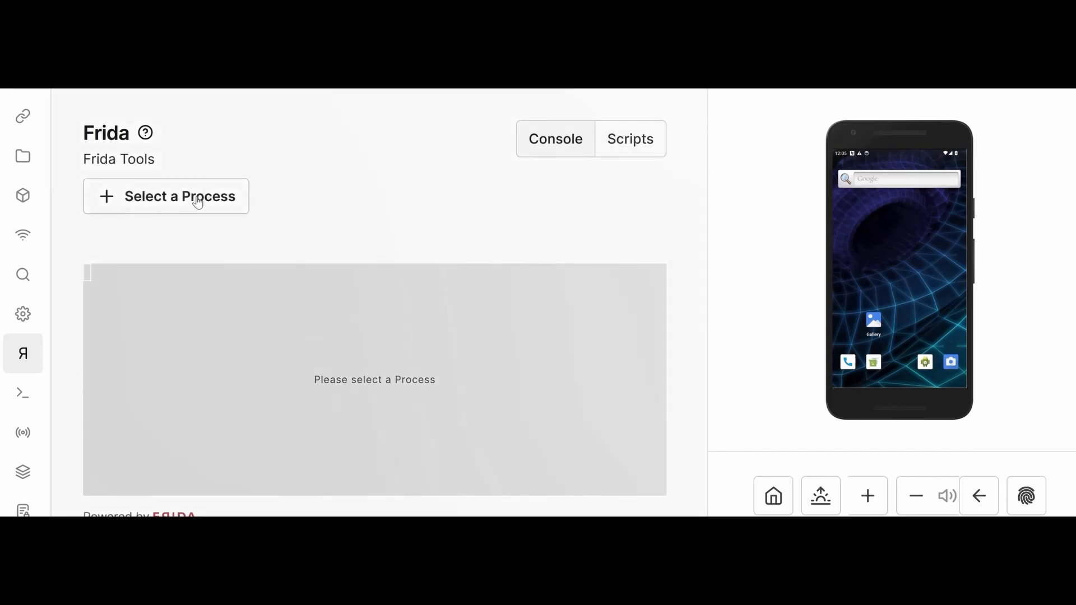
click(166, 196)
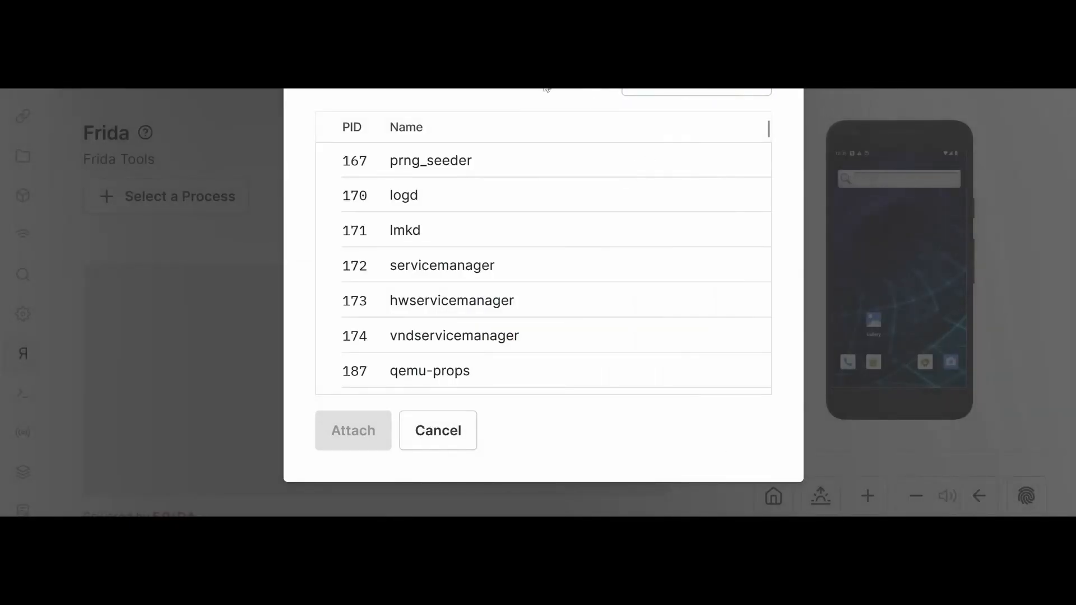
scroll(down, 3)
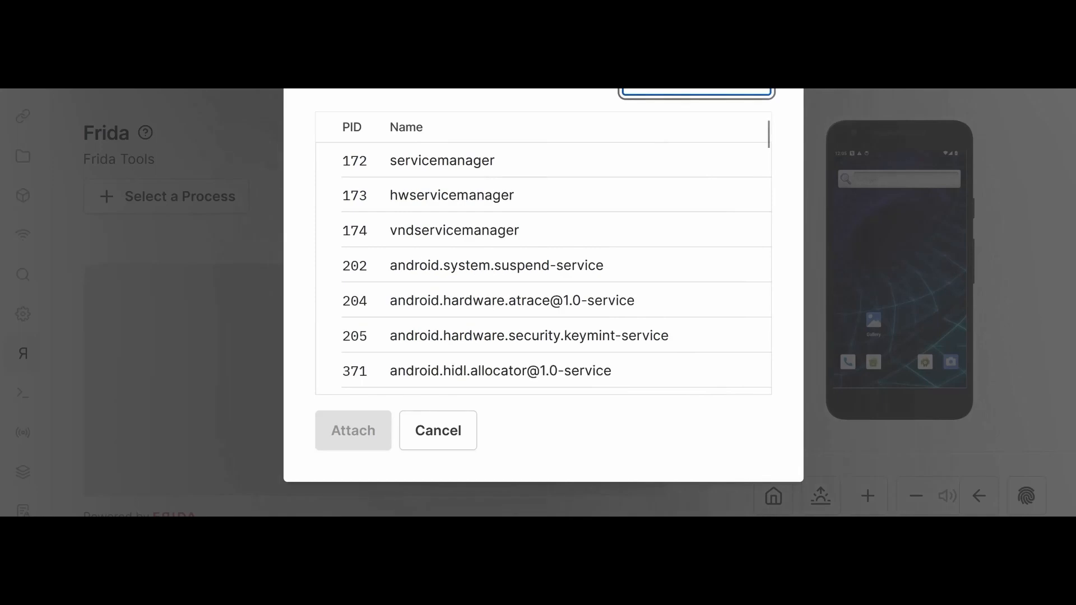
text(AndroGoat)
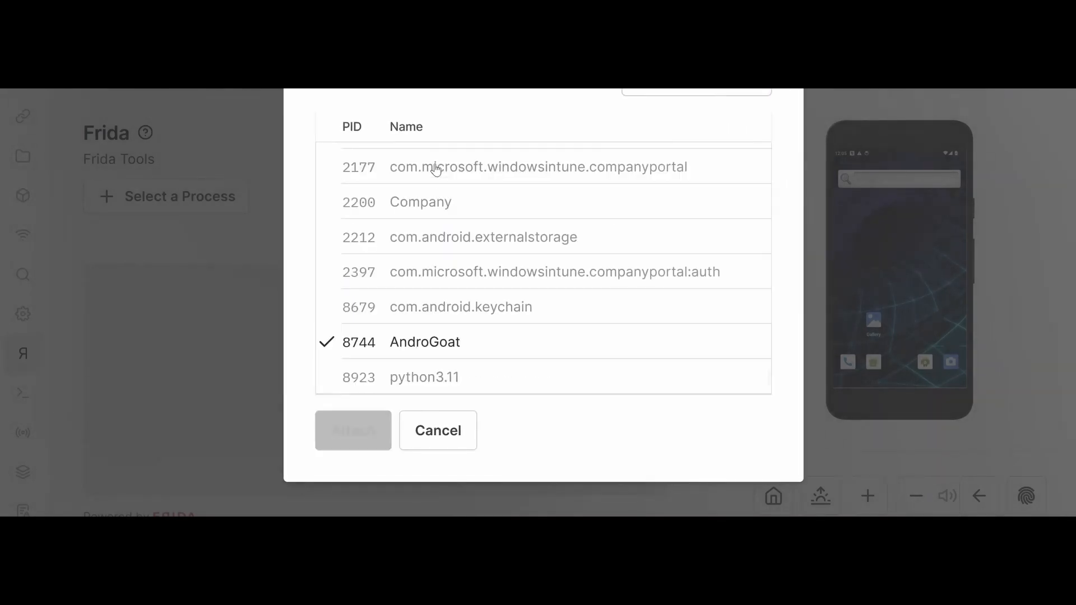
click(353, 431)
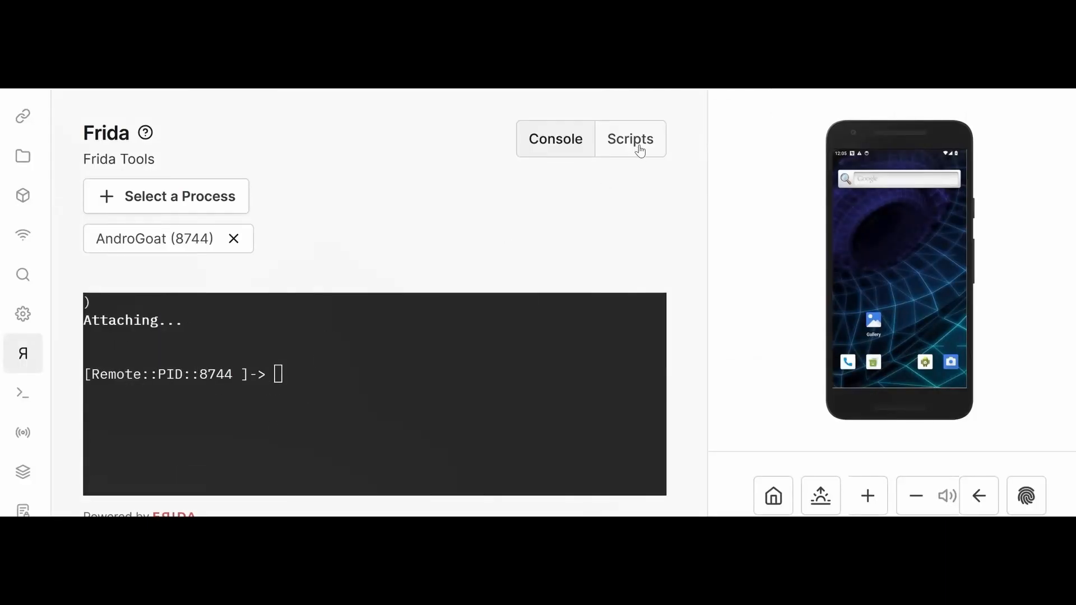
Step: Download bypass_framgia_emulator.js from the scripts list, check the Console, and return to Scripts
click(629, 139)
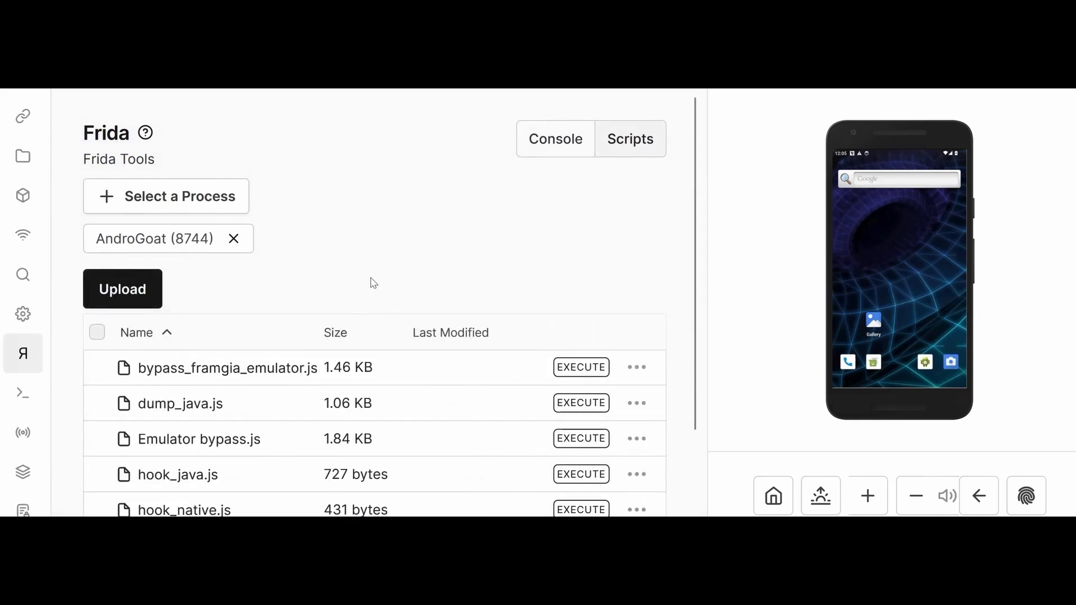
scroll(down, 3)
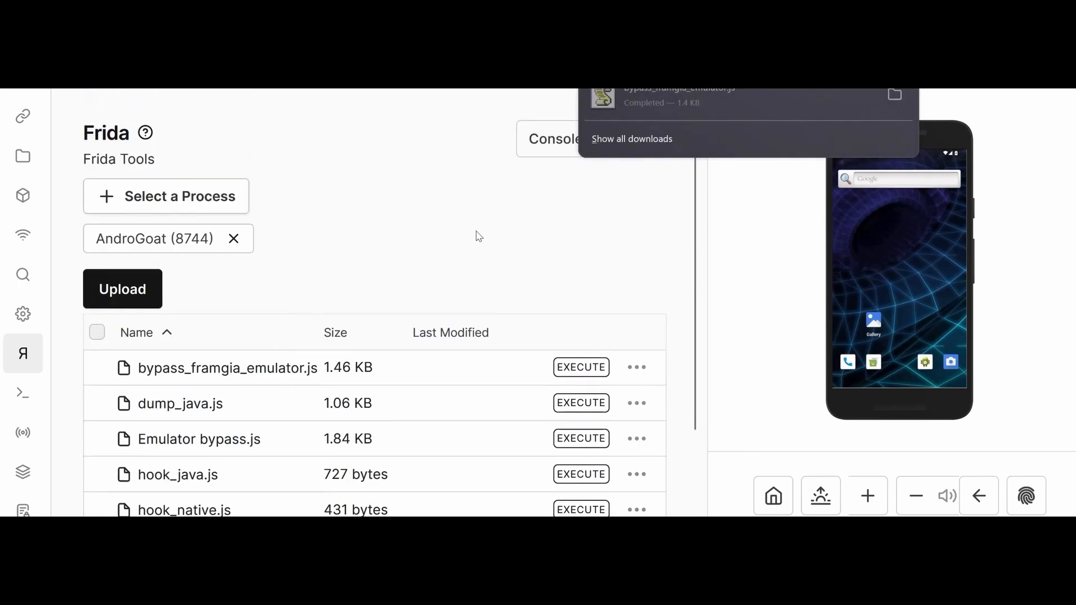
scroll(down, 3)
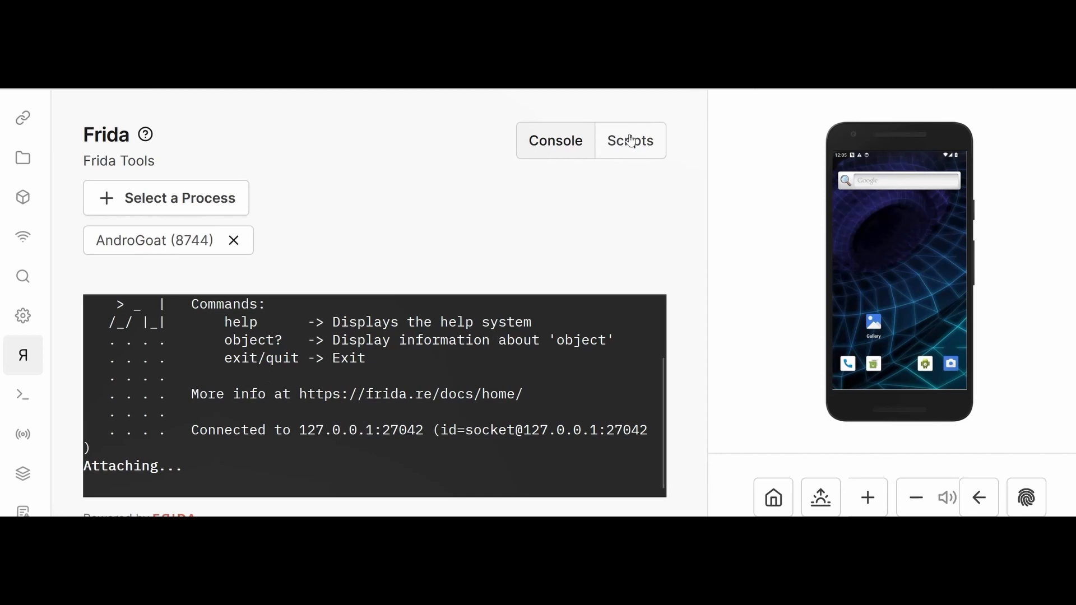
click(628, 140)
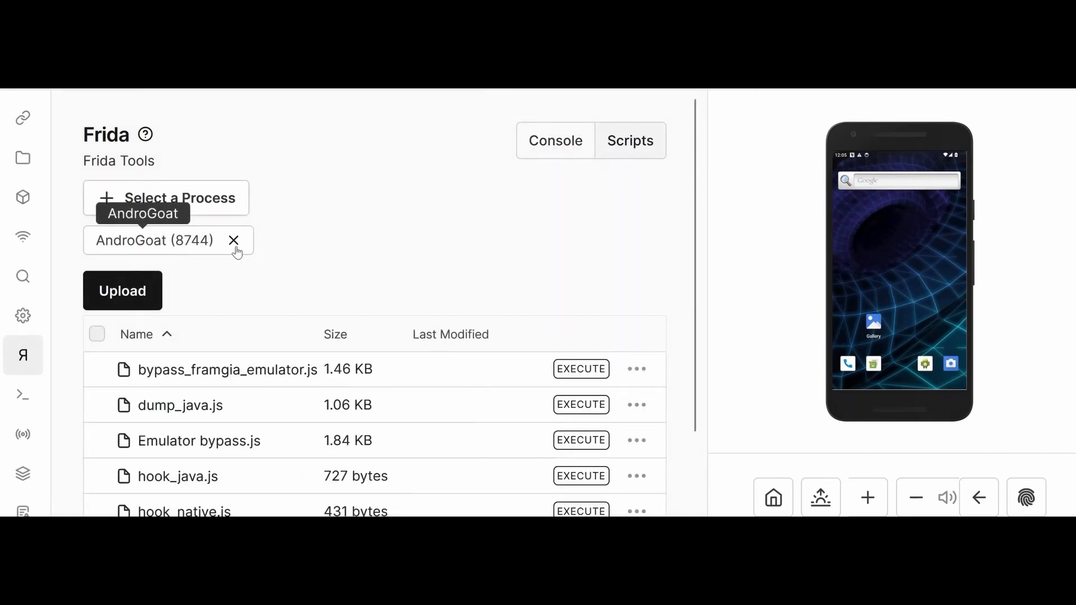
Step: Detach Frida from the AndroGoat (8744) process via its chip
click(233, 240)
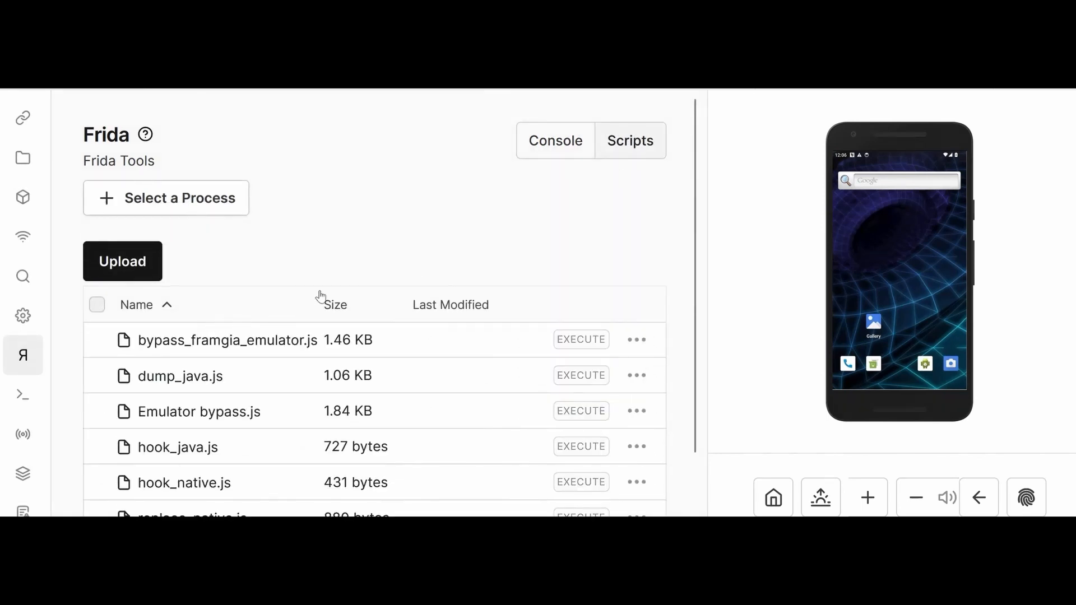
mouse_move(311, 245)
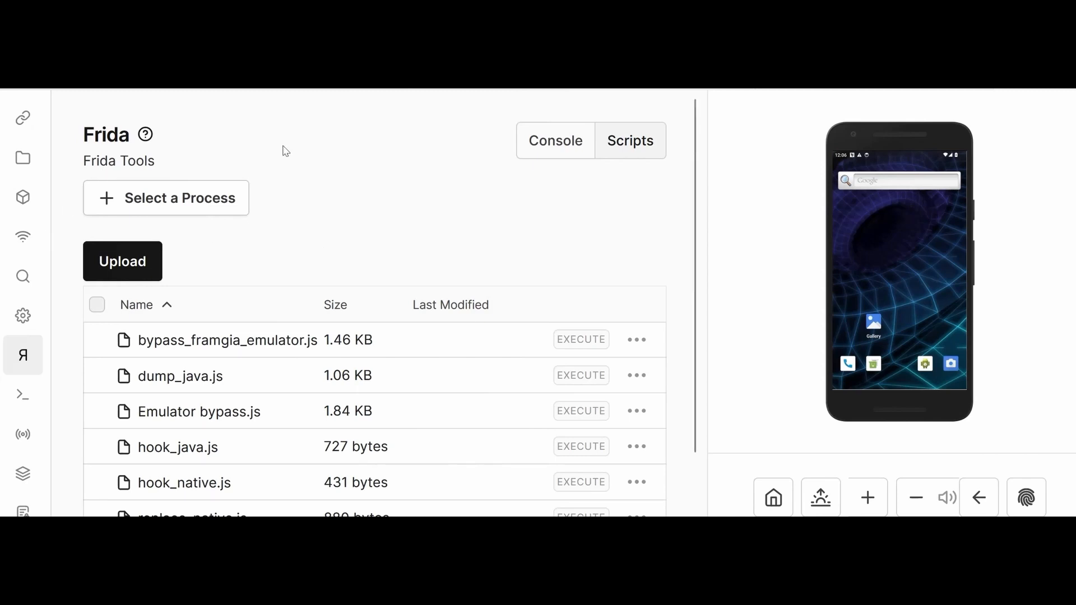
mouse_move(22, 118)
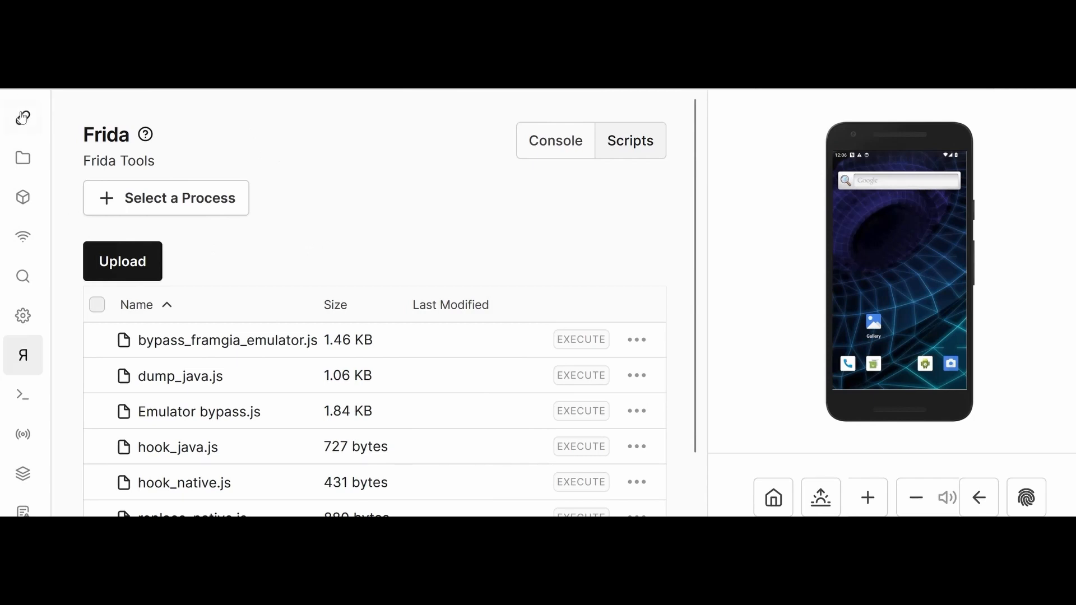
Step: Review the Quick Connect and VPN instructions on the Connect page, then return to Frida
click(22, 117)
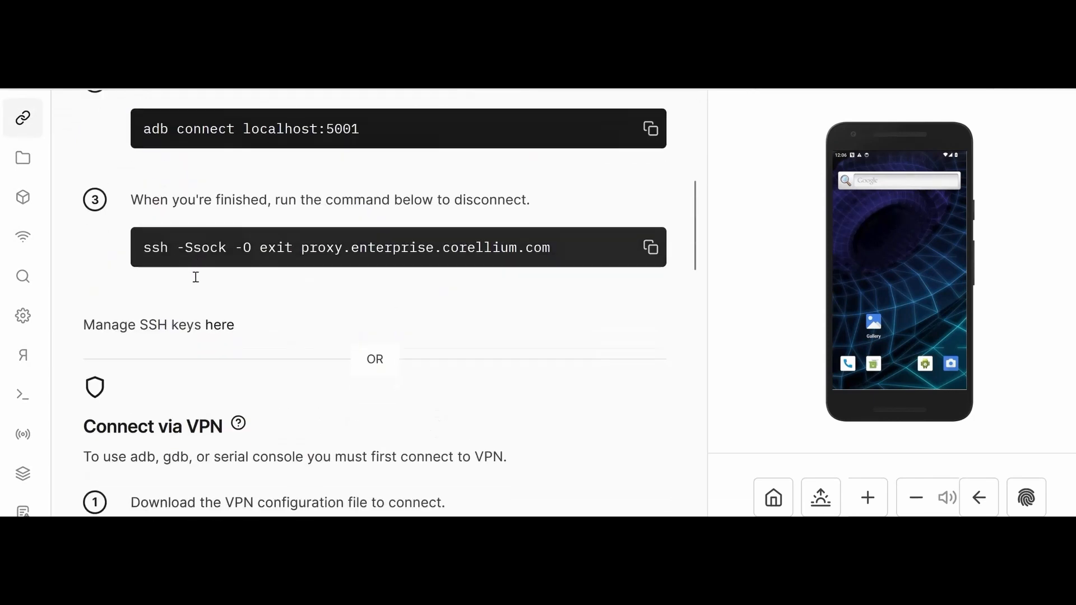
scroll(down, 3)
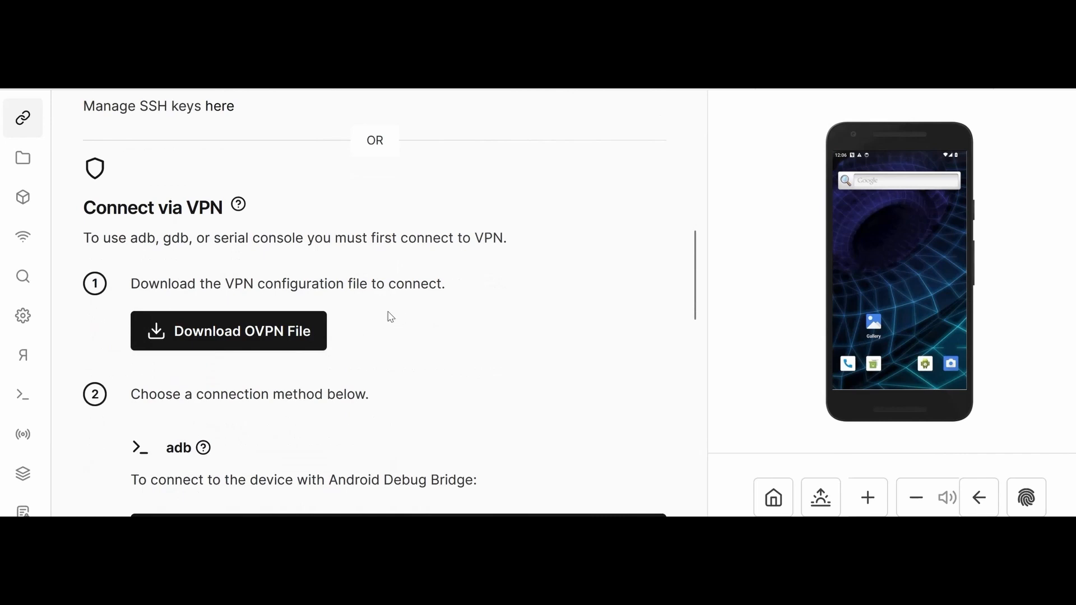
scroll(down, 3)
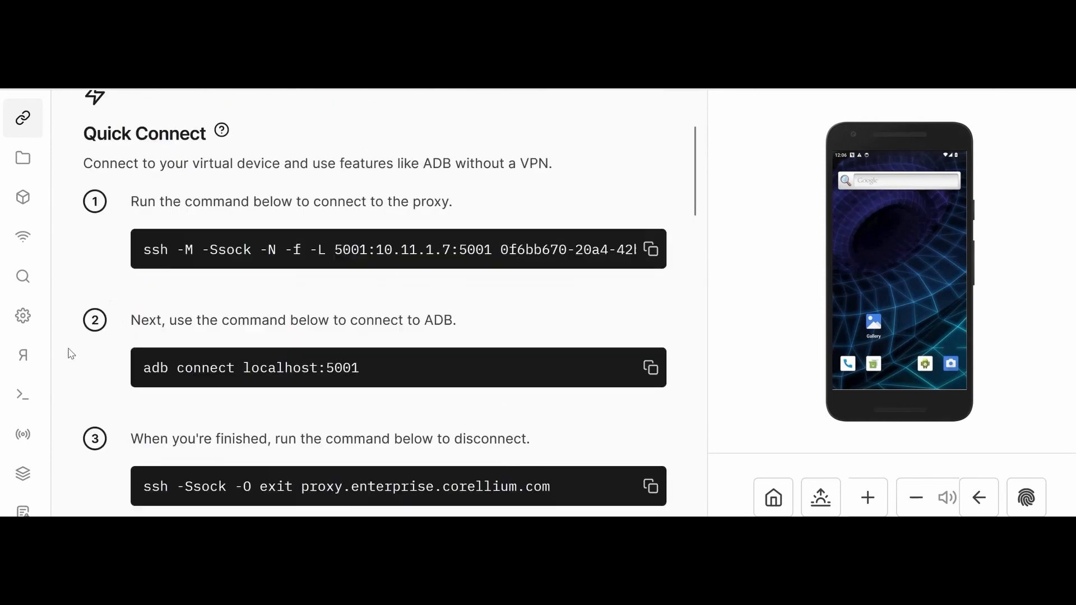
click(23, 355)
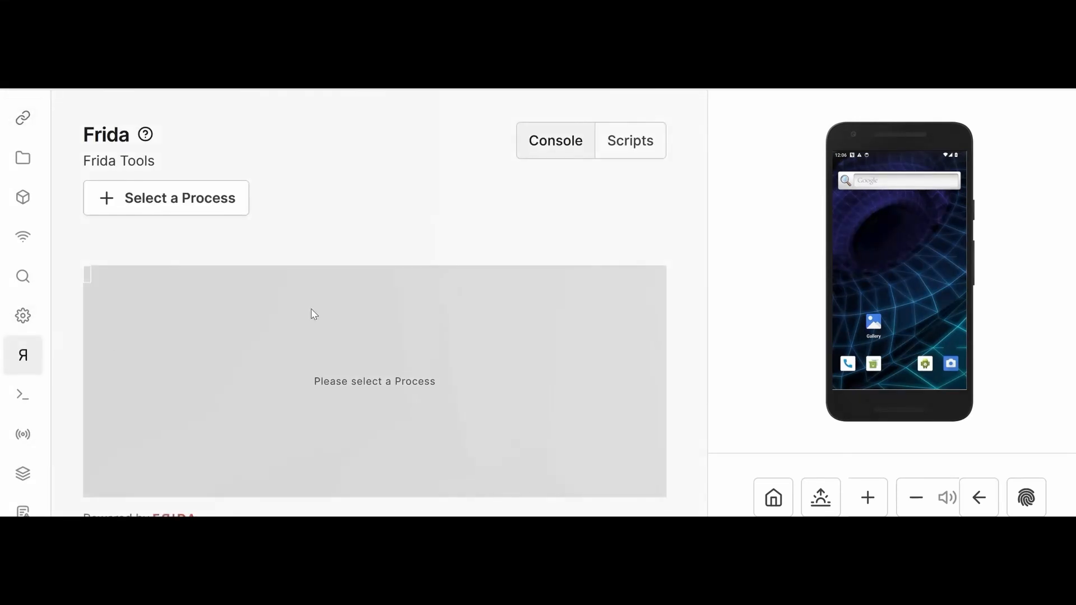
mouse_move(22, 399)
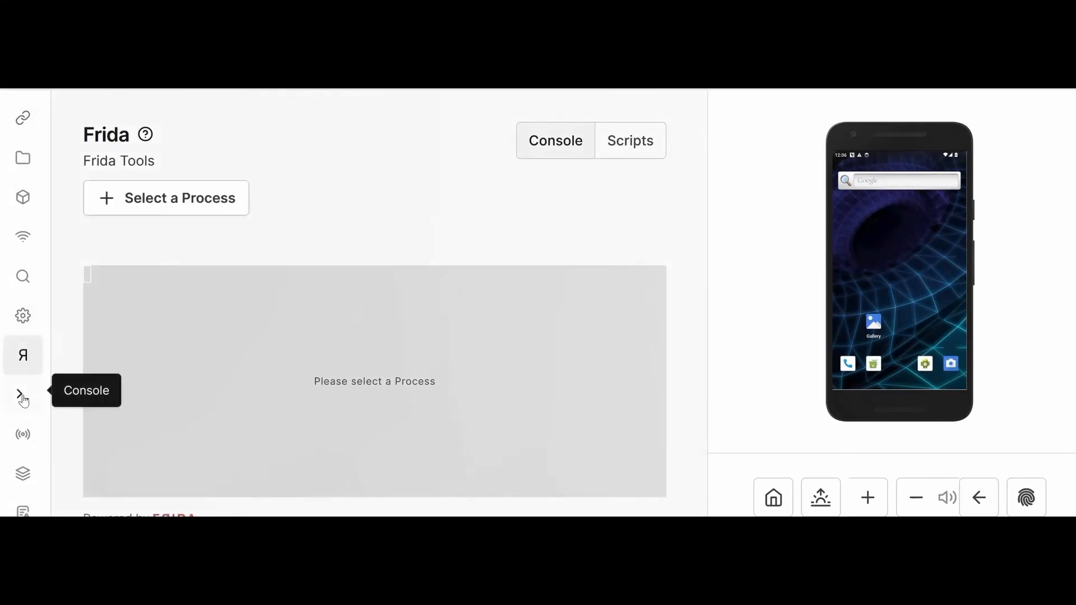
Step: In the root console shell, list the filesystem root and start moving into /data
click(23, 394)
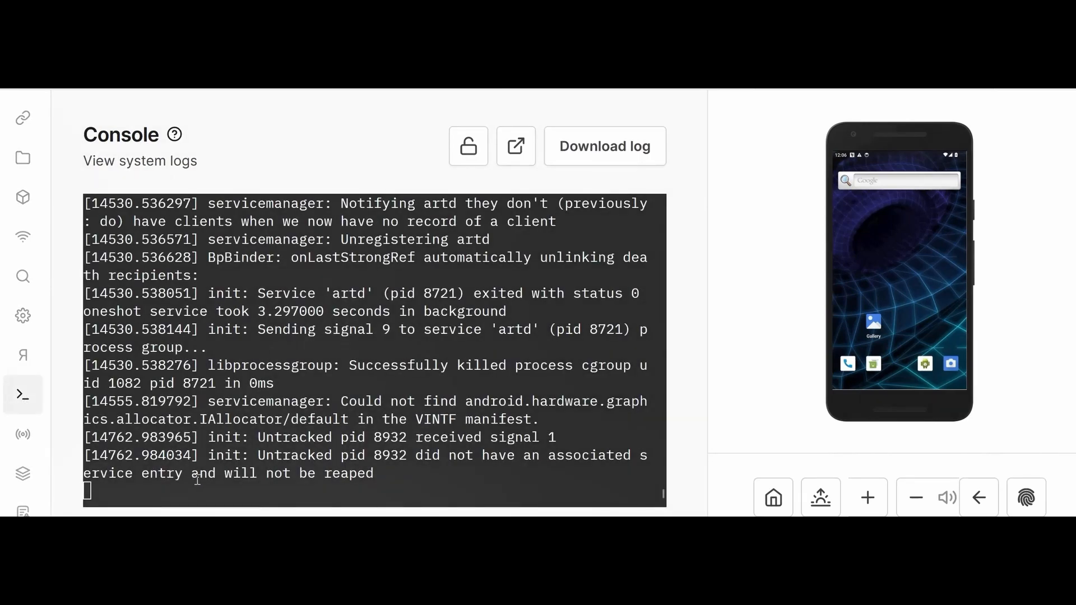
click(206, 487)
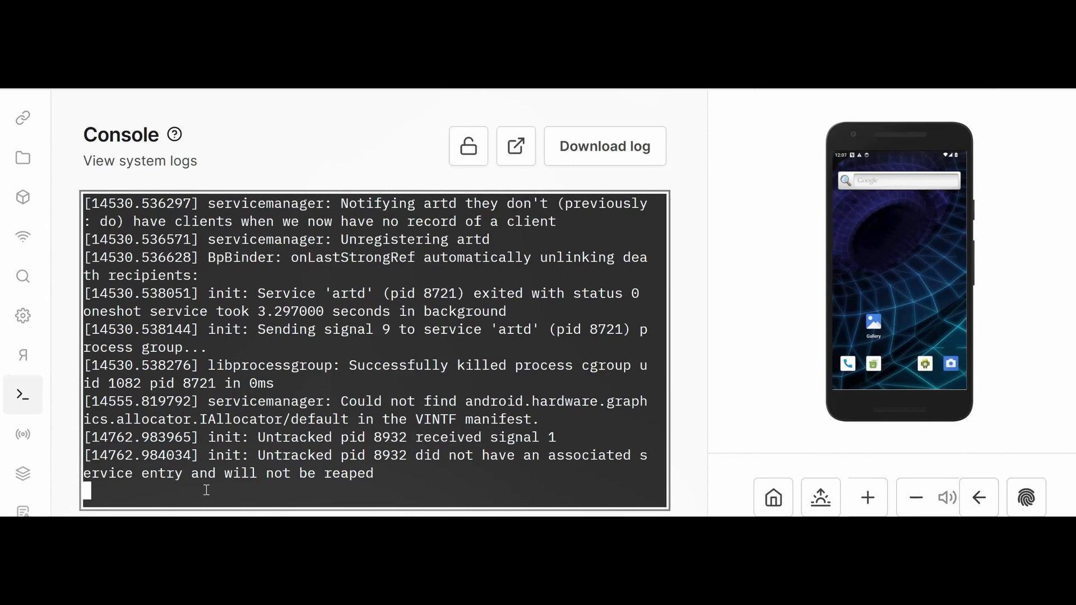
text(ls)
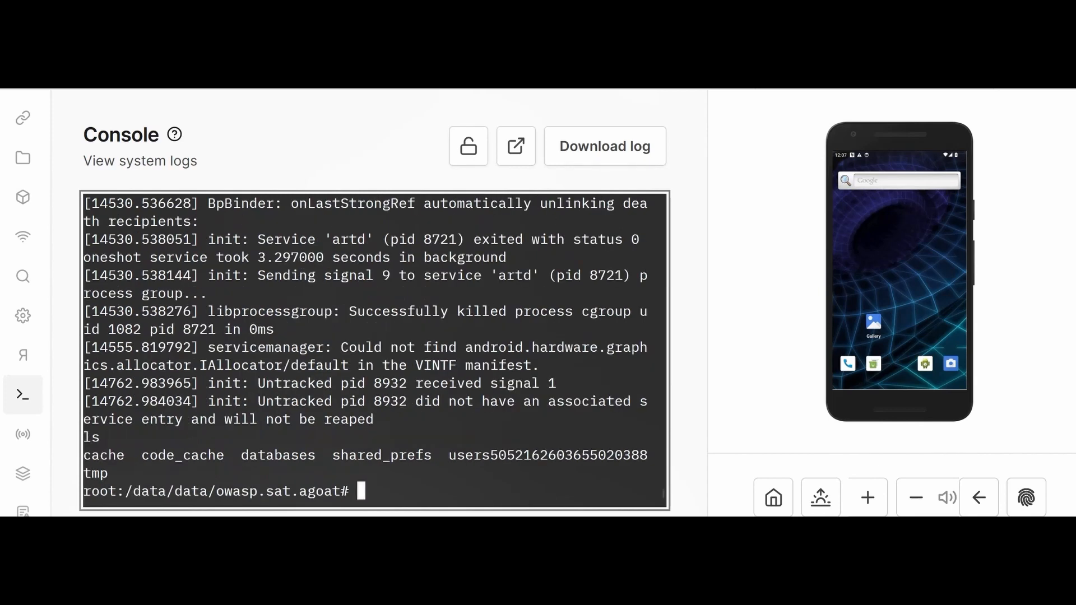
text(cd/4)
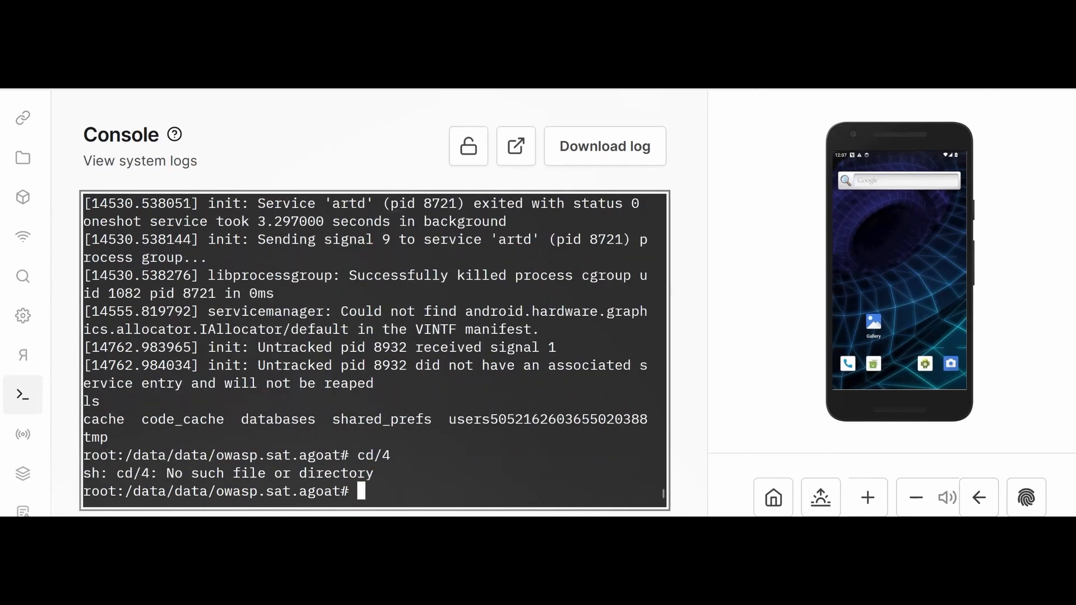
text(cd /)
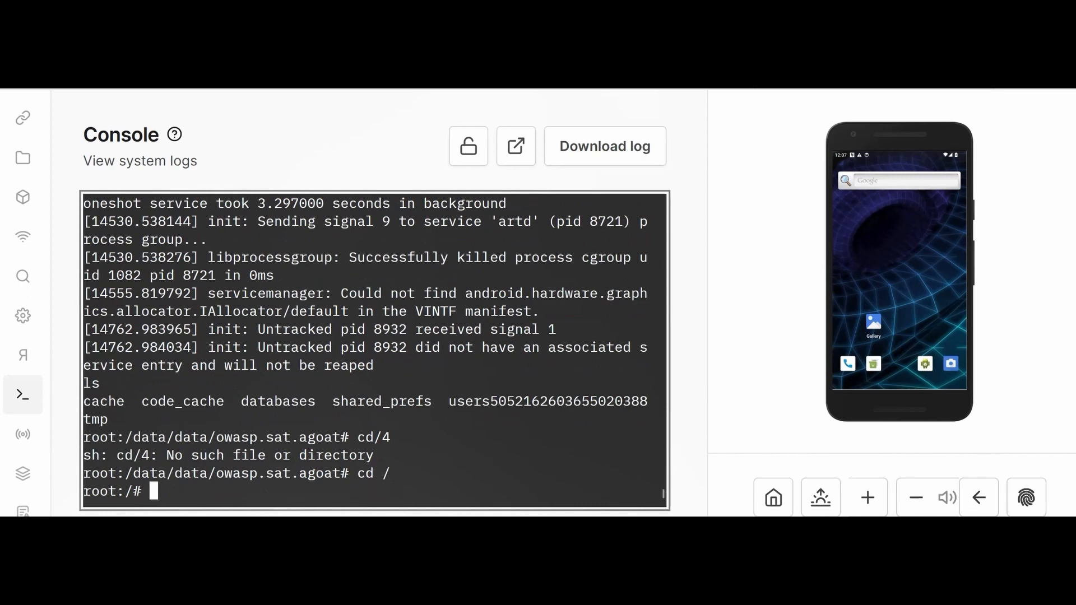
text(cld)
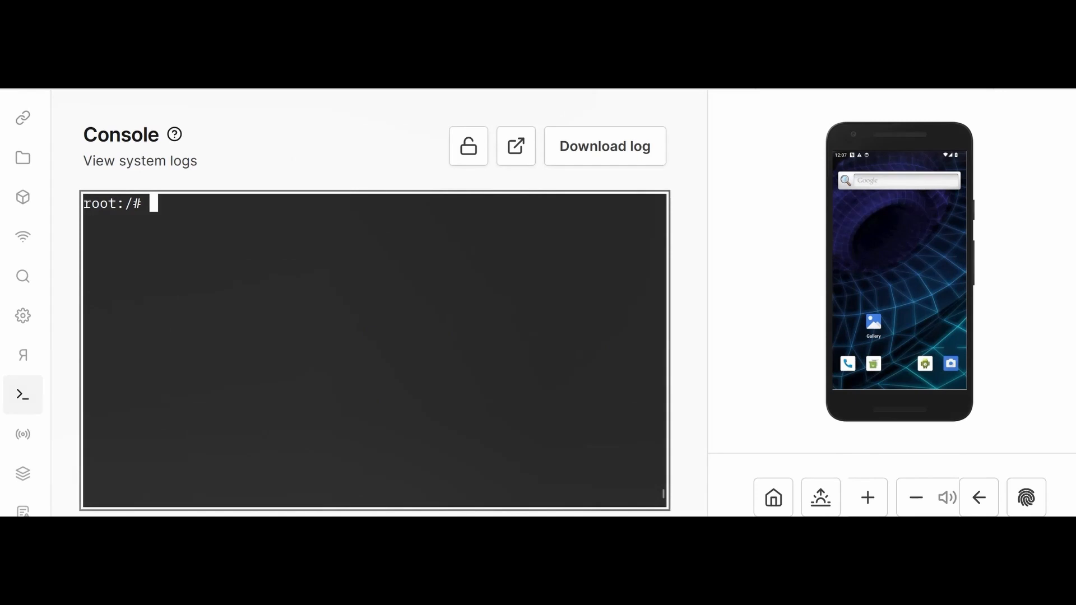
text(cd)
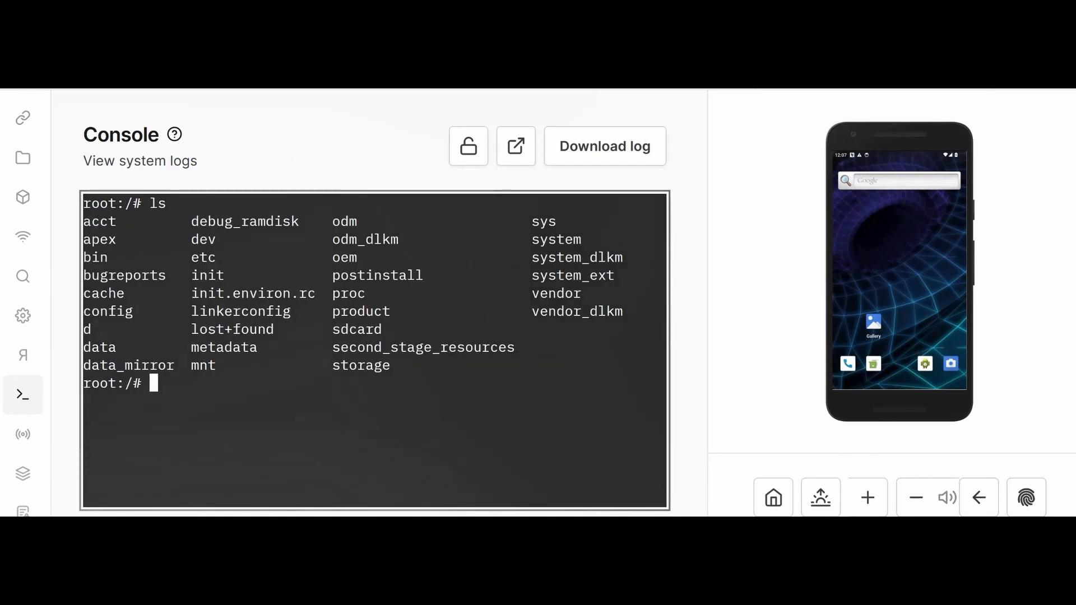
text(cd)
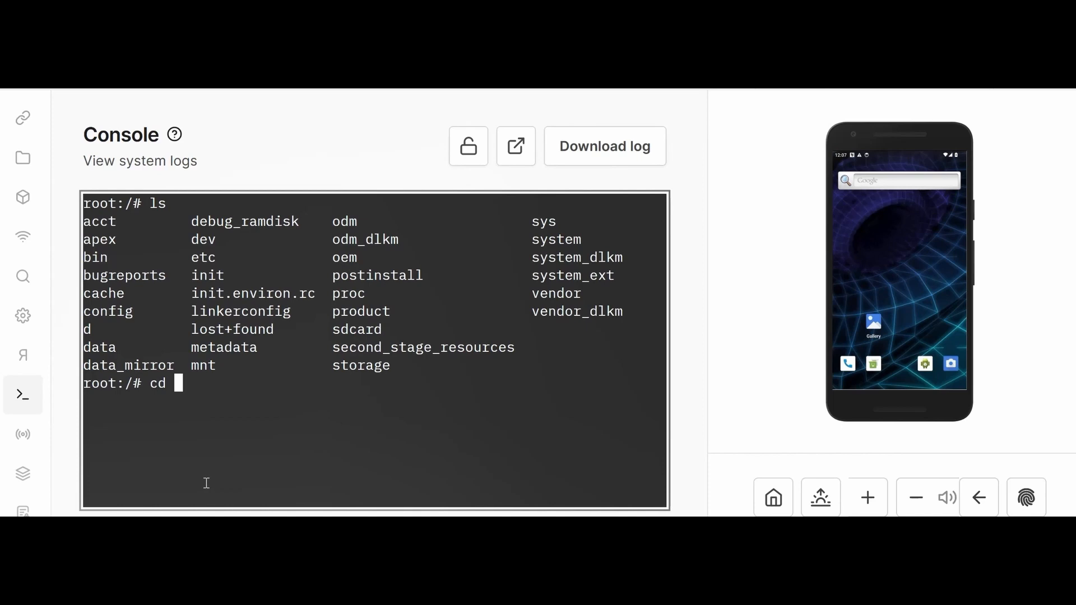
Step: Change into /data/data/owasp.sat.agoat, list its folders, then clear the output
text(data)
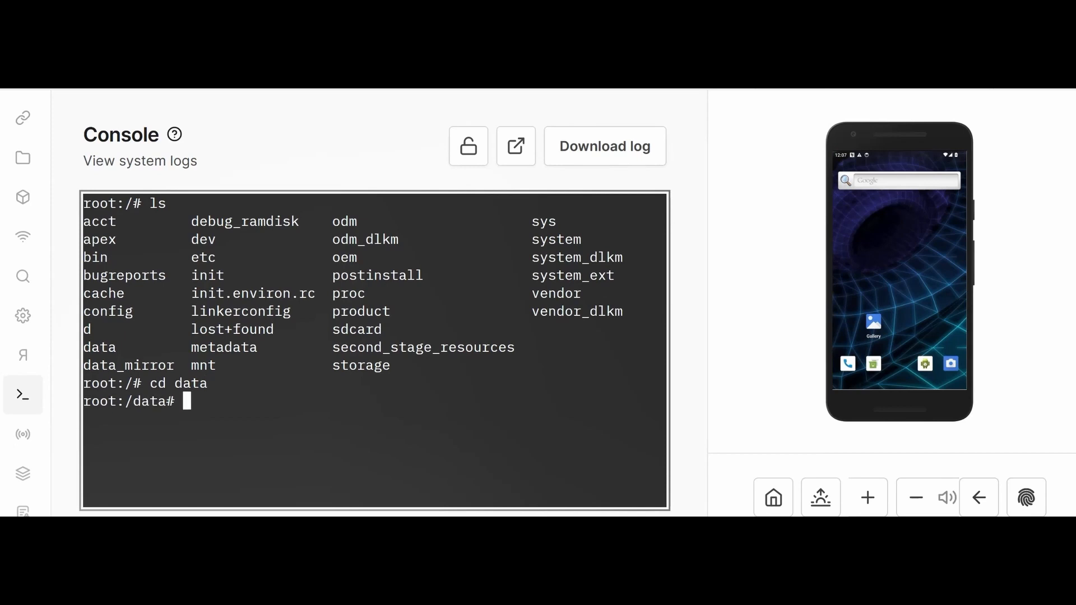
text(cd data)
text(cd w)
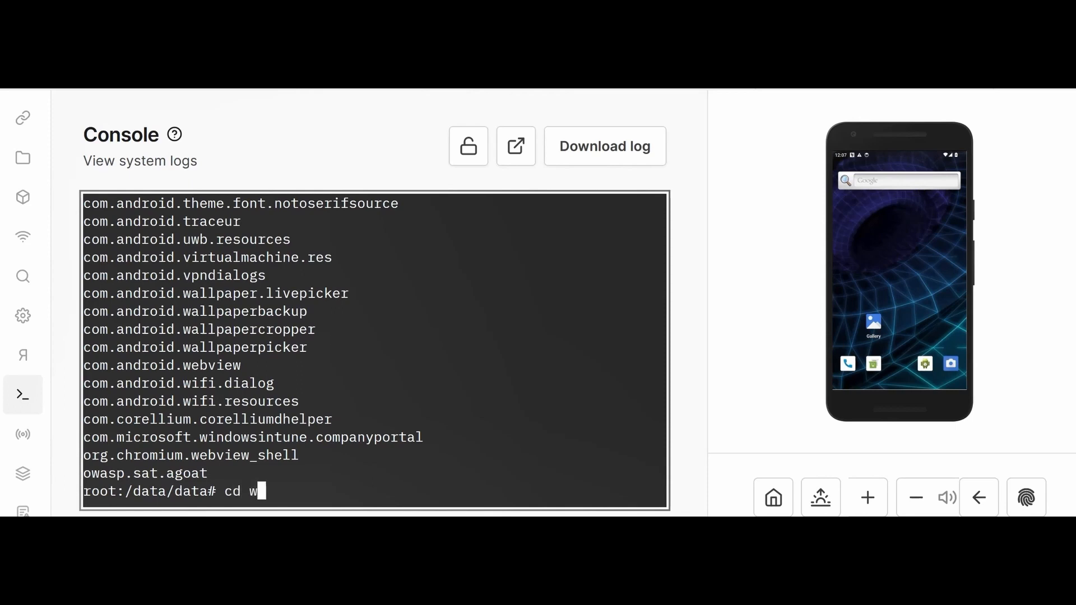
text(owasp.sat.agoat/)
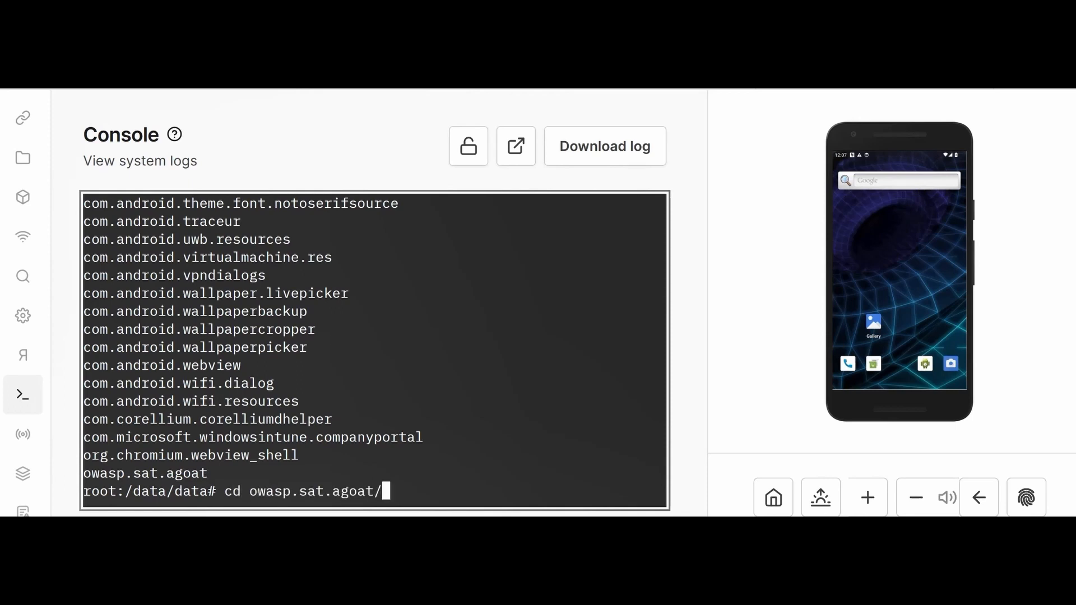
text(ls)
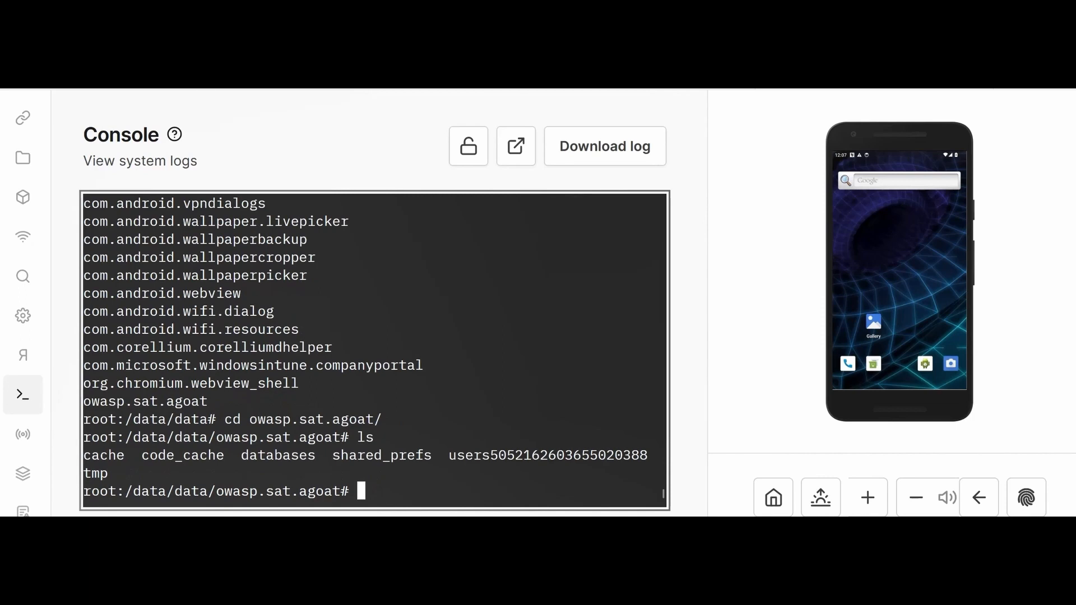
text(clera)
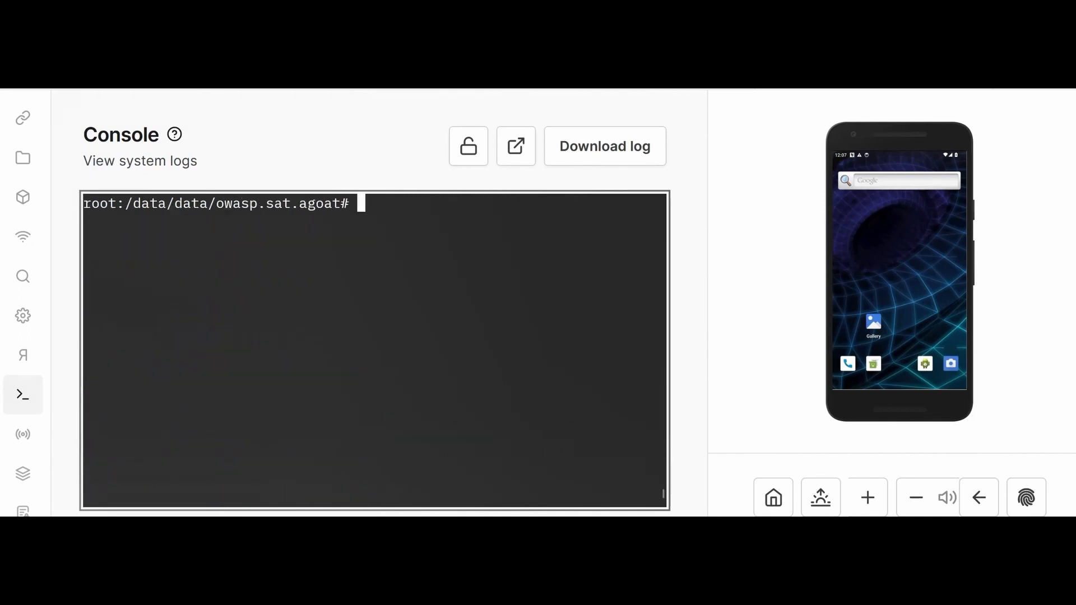
Step: Relist the owasp.sat.agoat folder with ls, then cd back to the filesystem root
text(ls)
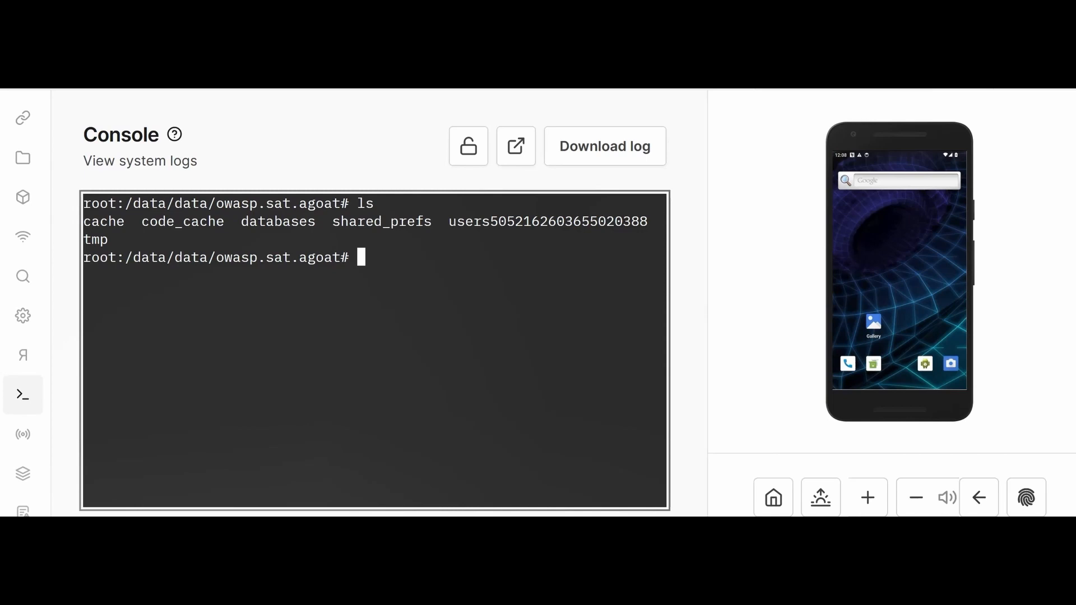
text(cd /)
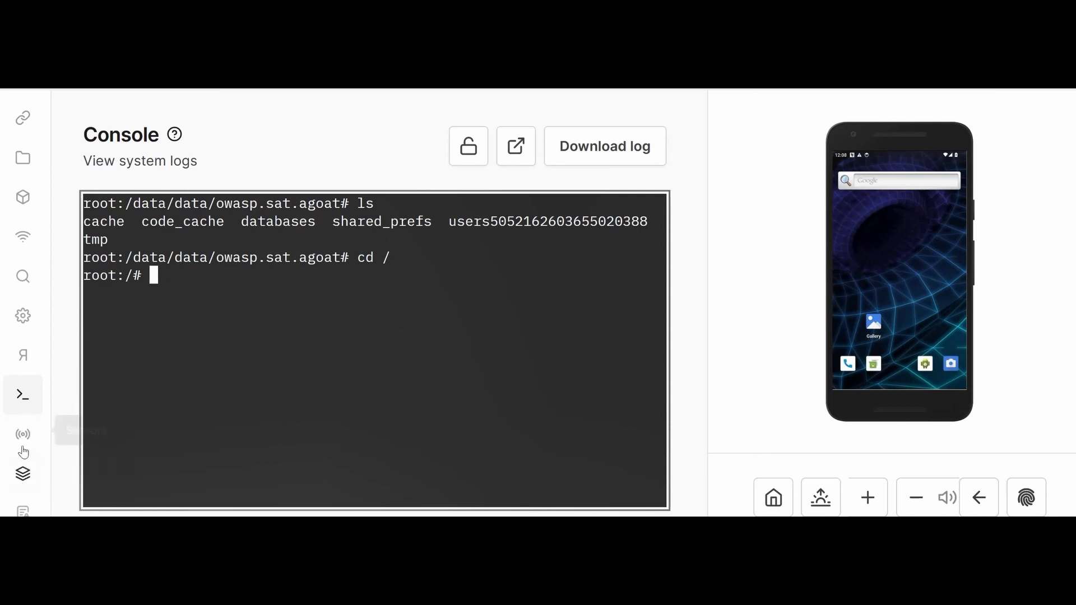
Step: Browse the Battery and Camera & Microphone sensor settings, then go to Snapshots
click(22, 434)
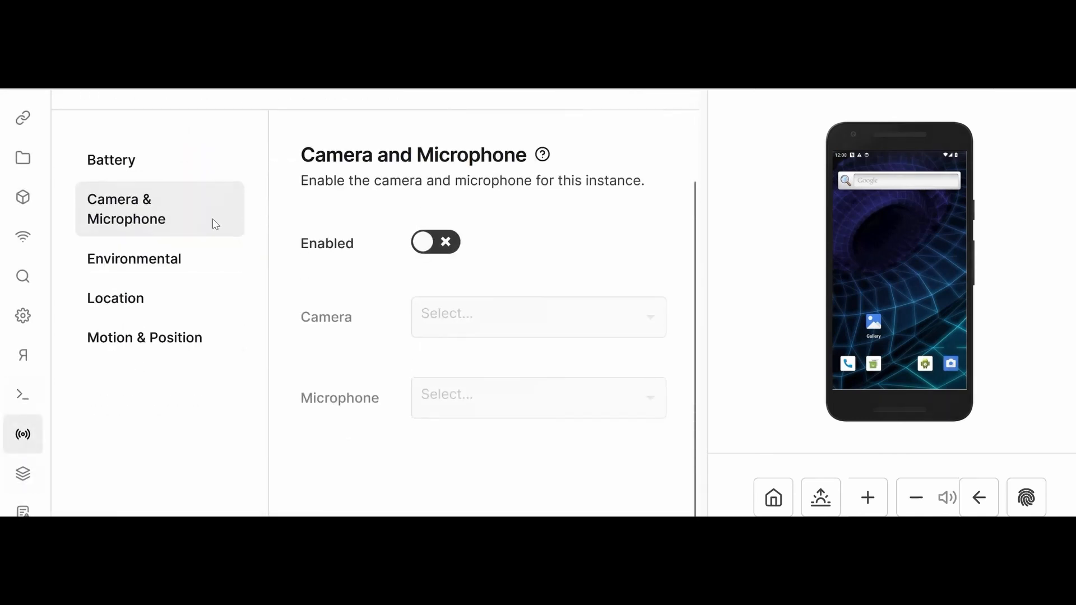
click(111, 160)
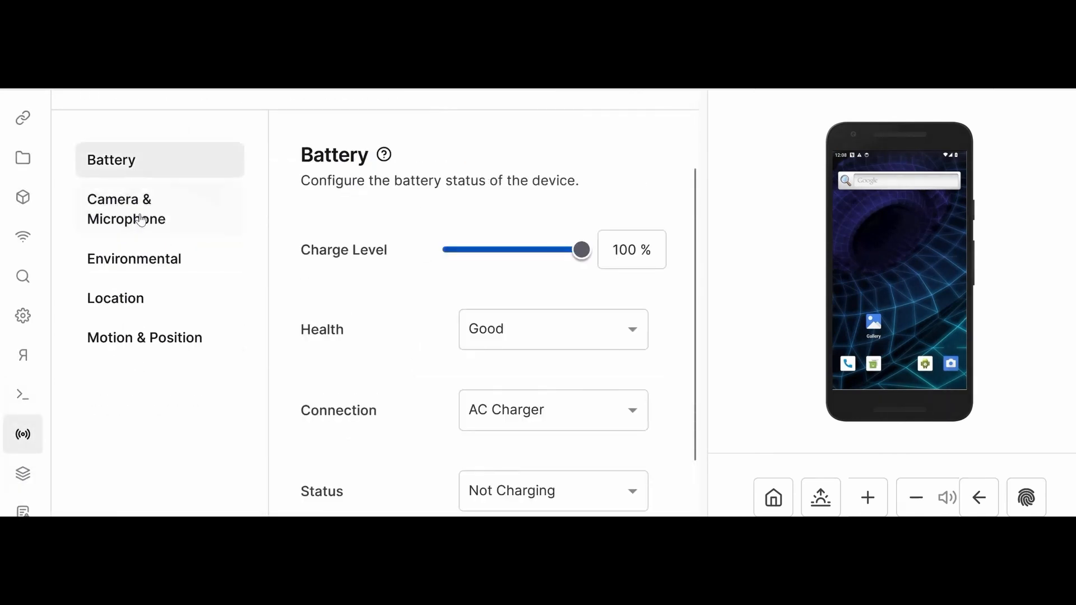
click(125, 209)
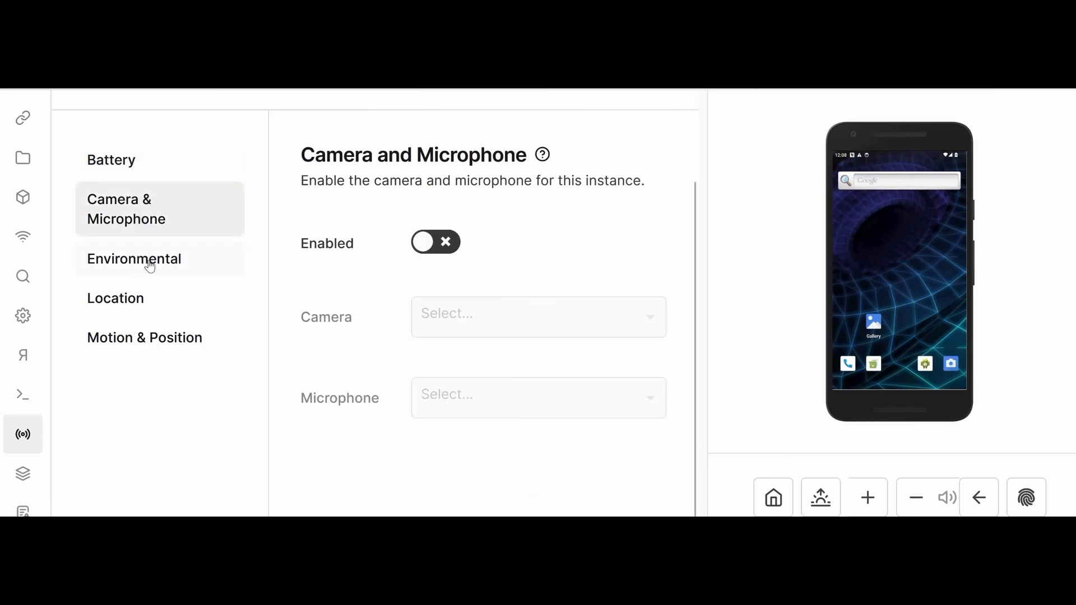
mouse_move(173, 347)
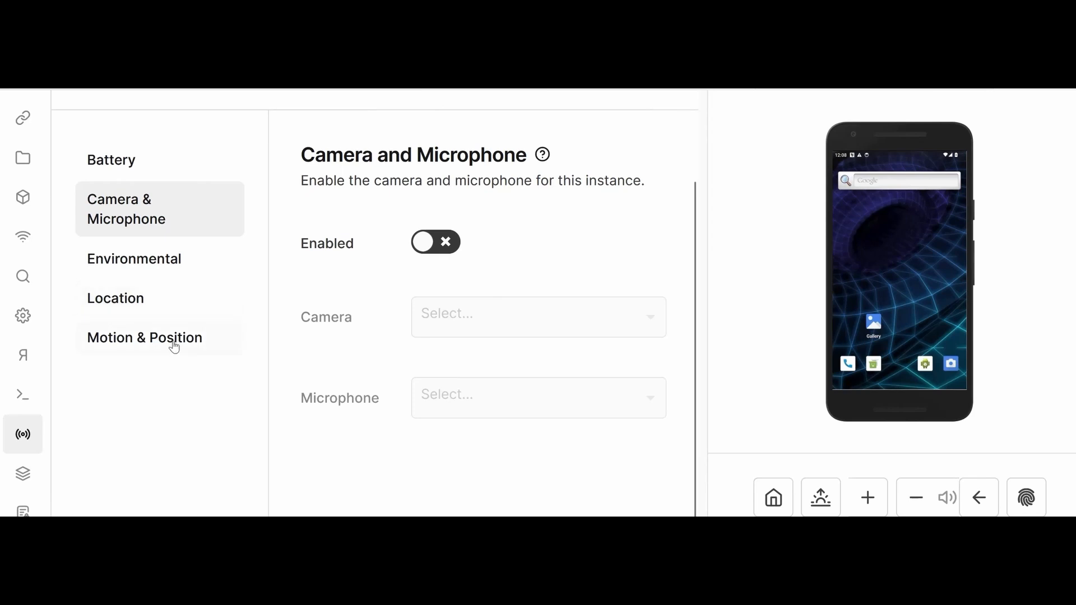
click(23, 473)
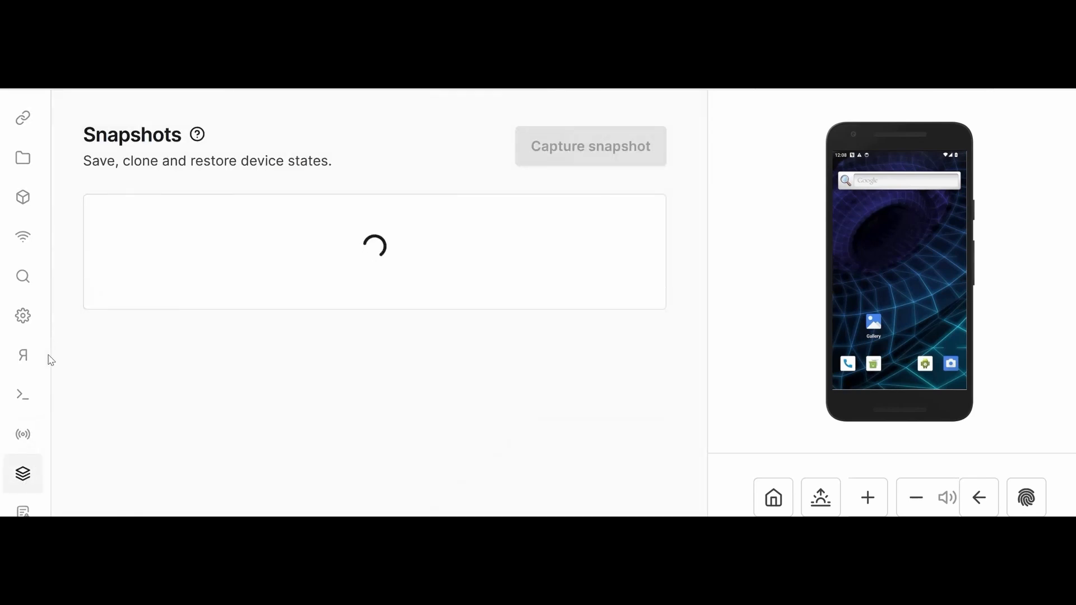
click(22, 394)
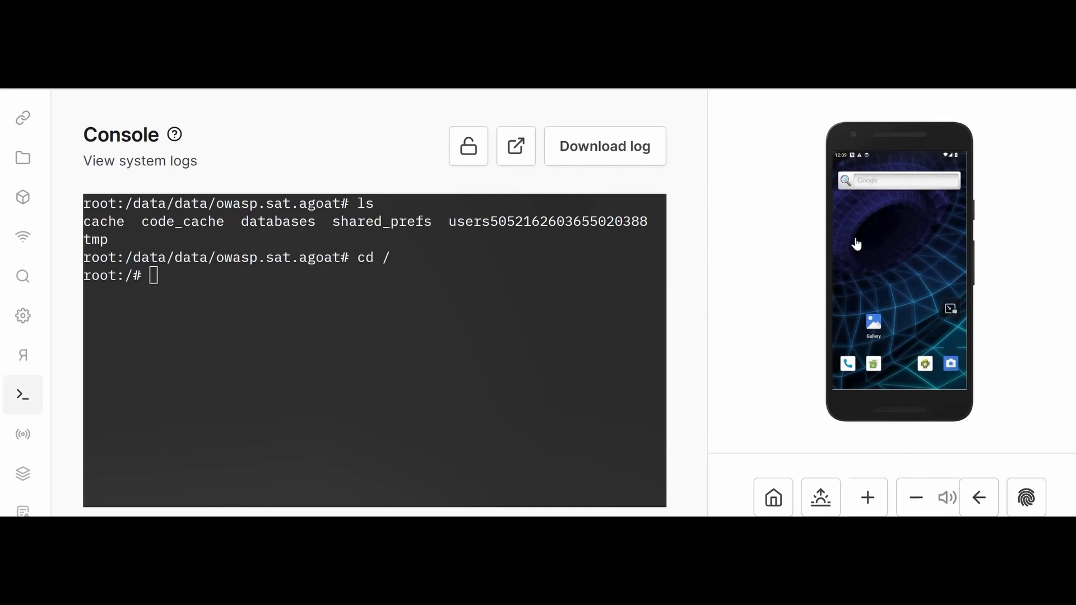
mouse_move(879, 292)
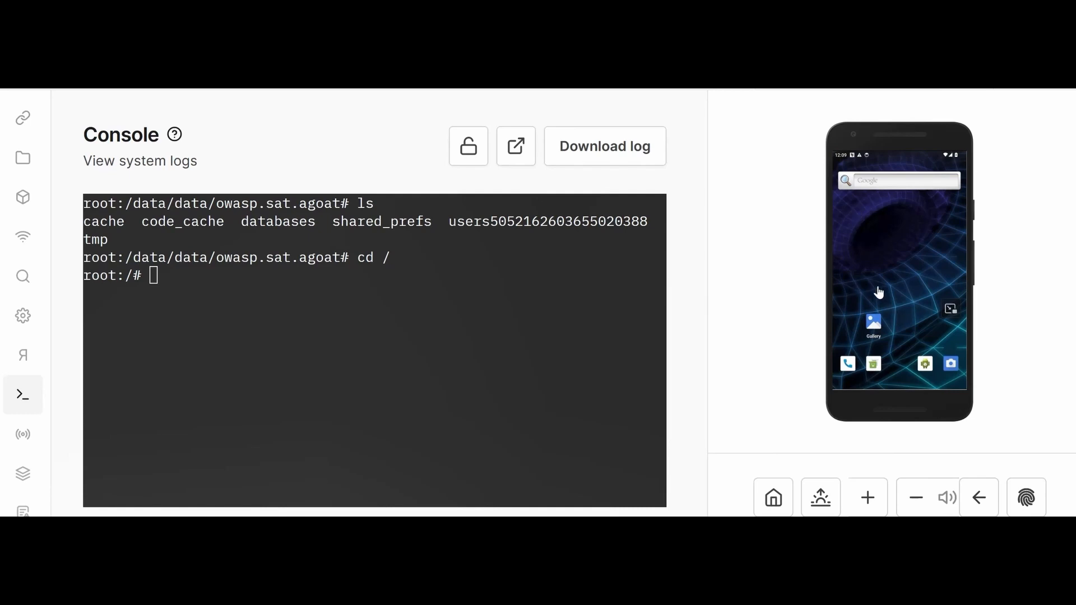
mouse_move(1019, 229)
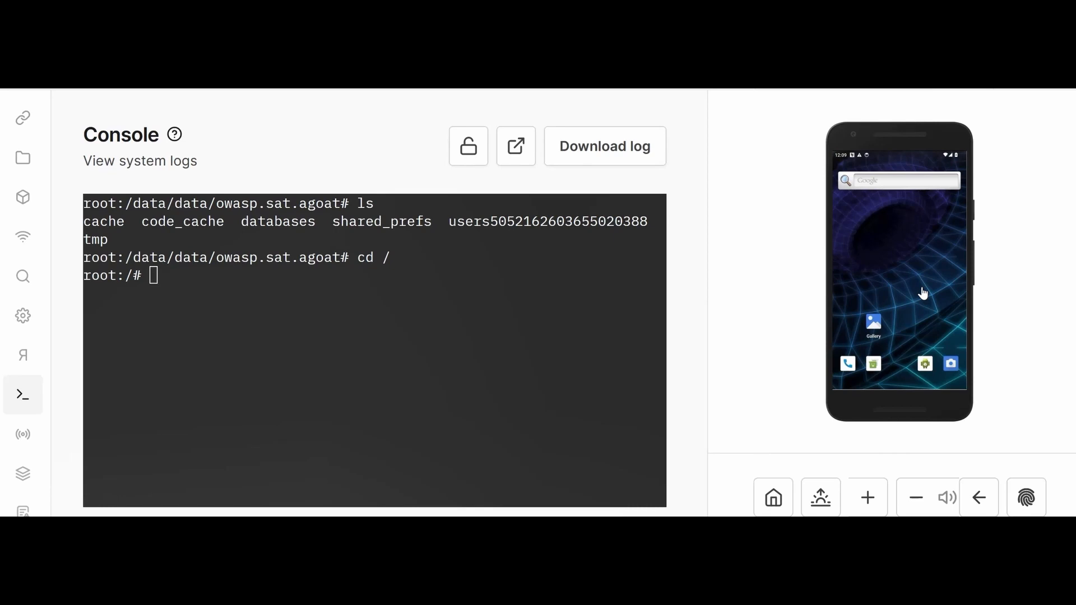
mouse_move(27, 512)
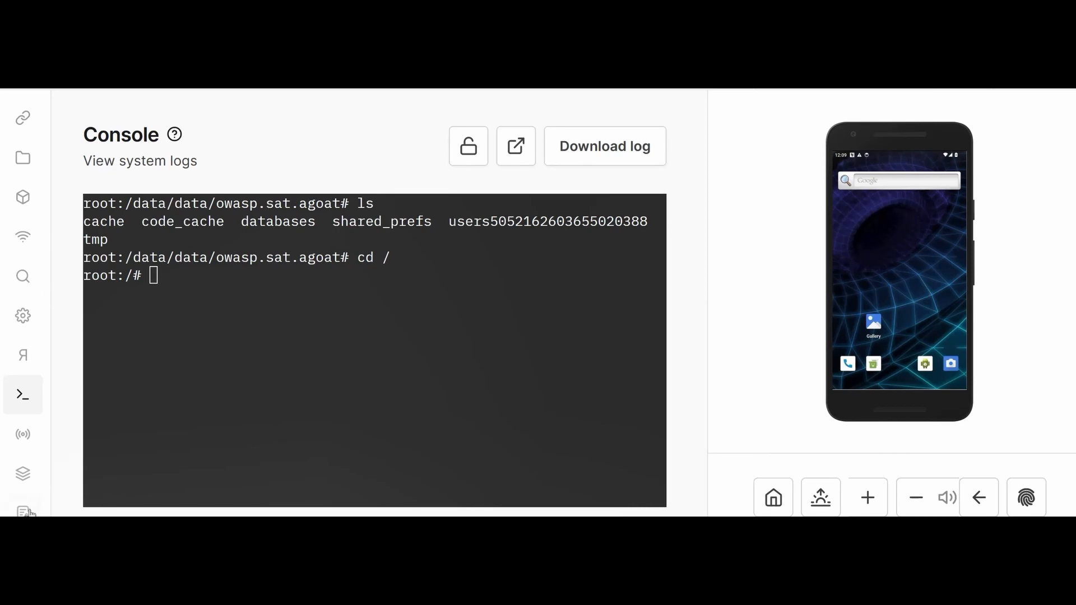
Step: Show the MAST page with its 4-core Android device requirement warning
click(23, 511)
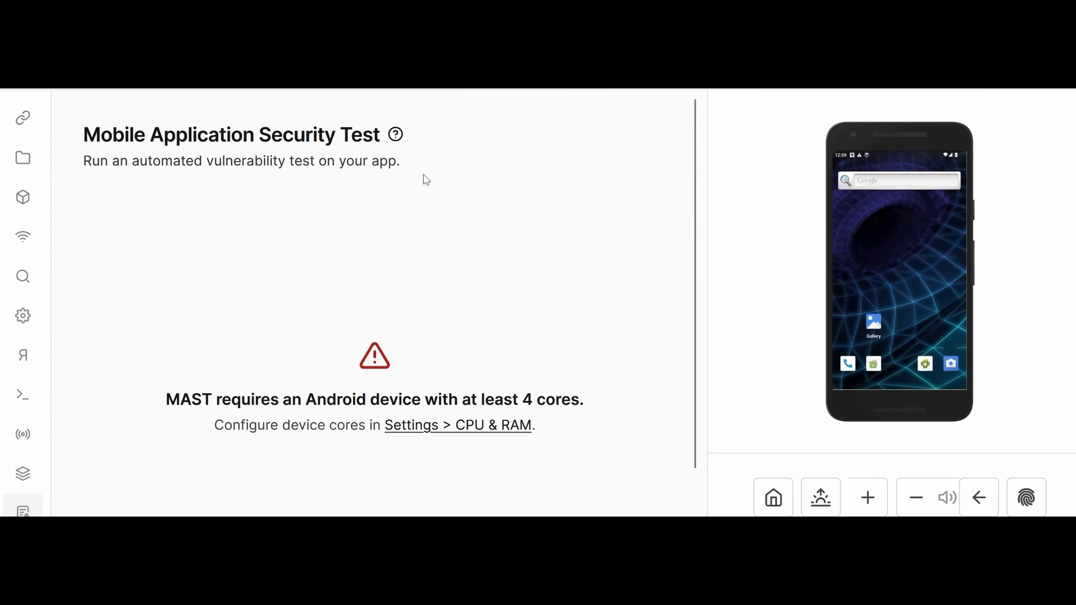
mouse_move(339, 419)
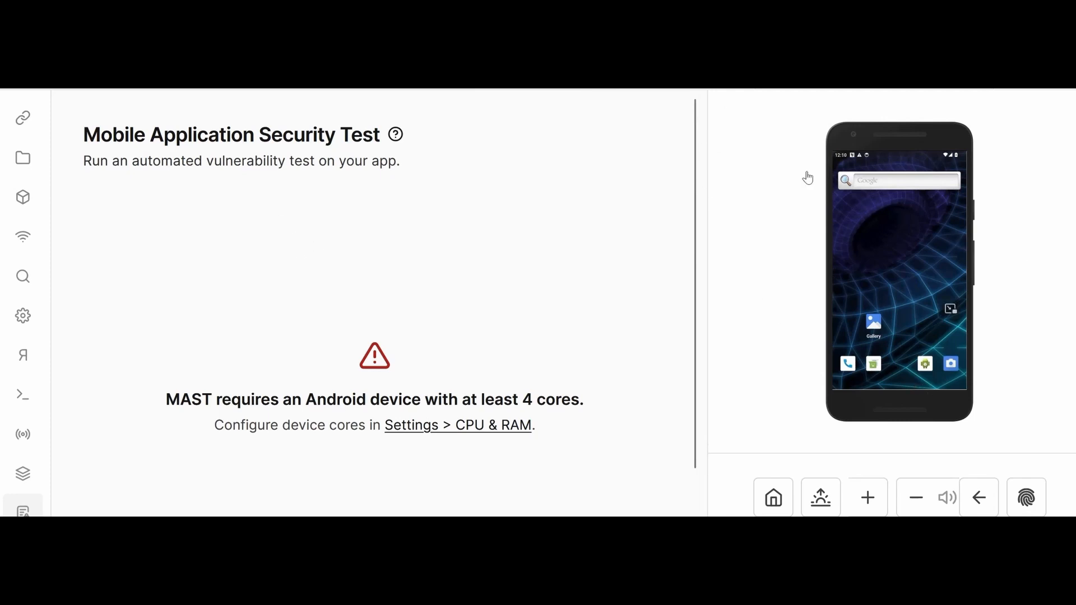
mouse_move(513, 262)
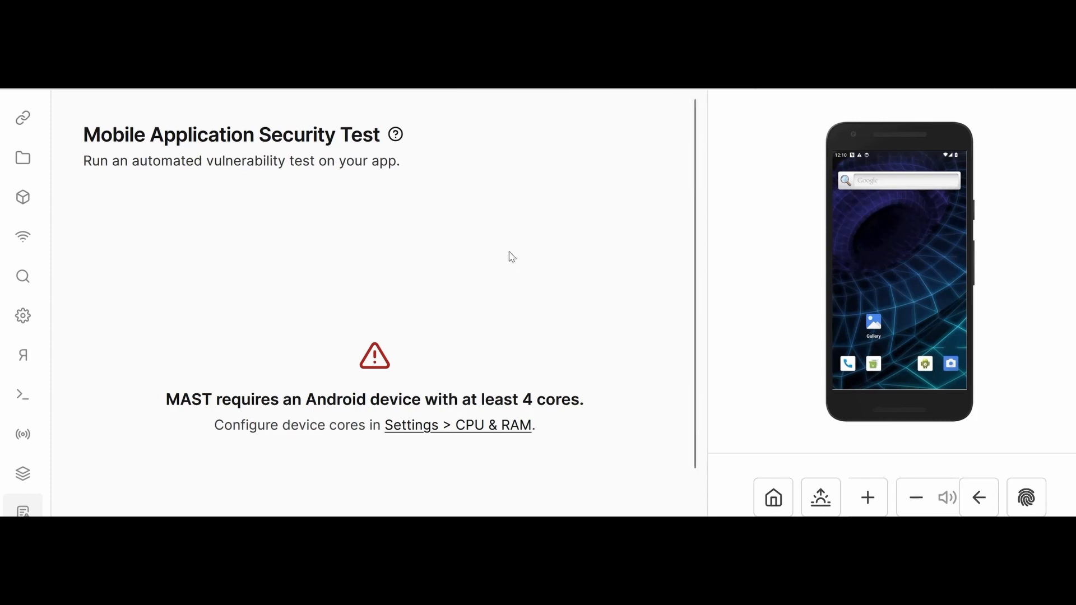
Step: Go via the Connect page to the Files browser listing the /data folder
right_click(527, 399)
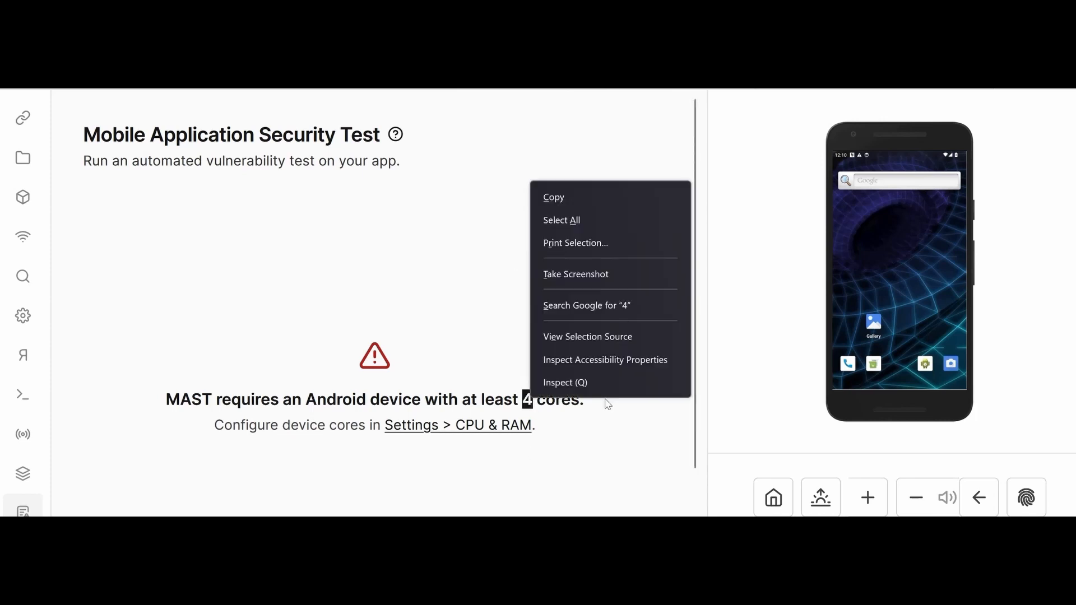
click(24, 117)
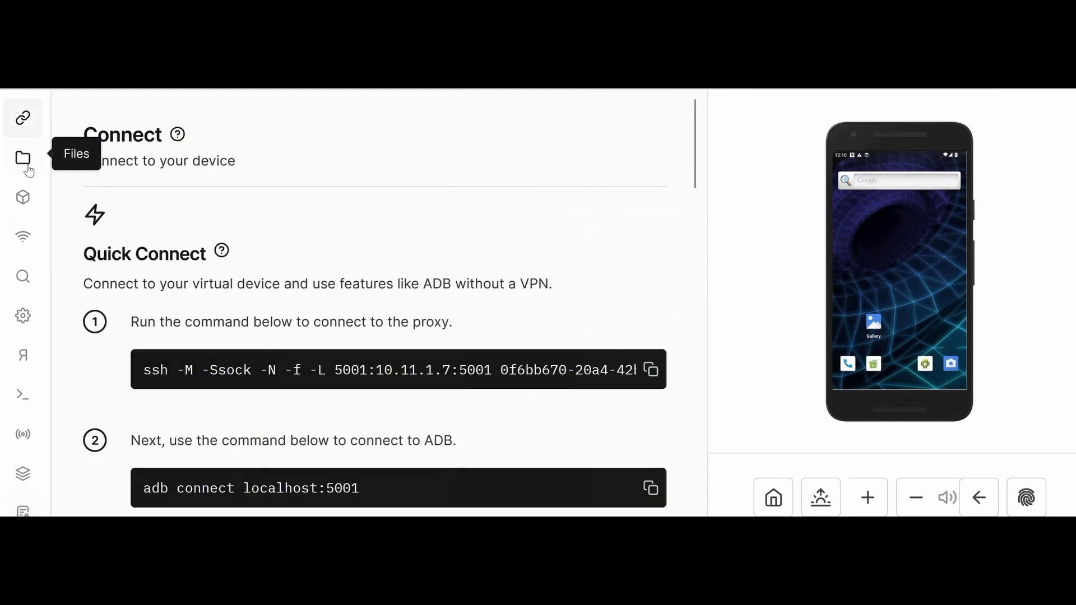
click(22, 159)
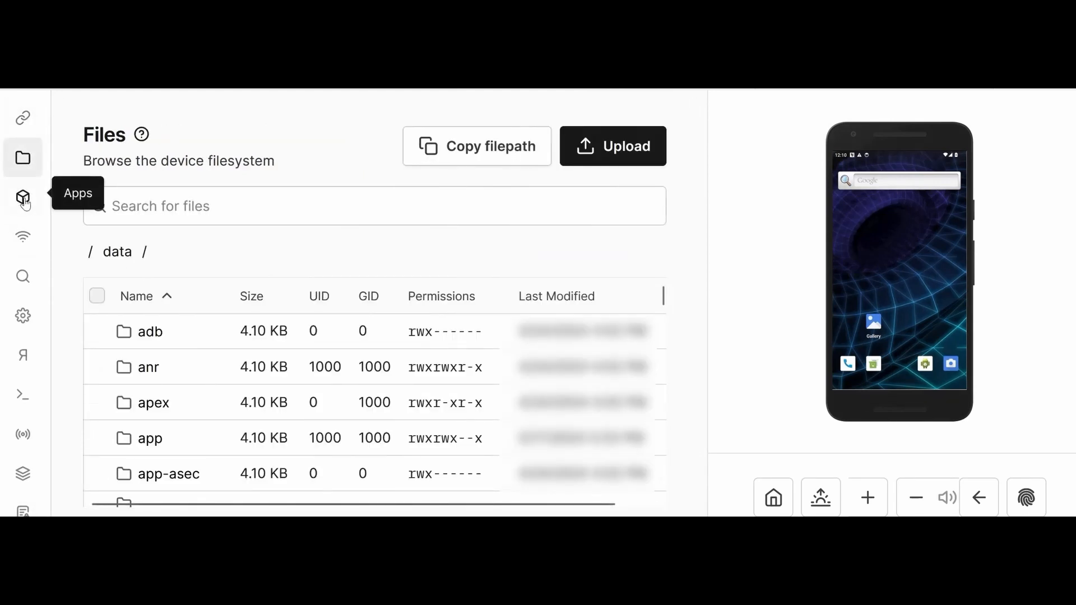
mouse_move(288, 245)
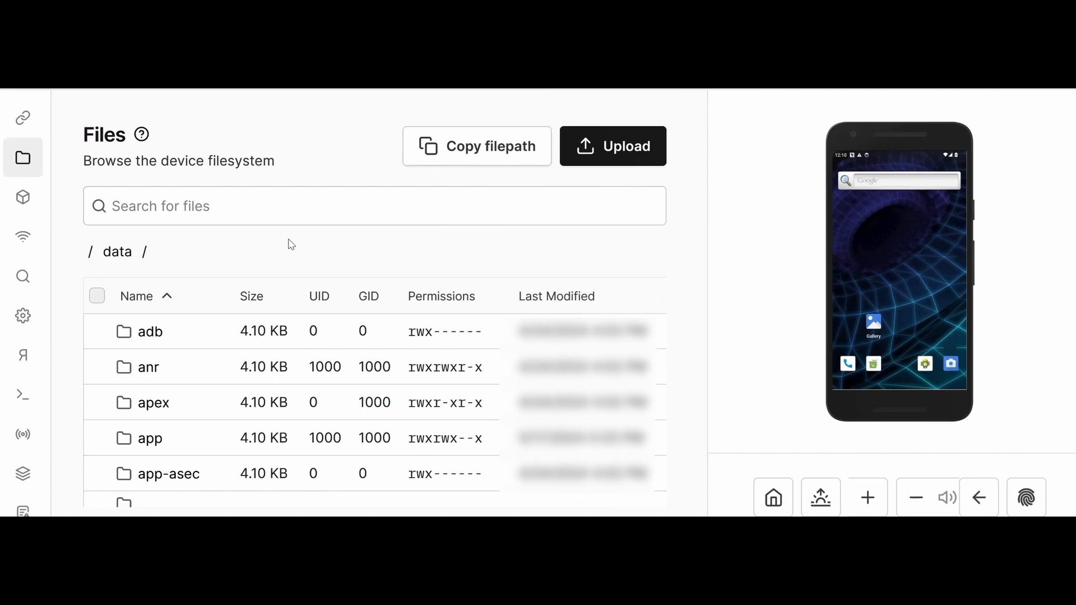